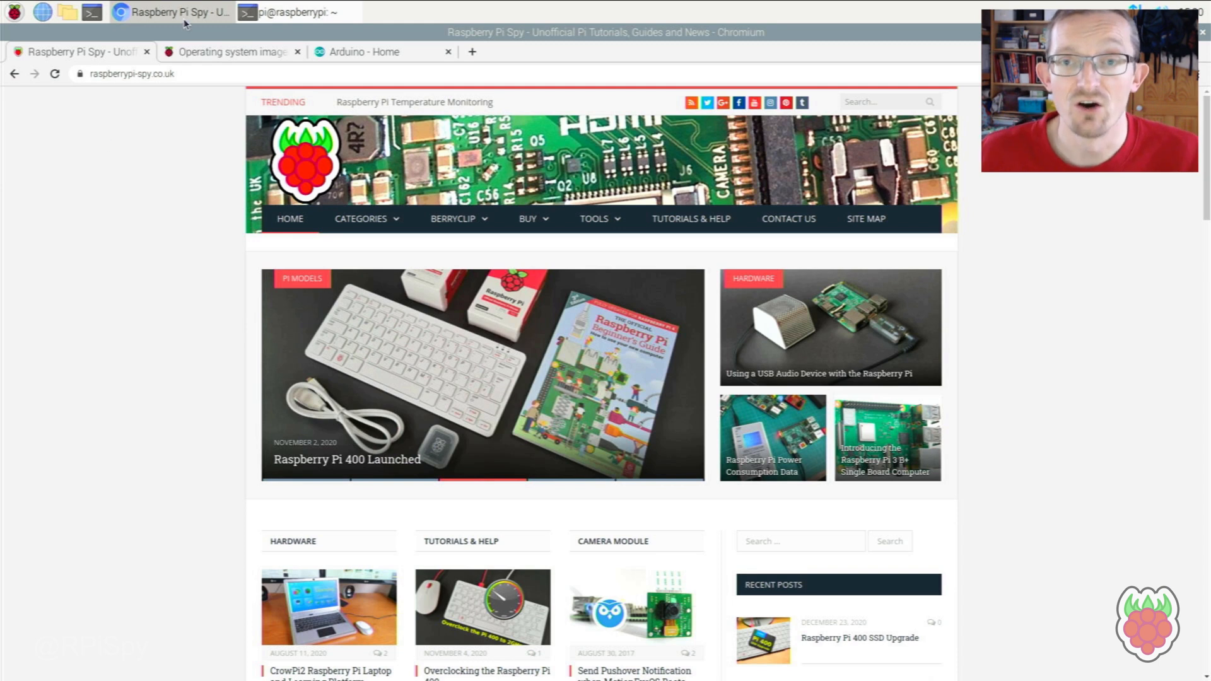
- Open the Operating system images page and browse the three Raspberry Pi OS variants
{"action": "left_click", "coordinate": [226, 52]}
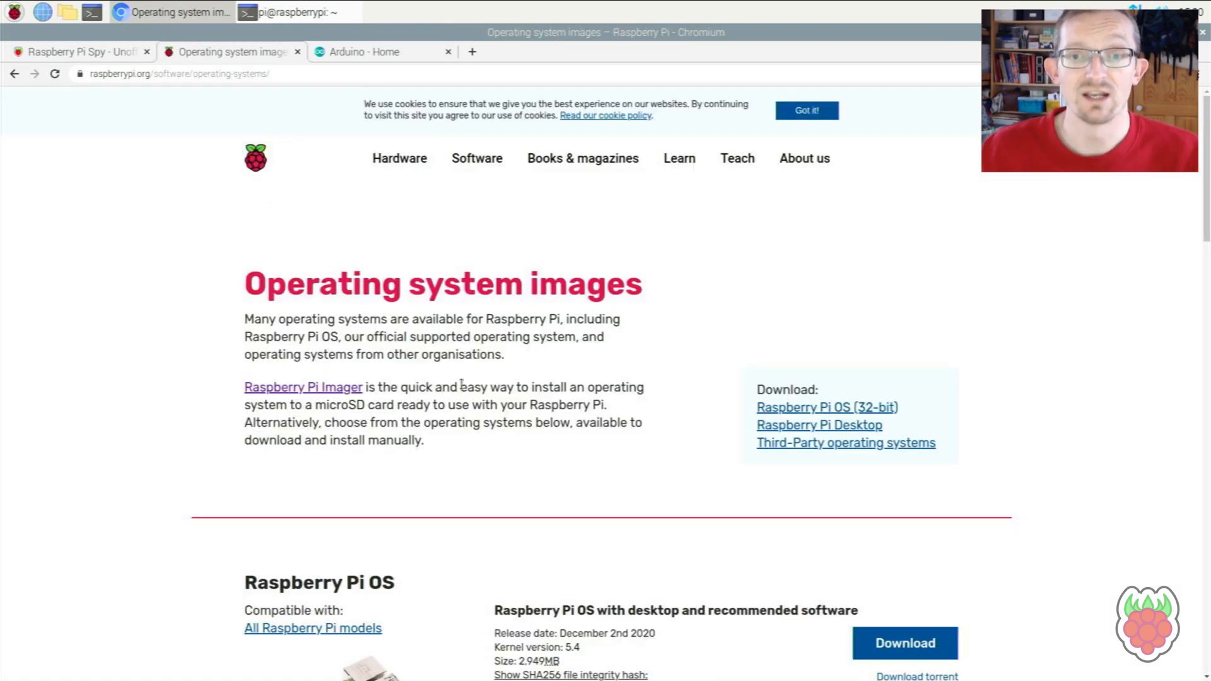
{"action": "scroll", "scroll_direction": "down", "scroll_amount": 3}
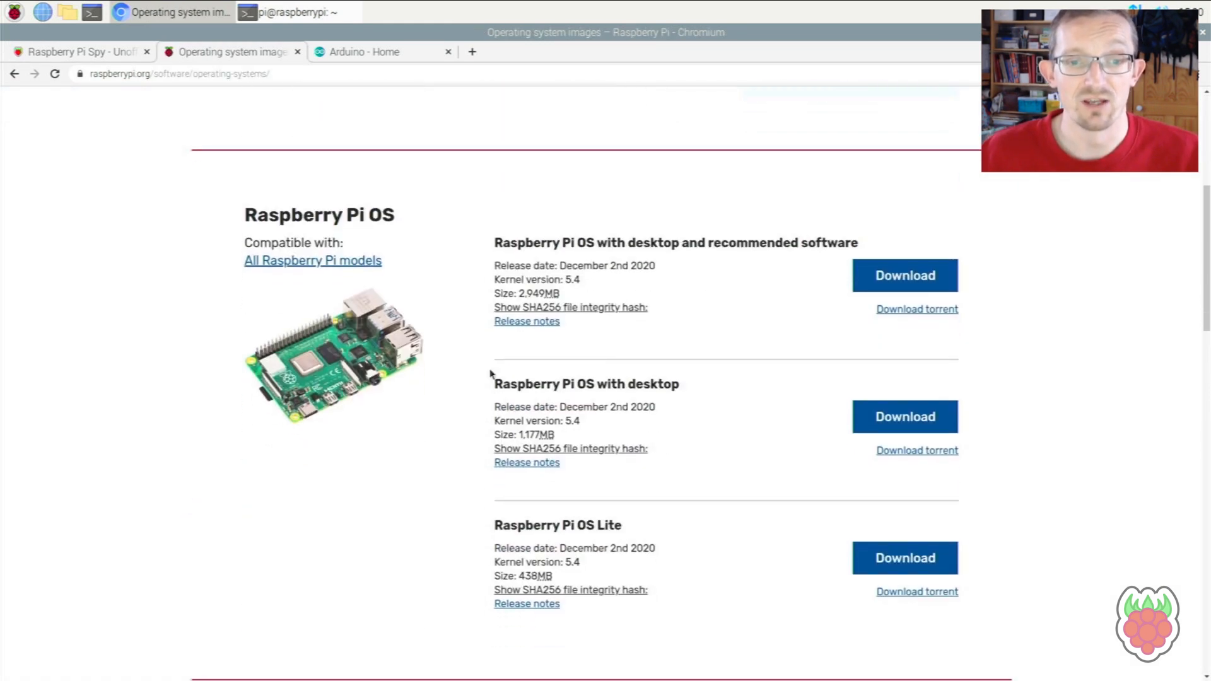
{"action": "mouse_move", "coordinate": [457, 312]}
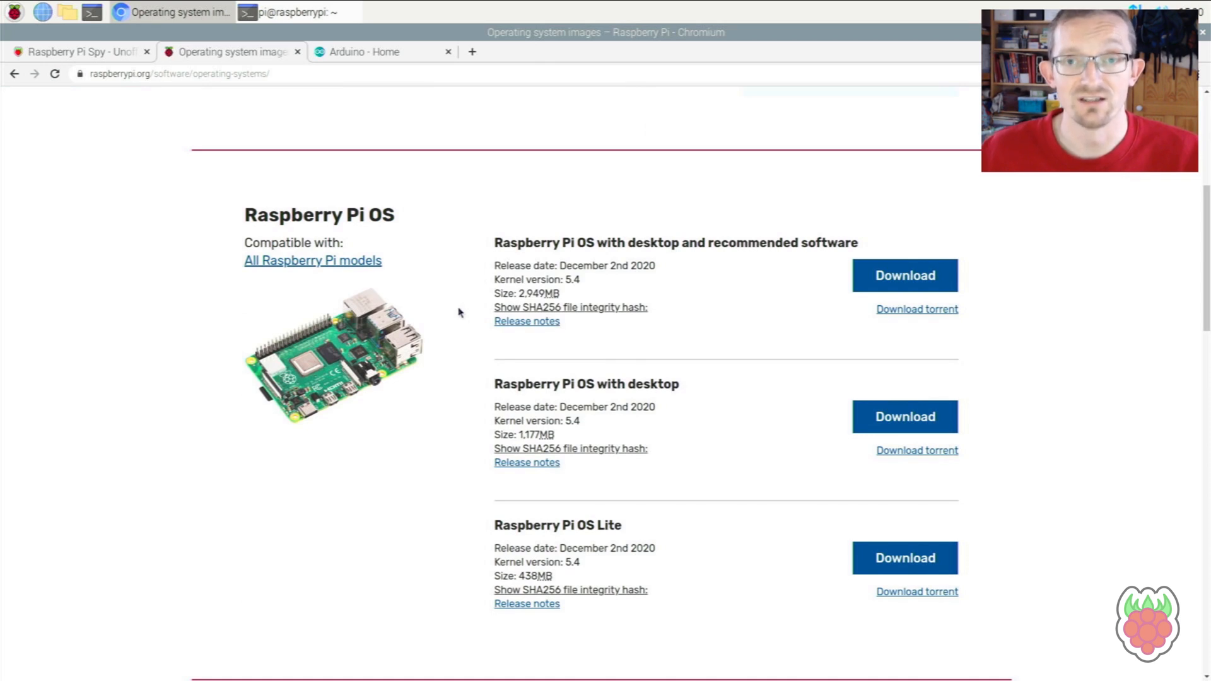
{"action": "mouse_move", "coordinate": [529, 377]}
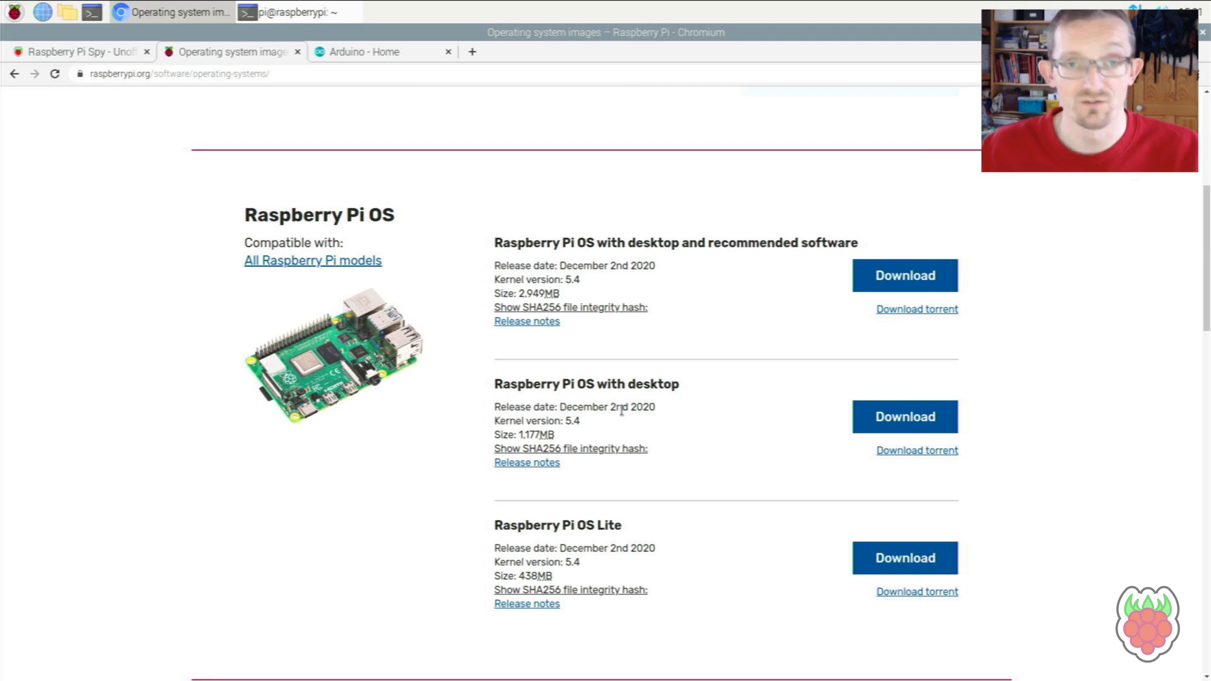
{"action": "mouse_move", "coordinate": [490, 350]}
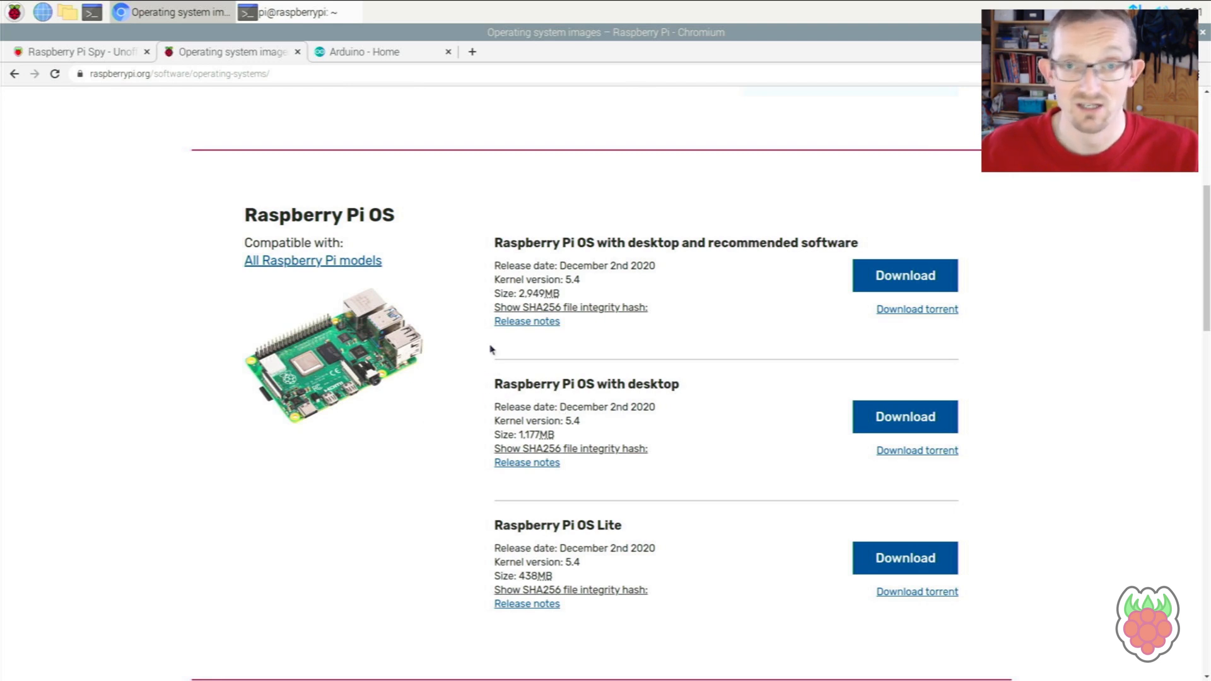
{"action": "mouse_move", "coordinate": [533, 358]}
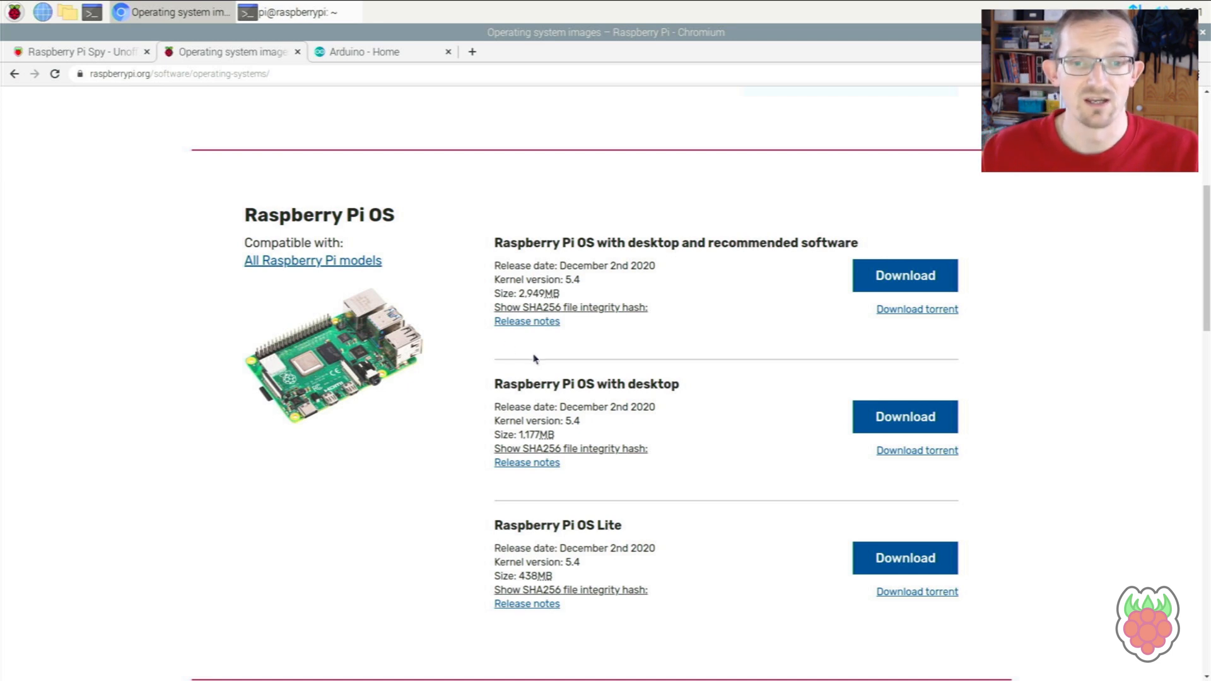
{"action": "mouse_move", "coordinate": [444, 351]}
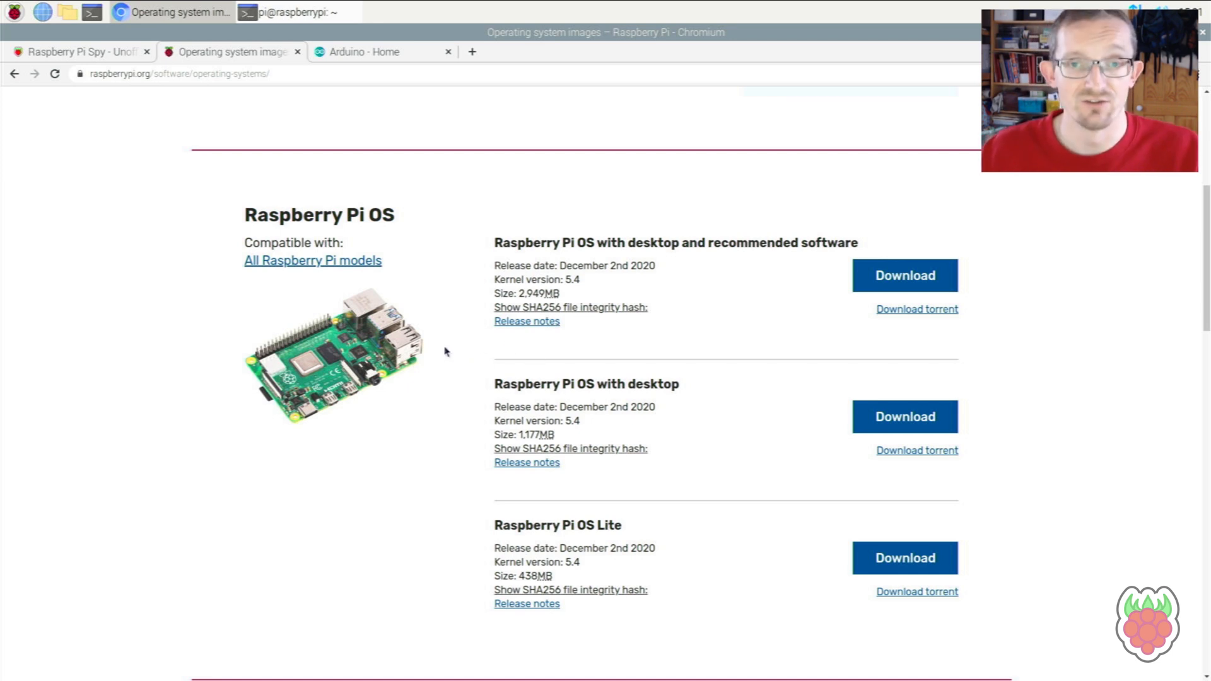
{"action": "scroll", "scroll_direction": "up", "scroll_amount": 3}
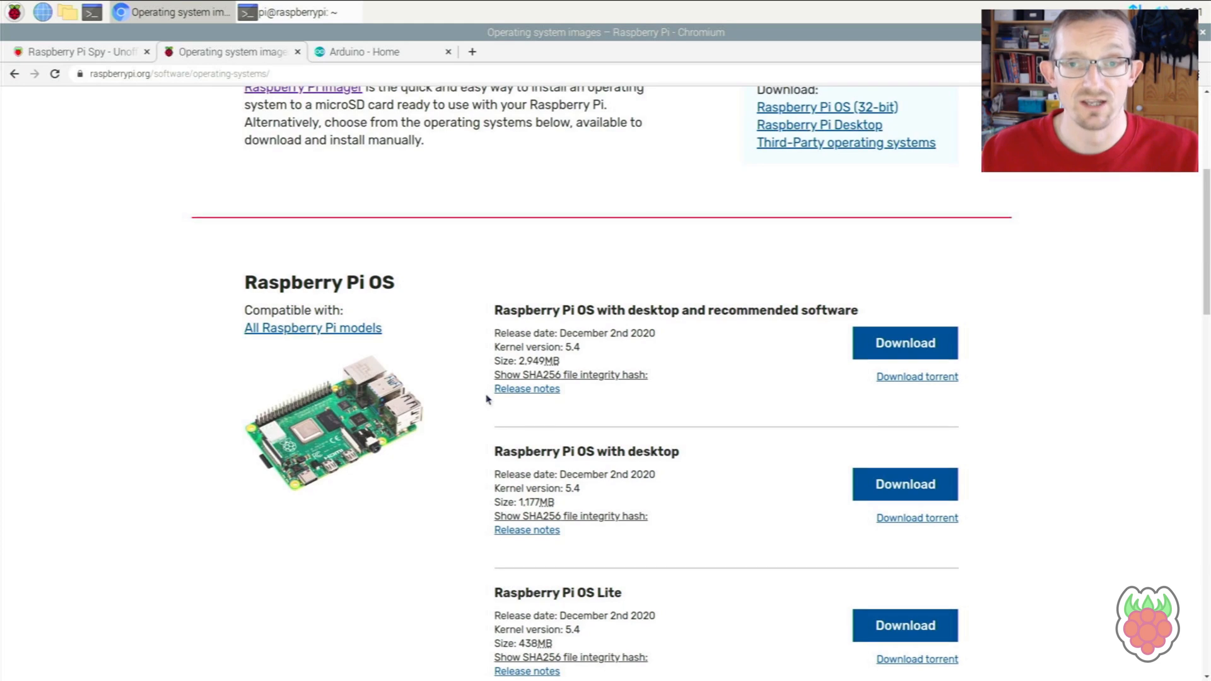
{"action": "scroll", "scroll_direction": "up", "scroll_amount": 3}
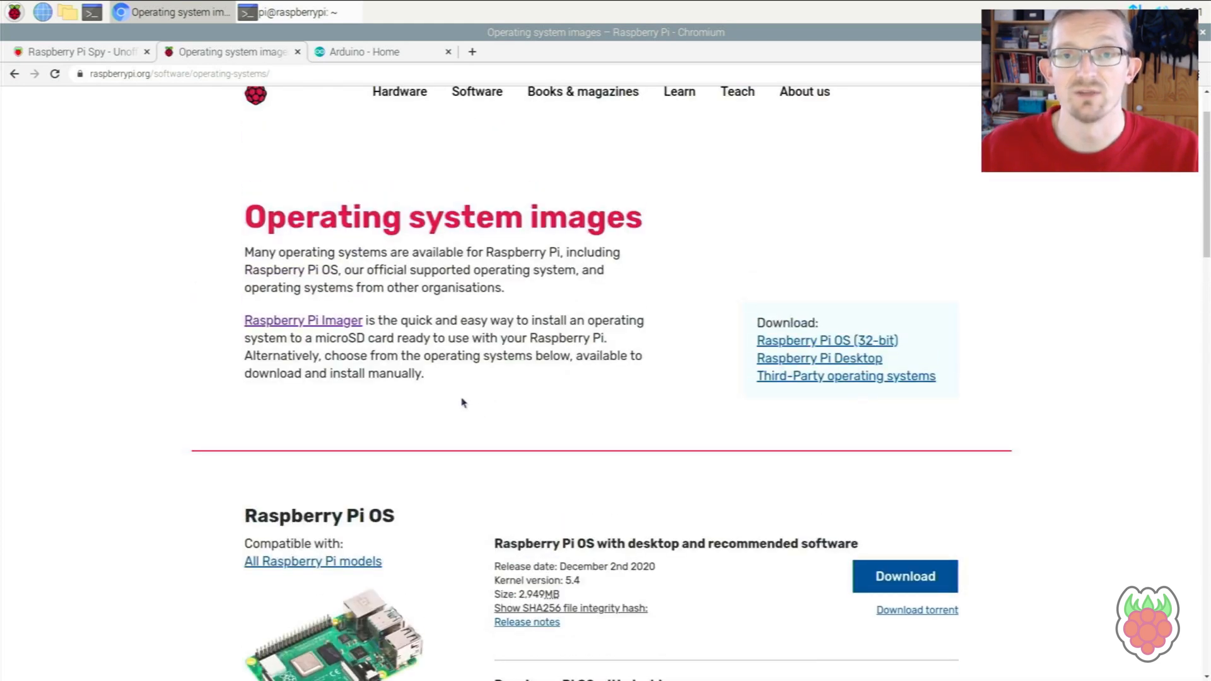
{"action": "mouse_move", "coordinate": [345, 96]}
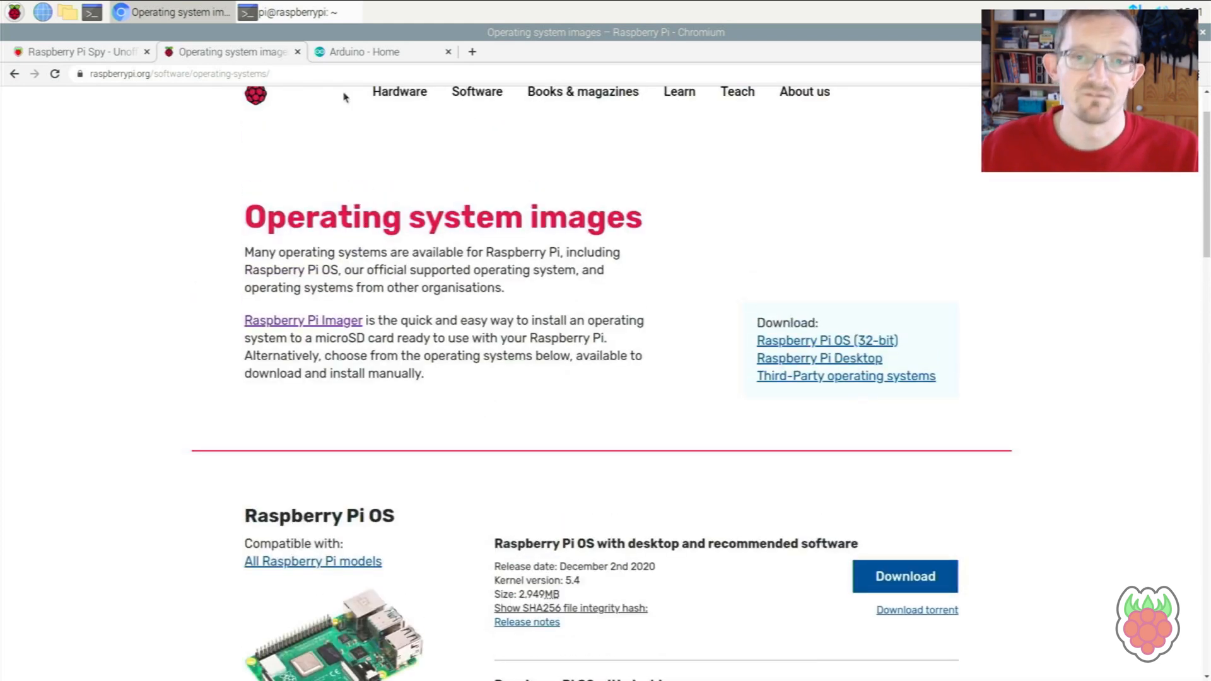
- On arduino.cc, open Software > Downloads to show the Arduino IDE 1.8.13 download options
{"action": "left_click", "coordinate": [363, 52]}
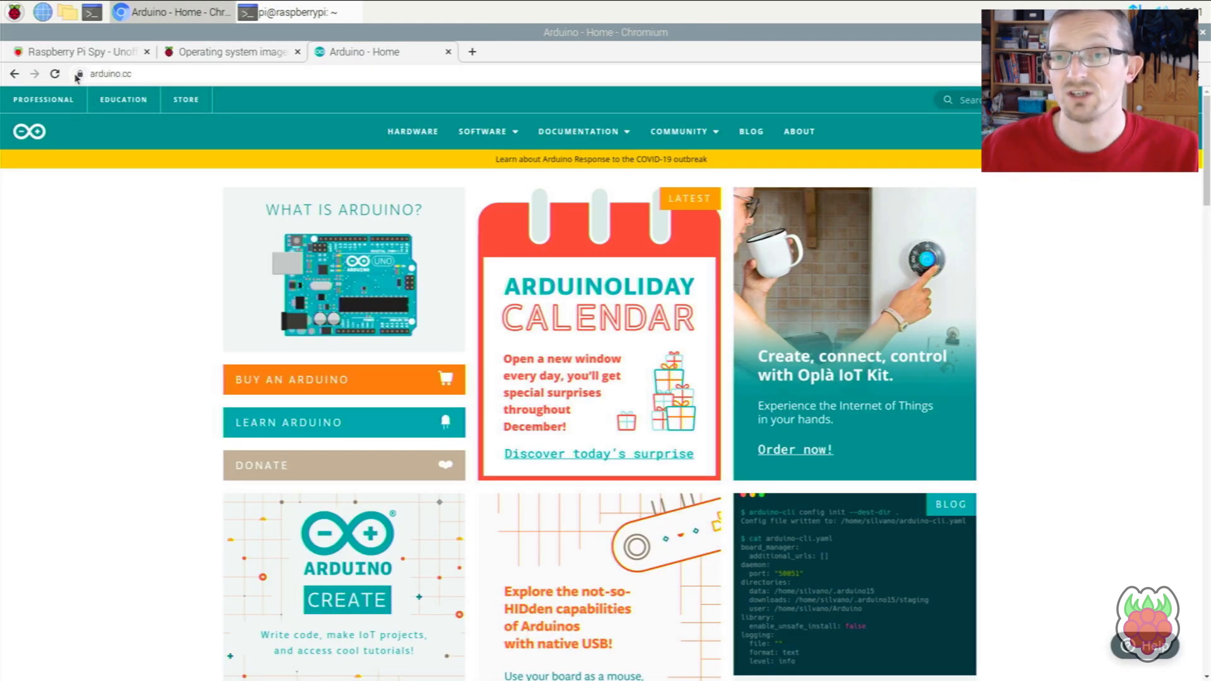
{"action": "mouse_move", "coordinate": [375, 199]}
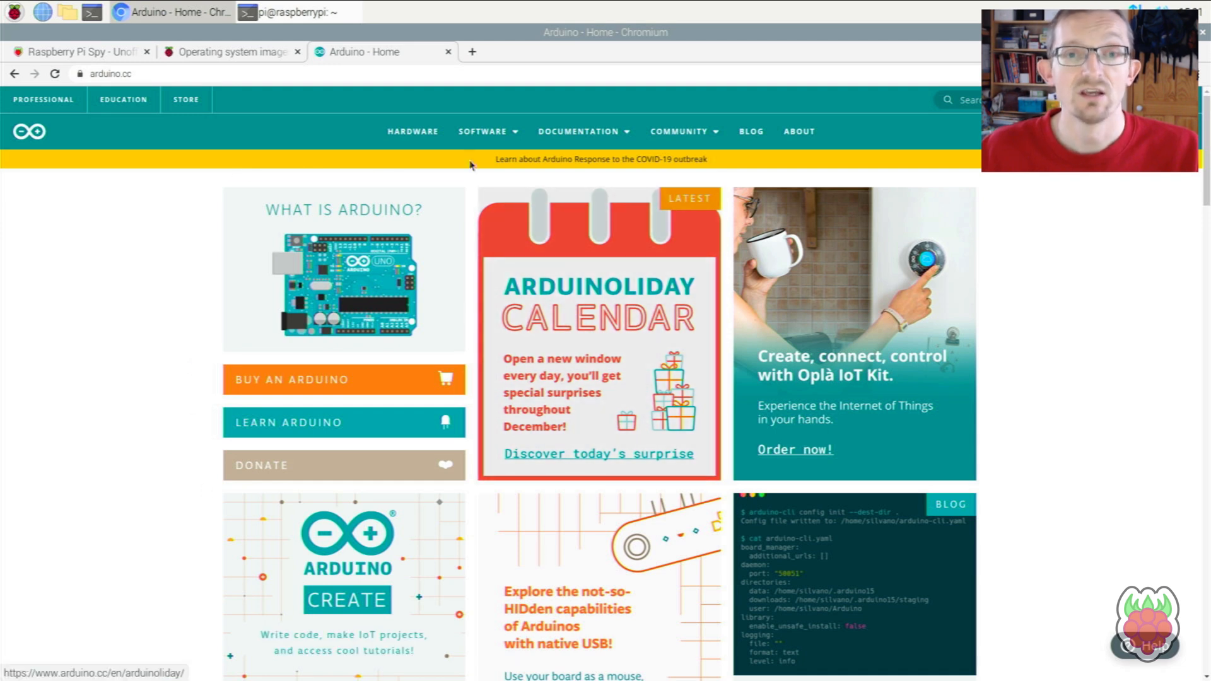
{"action": "left_click", "coordinate": [482, 130]}
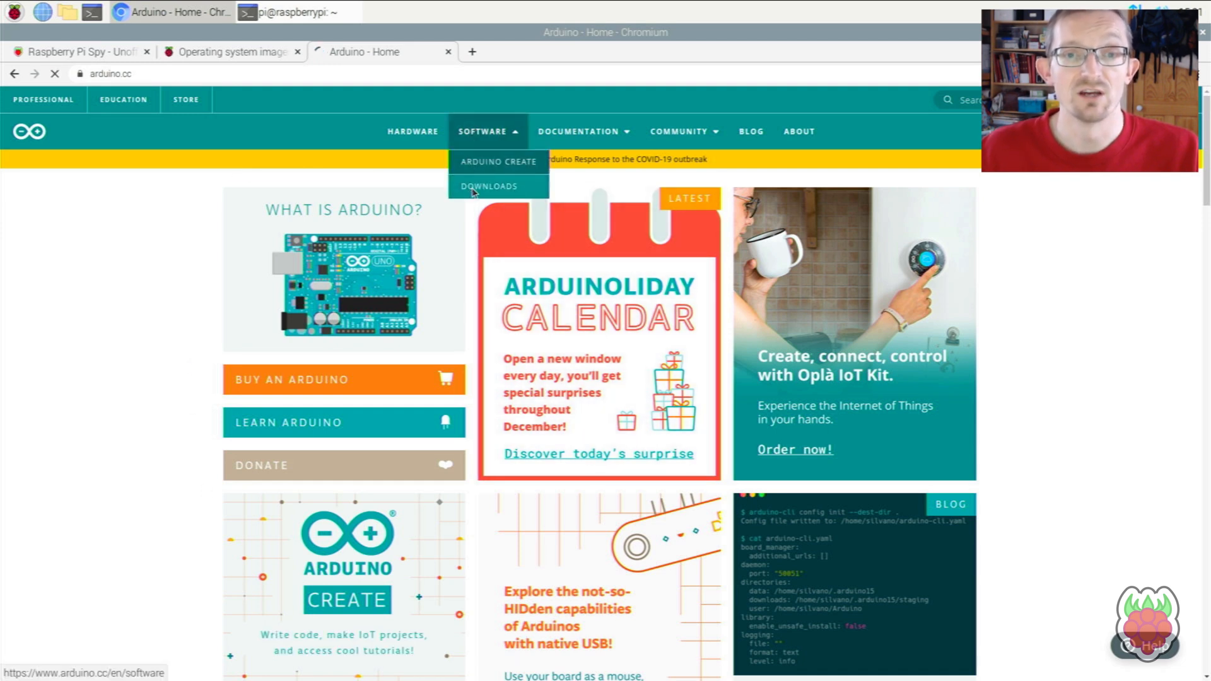
{"action": "left_click", "coordinate": [489, 186]}
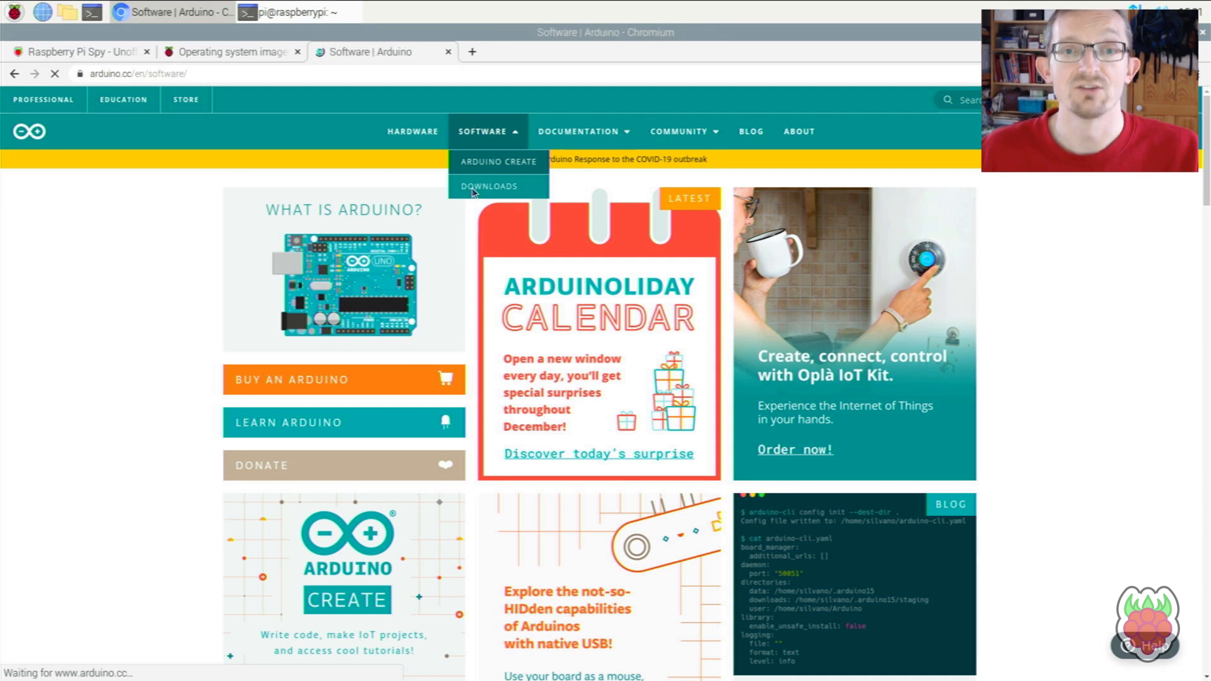
{"action": "left_click", "coordinate": [488, 186]}
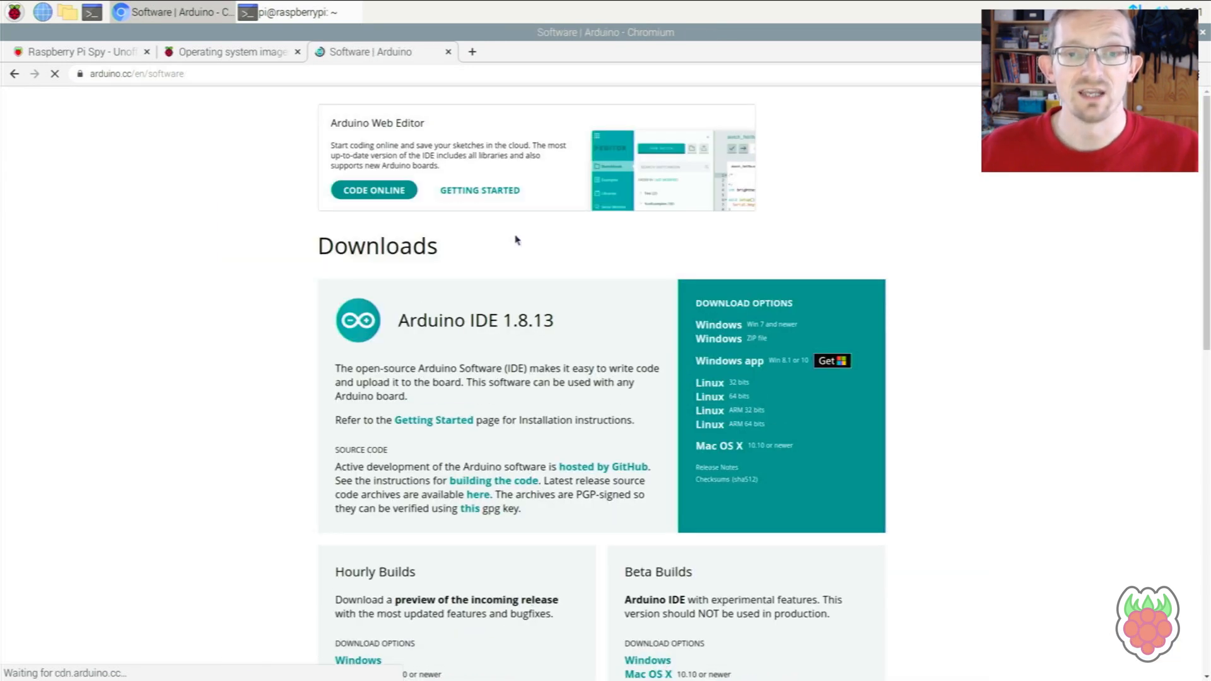
{"action": "scroll", "scroll_direction": "up", "scroll_amount": 3}
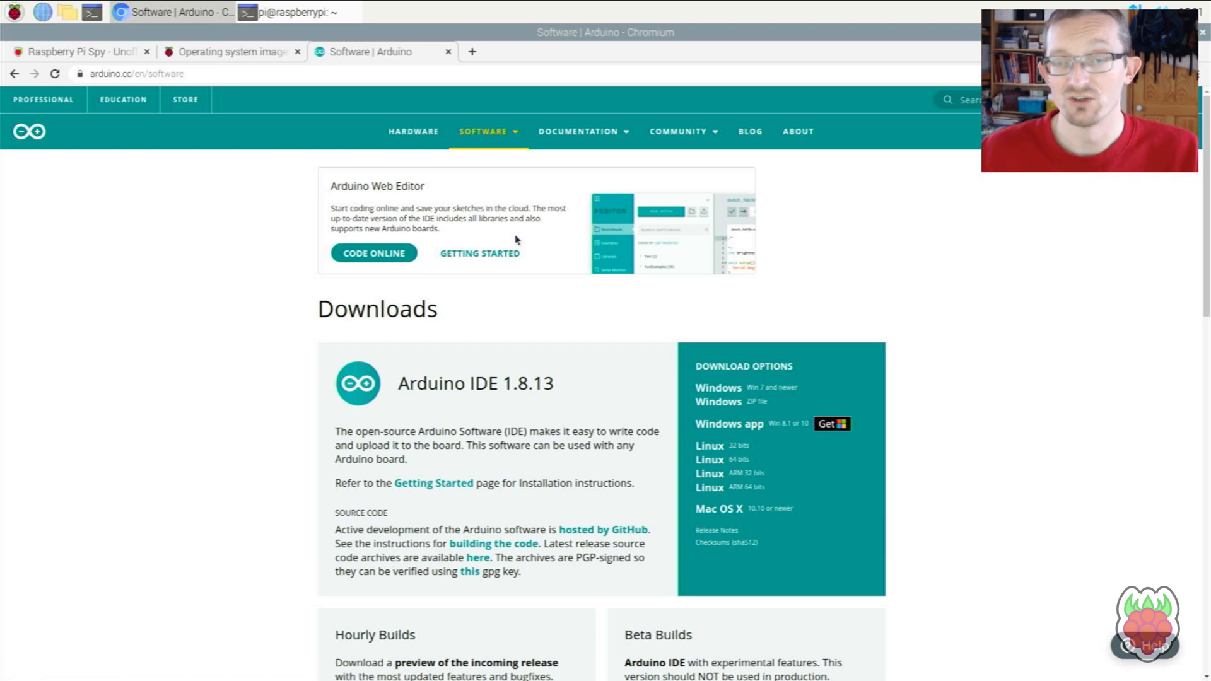
{"action": "mouse_move", "coordinate": [543, 257]}
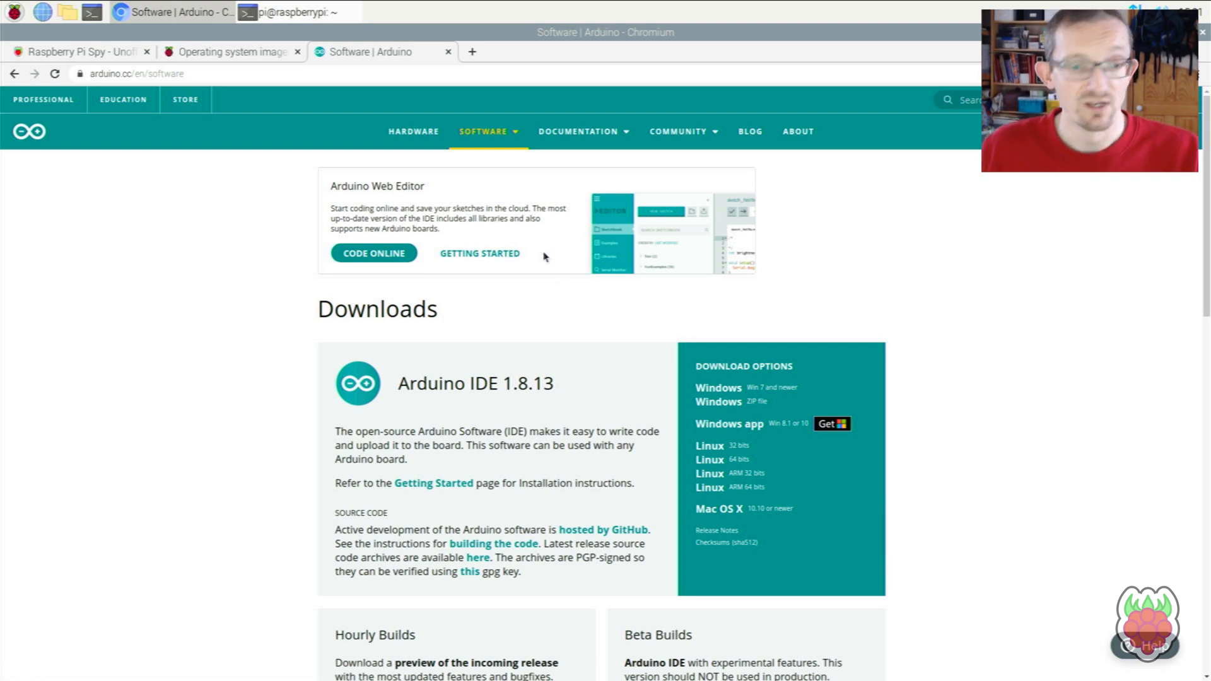
{"action": "mouse_move", "coordinate": [687, 364]}
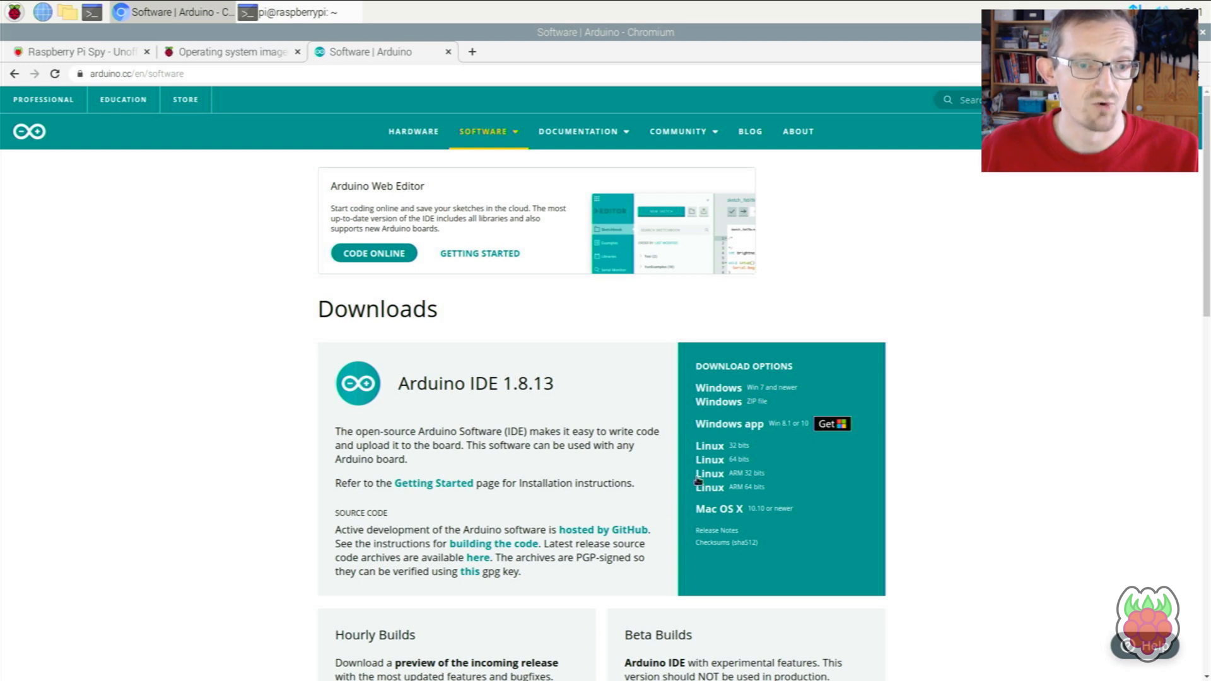
{"action": "mouse_move", "coordinate": [698, 474]}
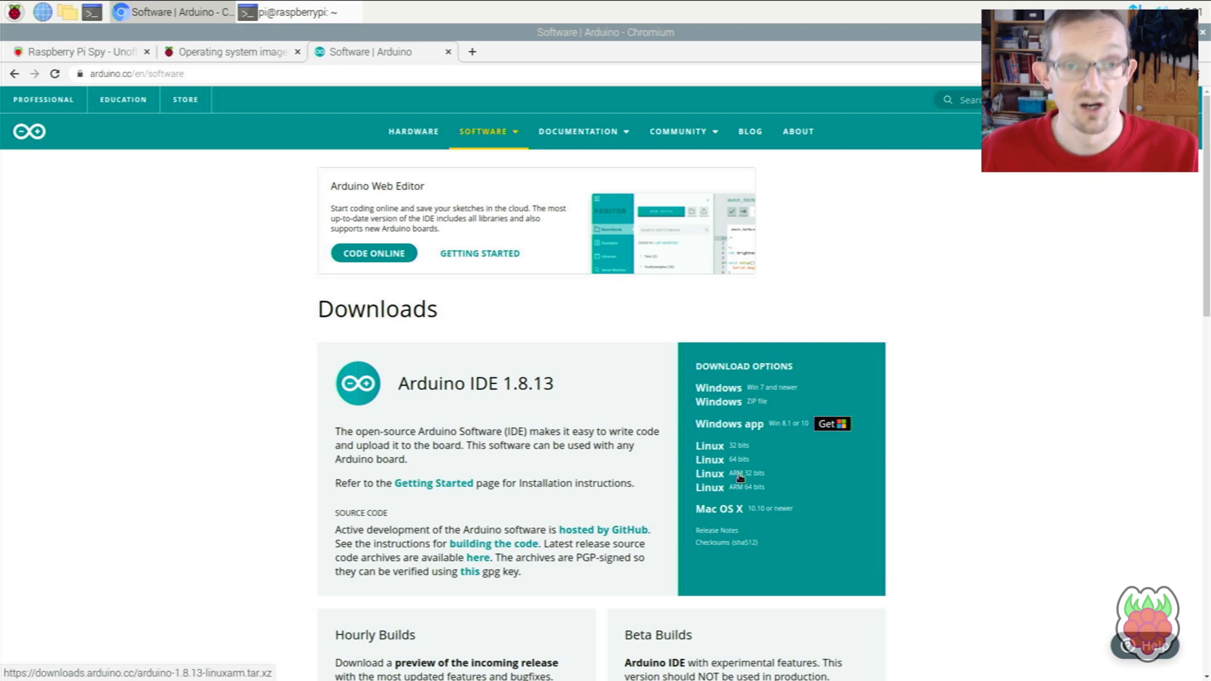
{"action": "mouse_move", "coordinate": [737, 477]}
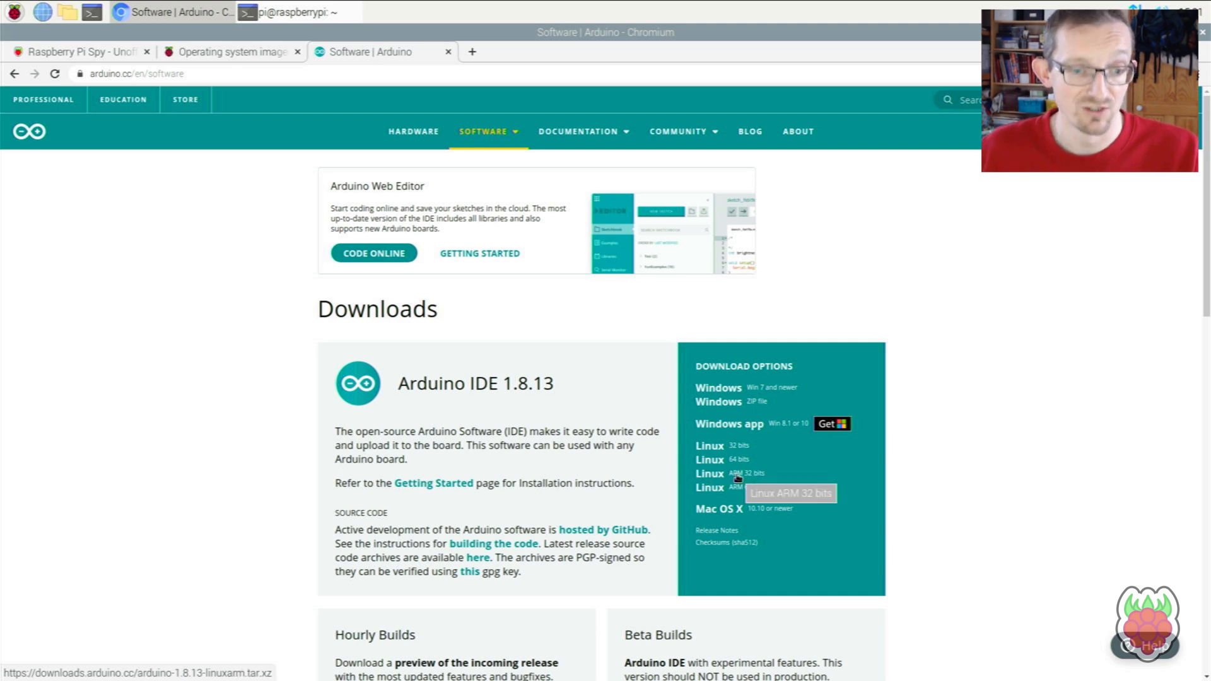
{"action": "mouse_move", "coordinate": [723, 477]}
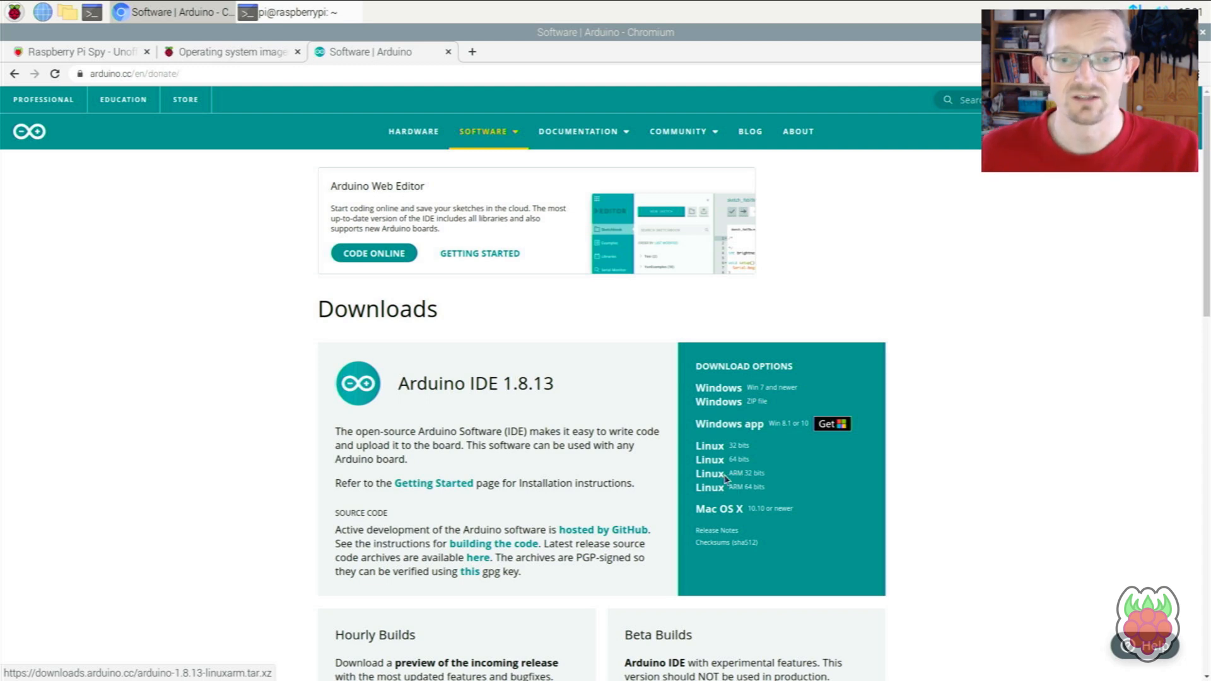
- Download the Linux ARM 32-bit Arduino IDE 1.8.13 archive using Just Download, without donating
{"action": "left_click", "coordinate": [708, 474]}
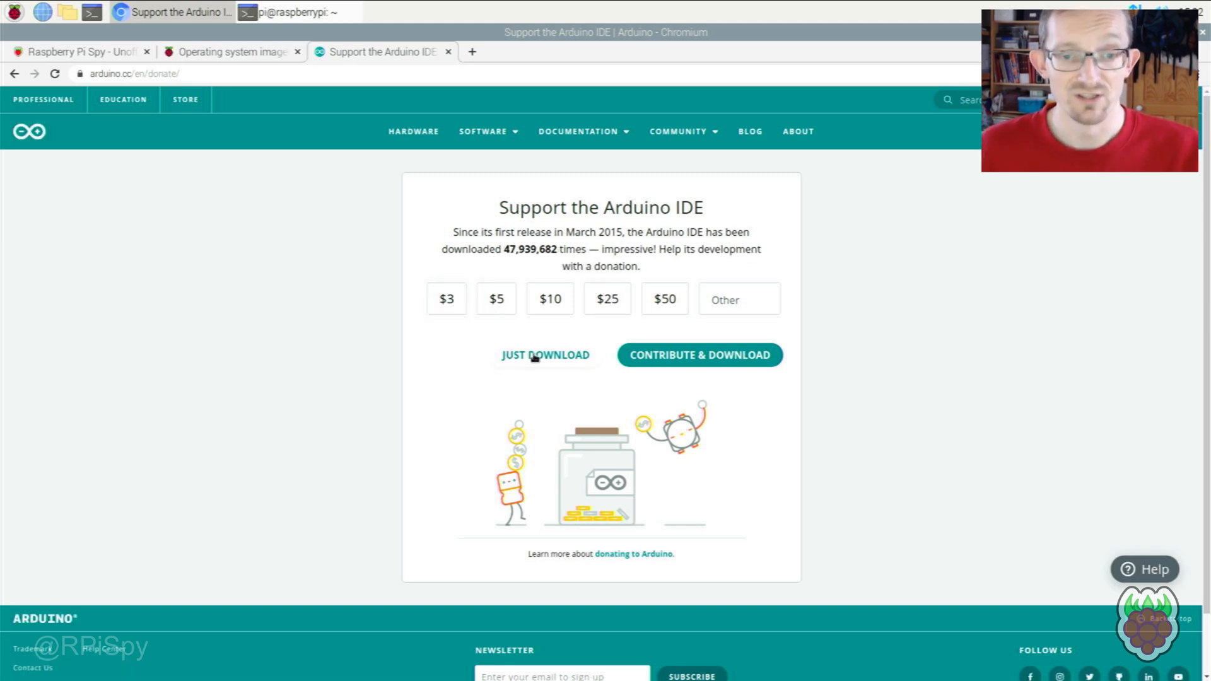
{"action": "mouse_move", "coordinate": [488, 361]}
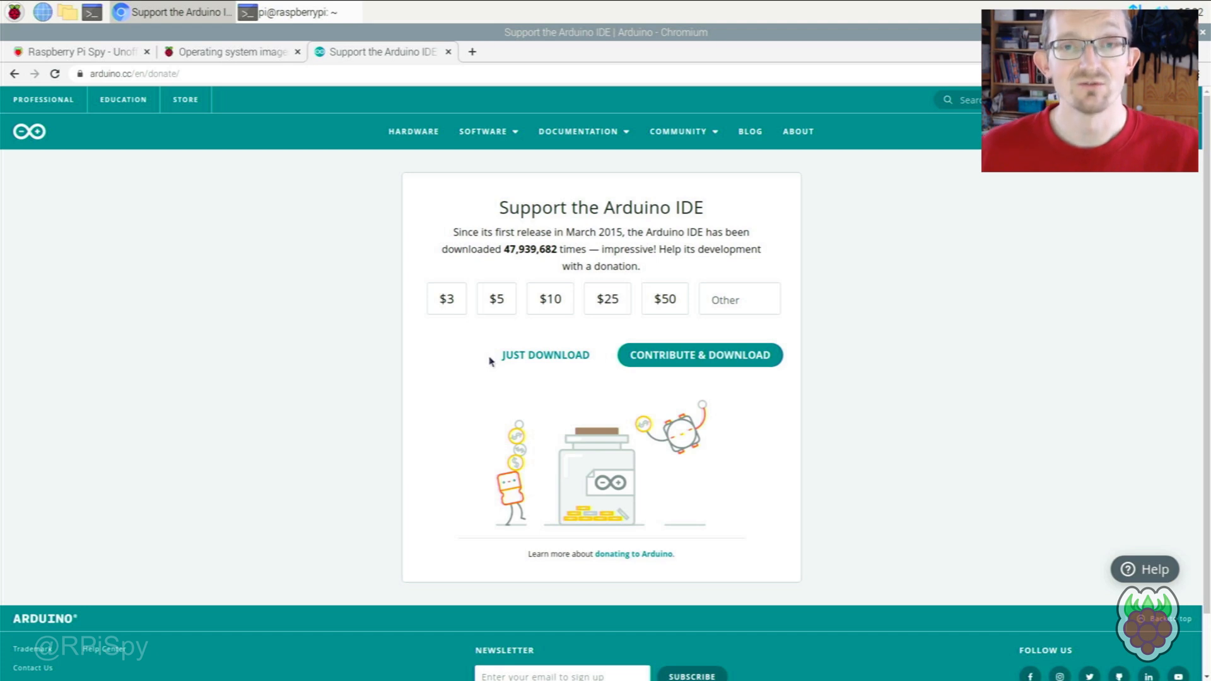
{"action": "mouse_move", "coordinate": [545, 357]}
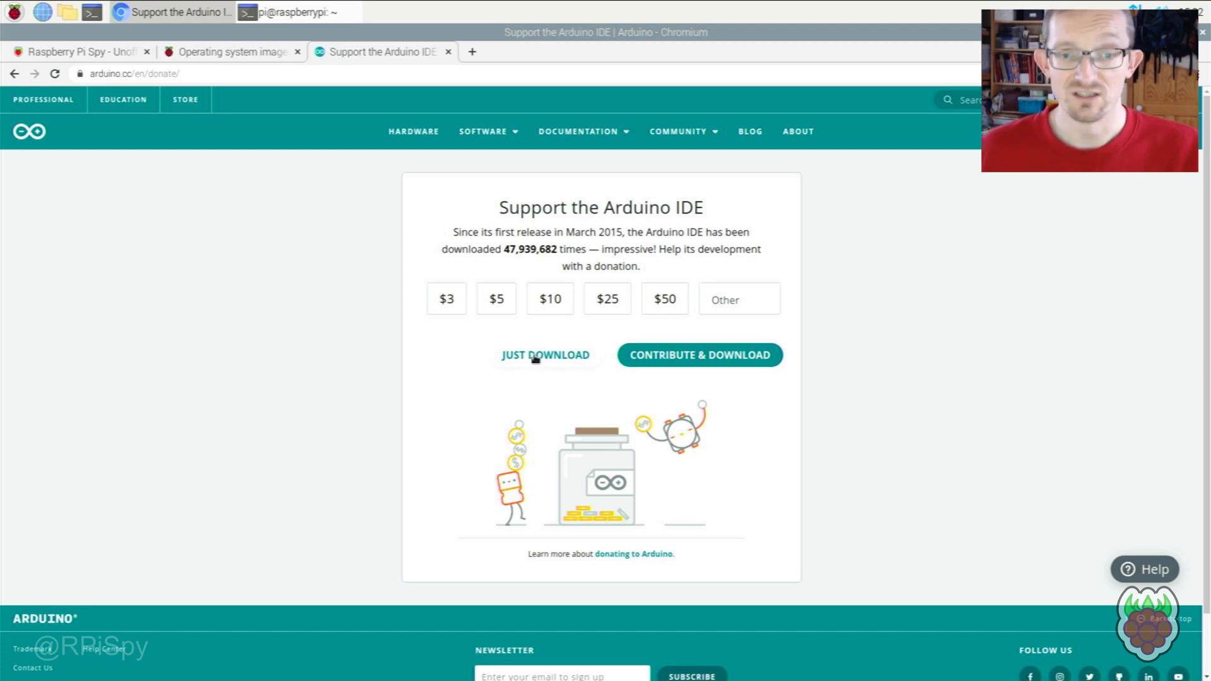
{"action": "left_click", "coordinate": [544, 354]}
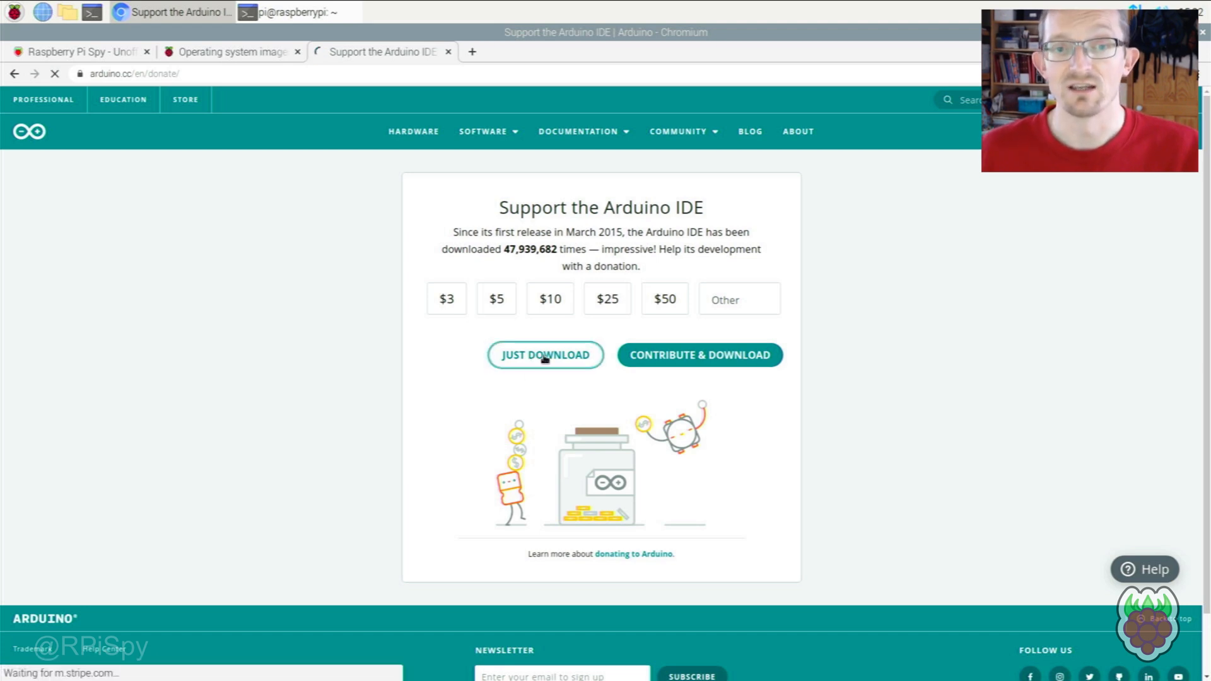
{"action": "left_click", "coordinate": [544, 354]}
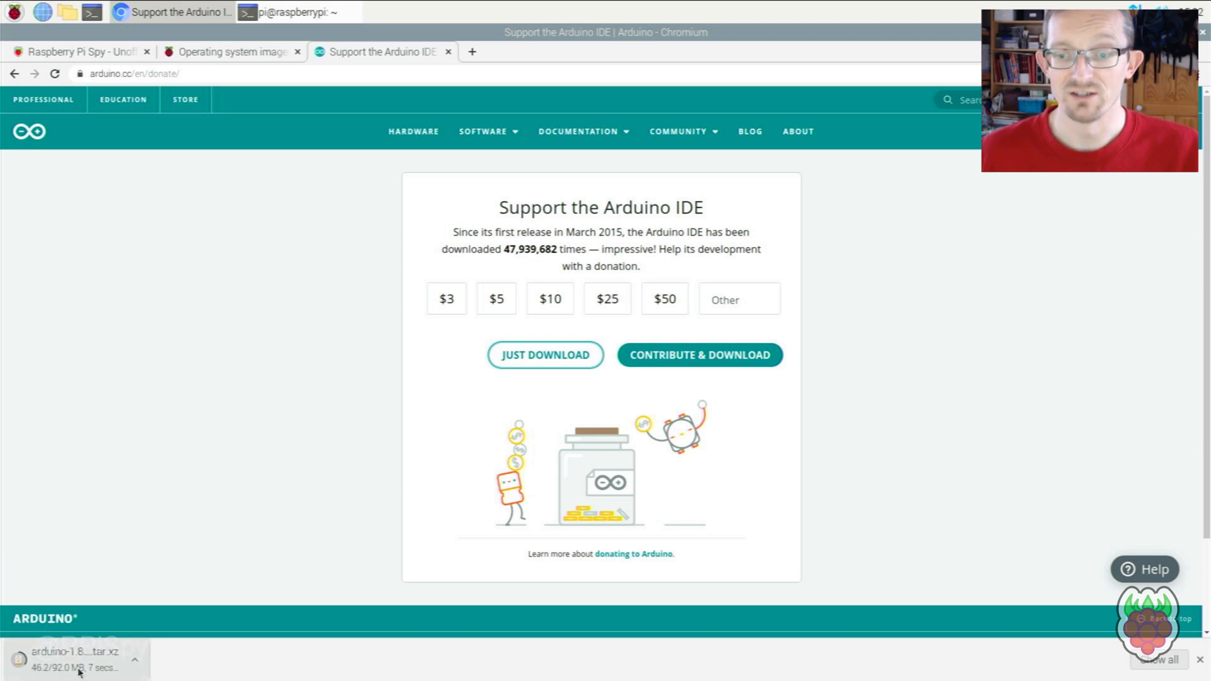
{"action": "mouse_move", "coordinate": [264, 599]}
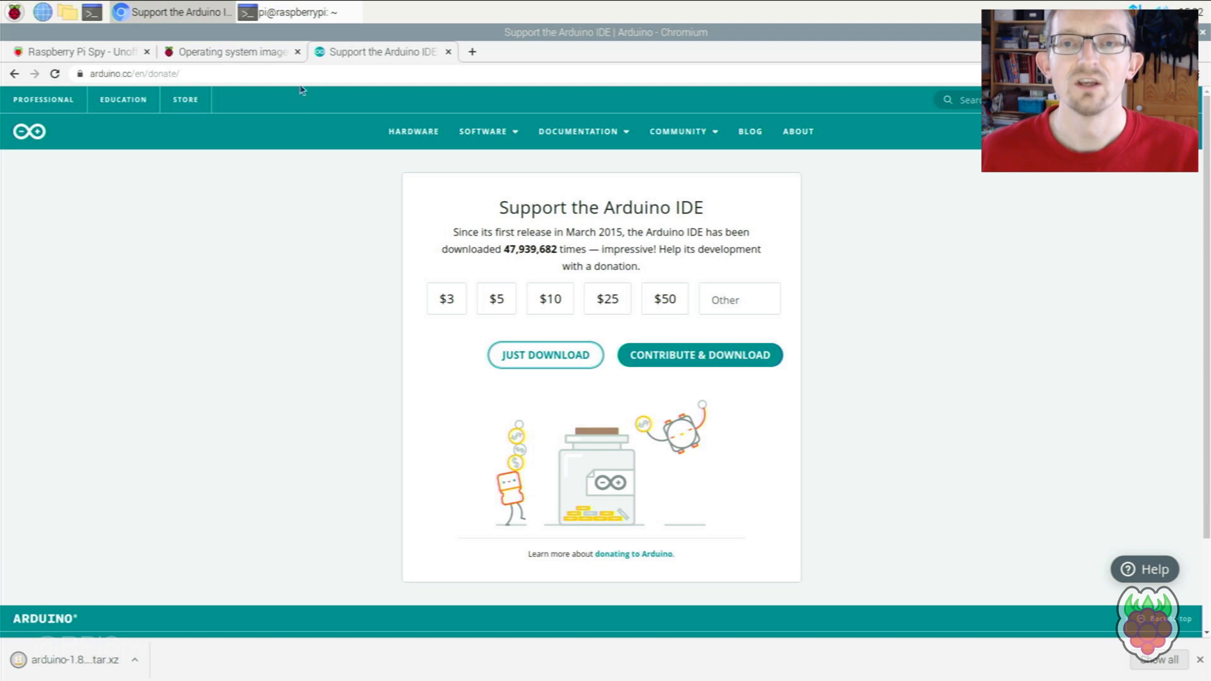
- In the terminal, go to the home folder, list it, then enter Downloads
{"action": "left_click", "coordinate": [290, 11]}
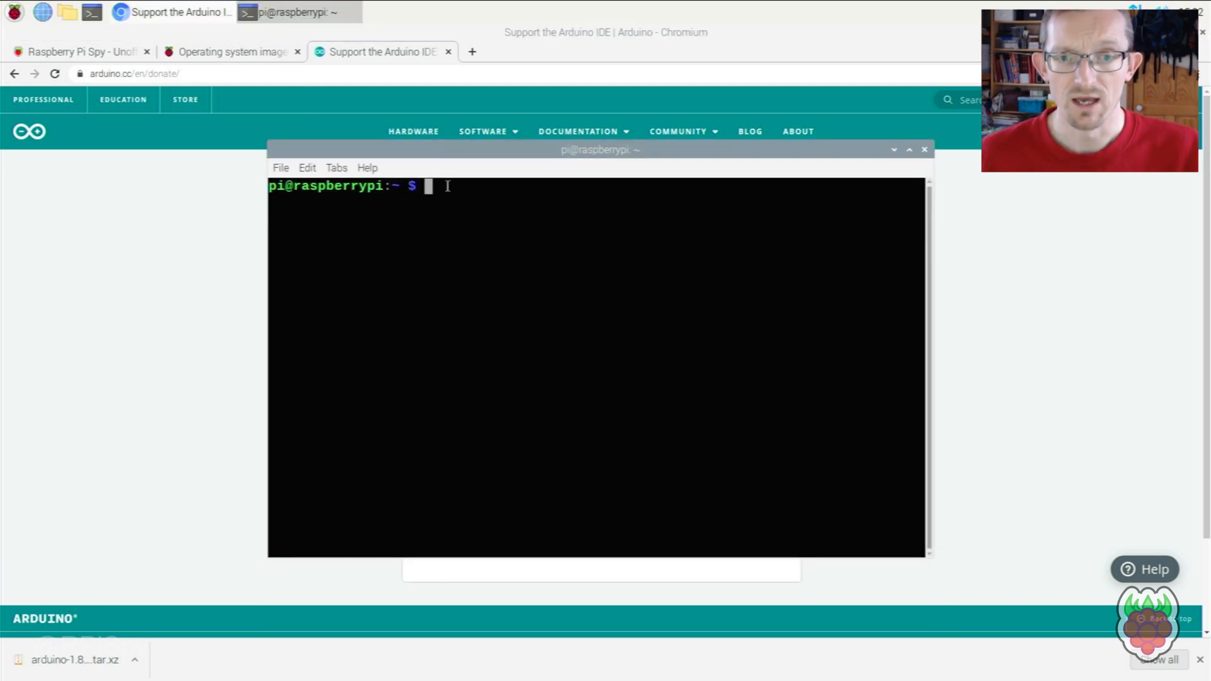
{"action": "type", "text": "cd"}
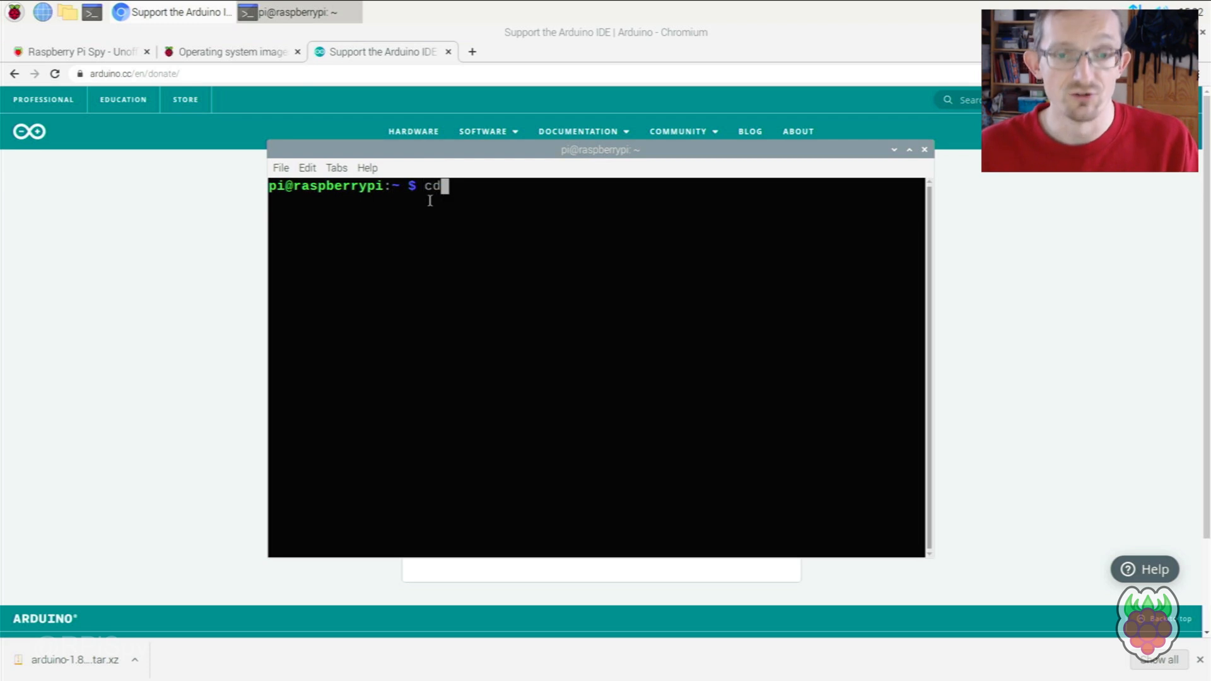
{"action": "key", "text": "Return"}
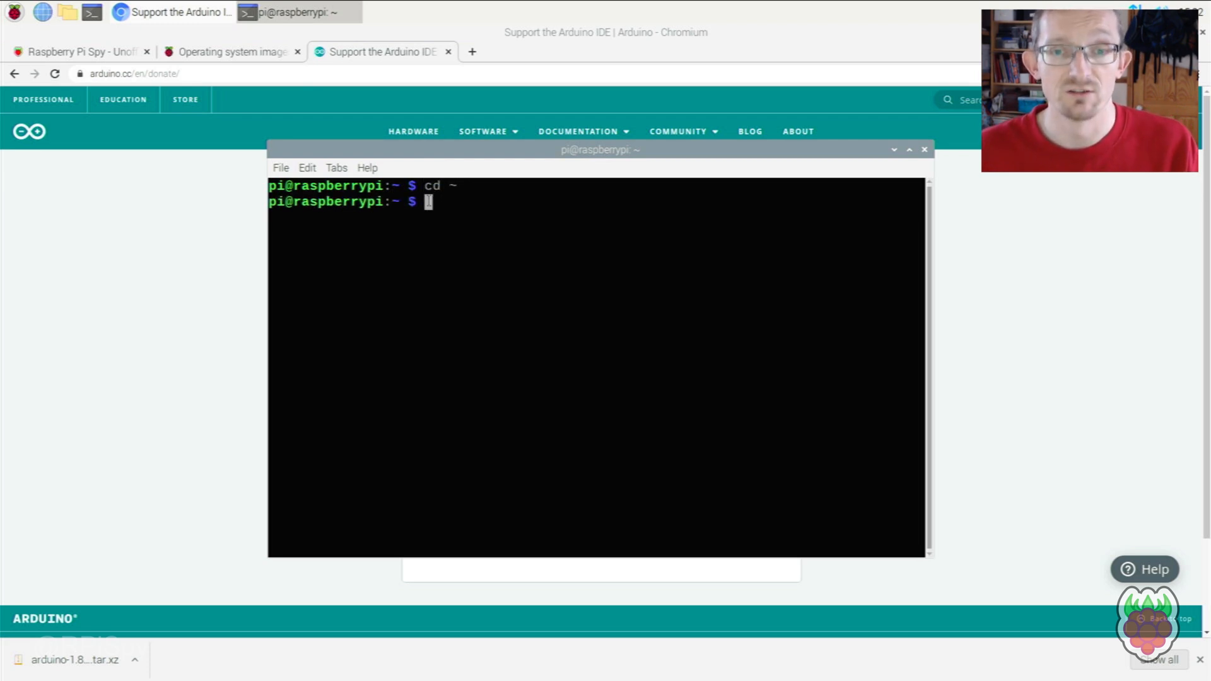
{"action": "type", "text": "ls"}
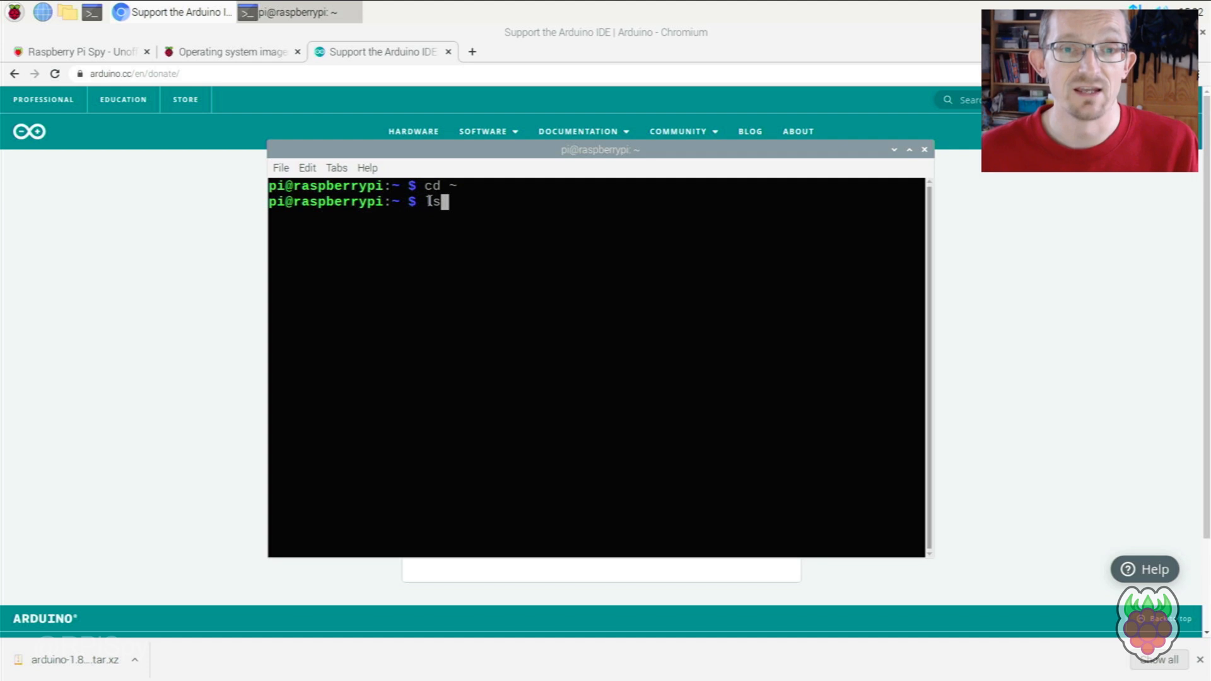
{"action": "key", "text": "Return"}
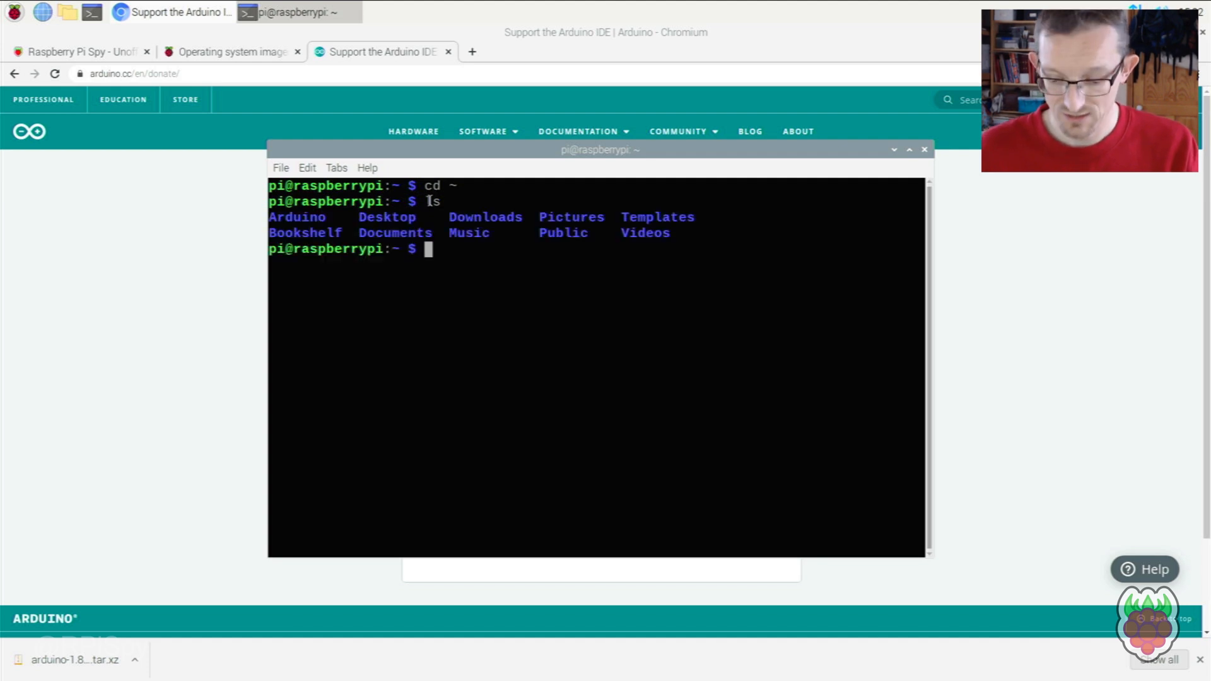
{"action": "type", "text": "cd Dow"}
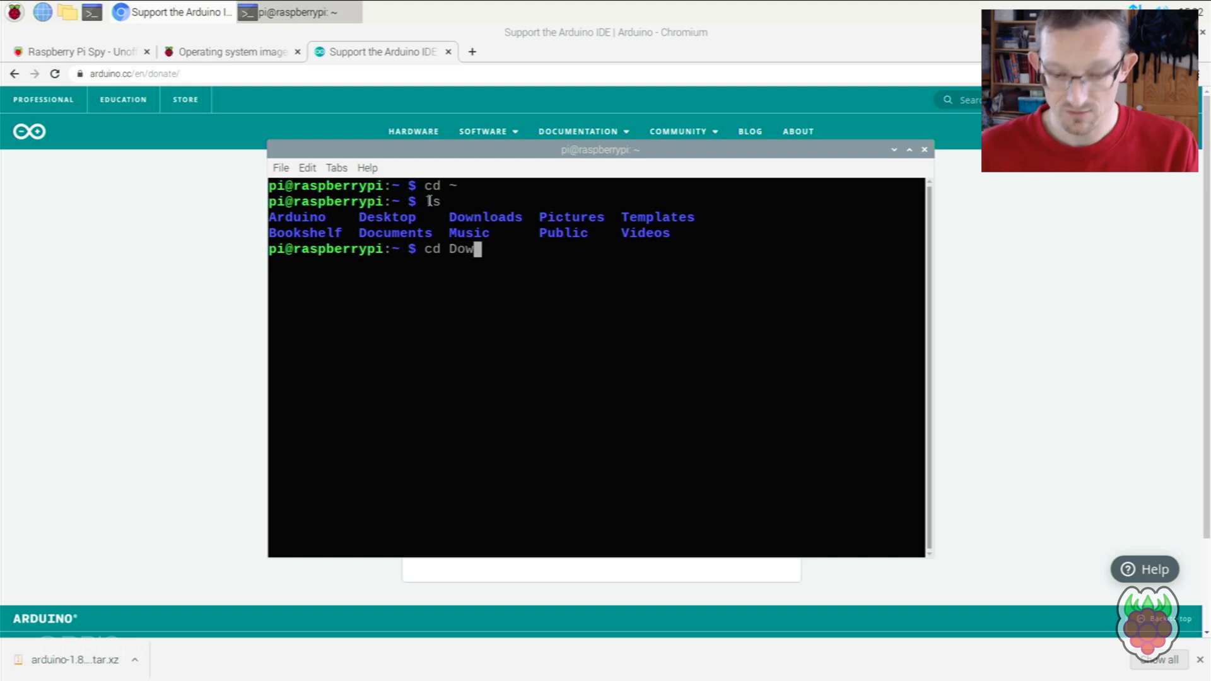
{"action": "key", "text": "Return"}
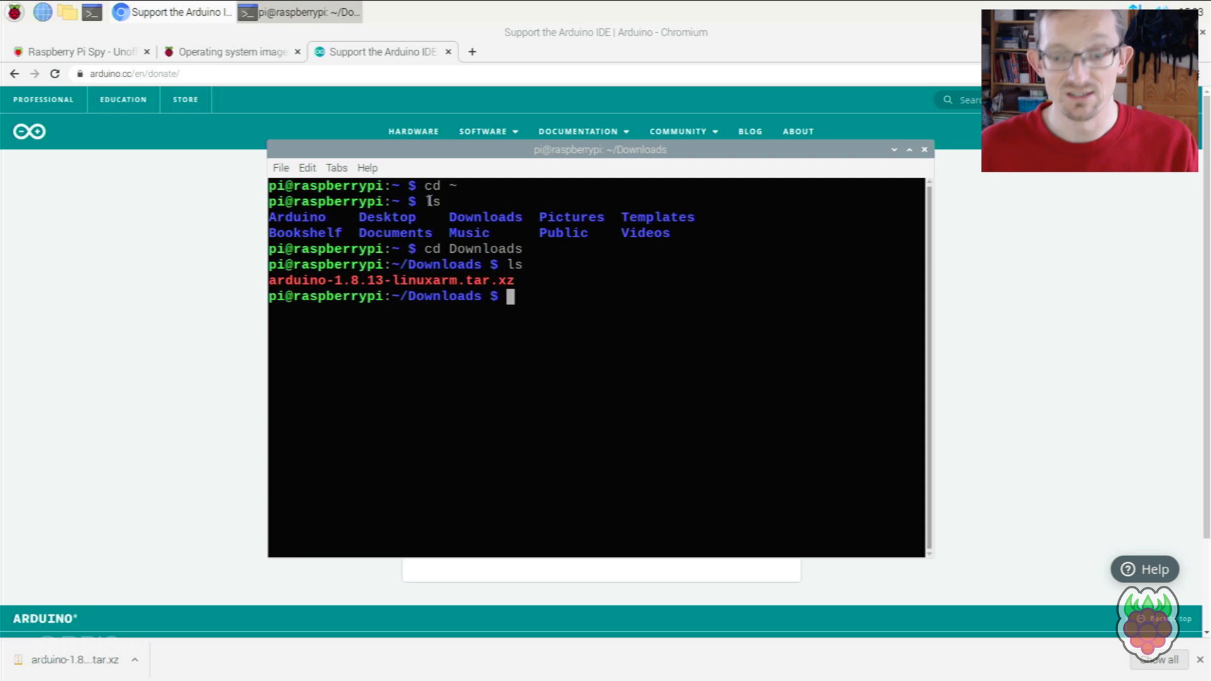
- Type the tar -xf command for arduino-1.8.13-linuxarm.tar.xz without running it
{"action": "type", "text": "tar"}
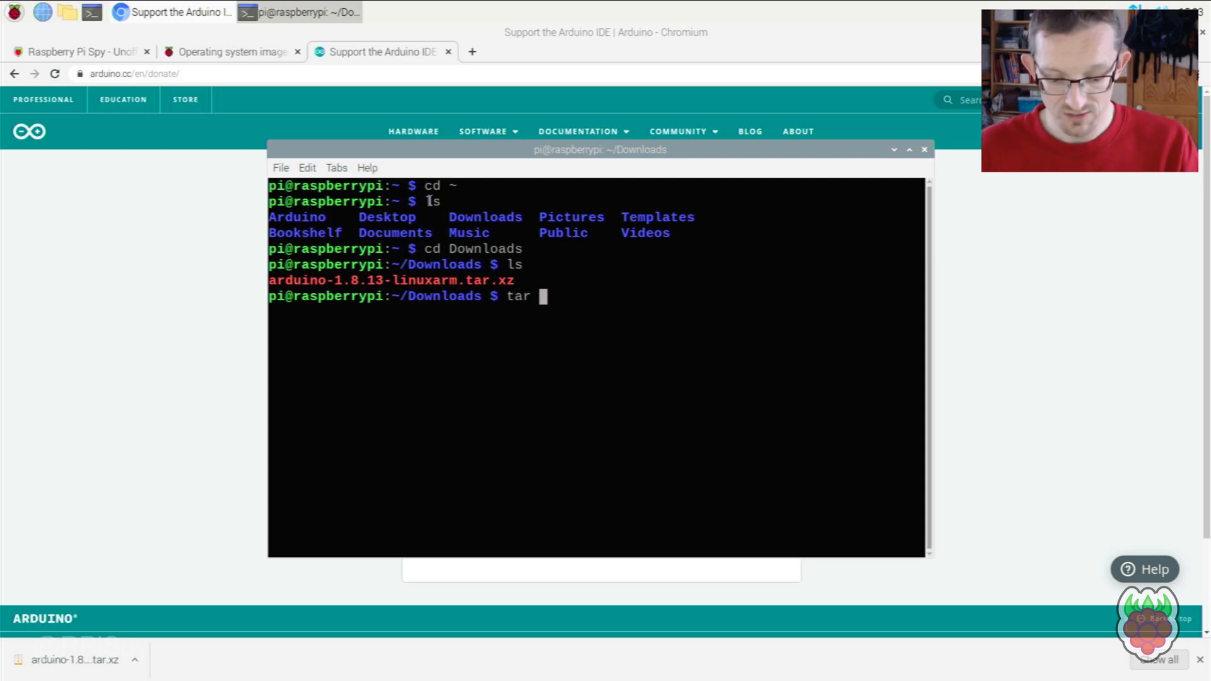
{"action": "type", "text": "-xf"}
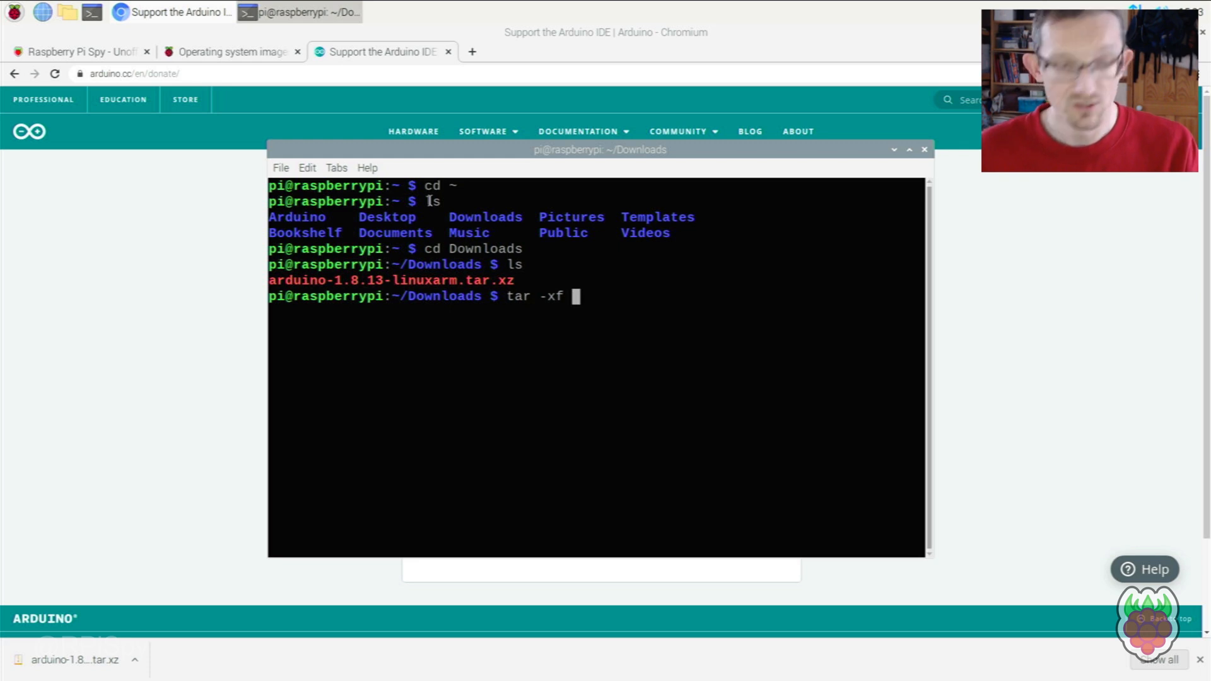
{"action": "type", "text": "a"}
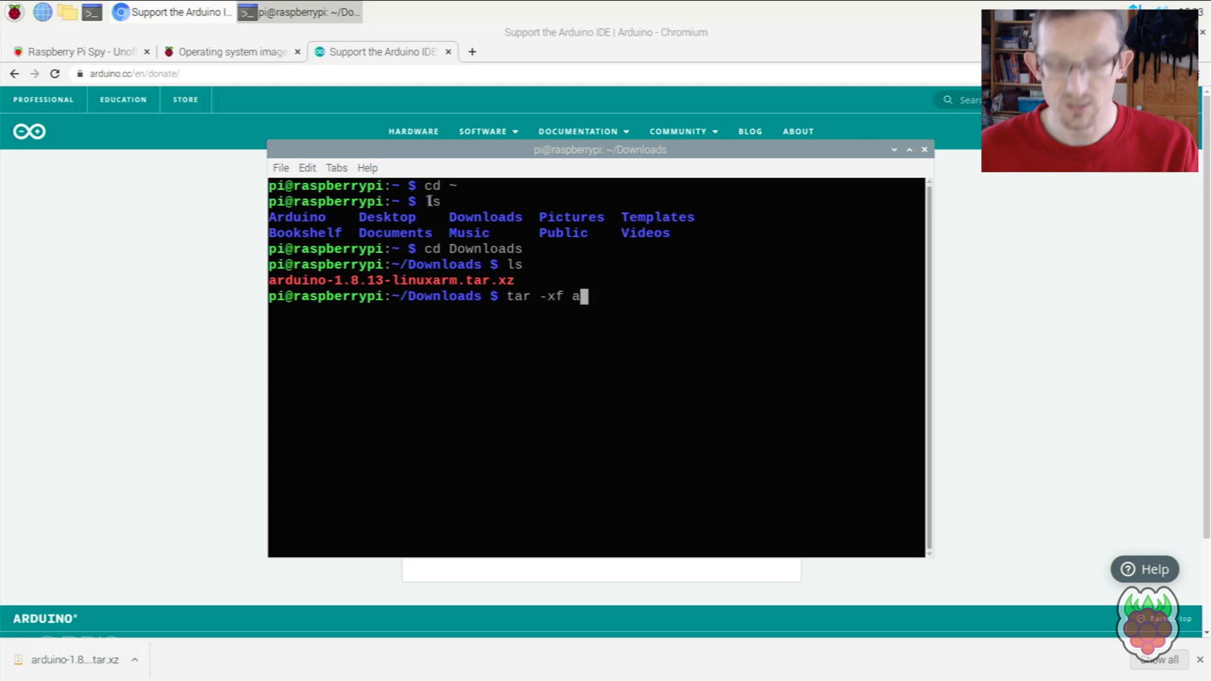
{"action": "type", "text": "rdui8"}
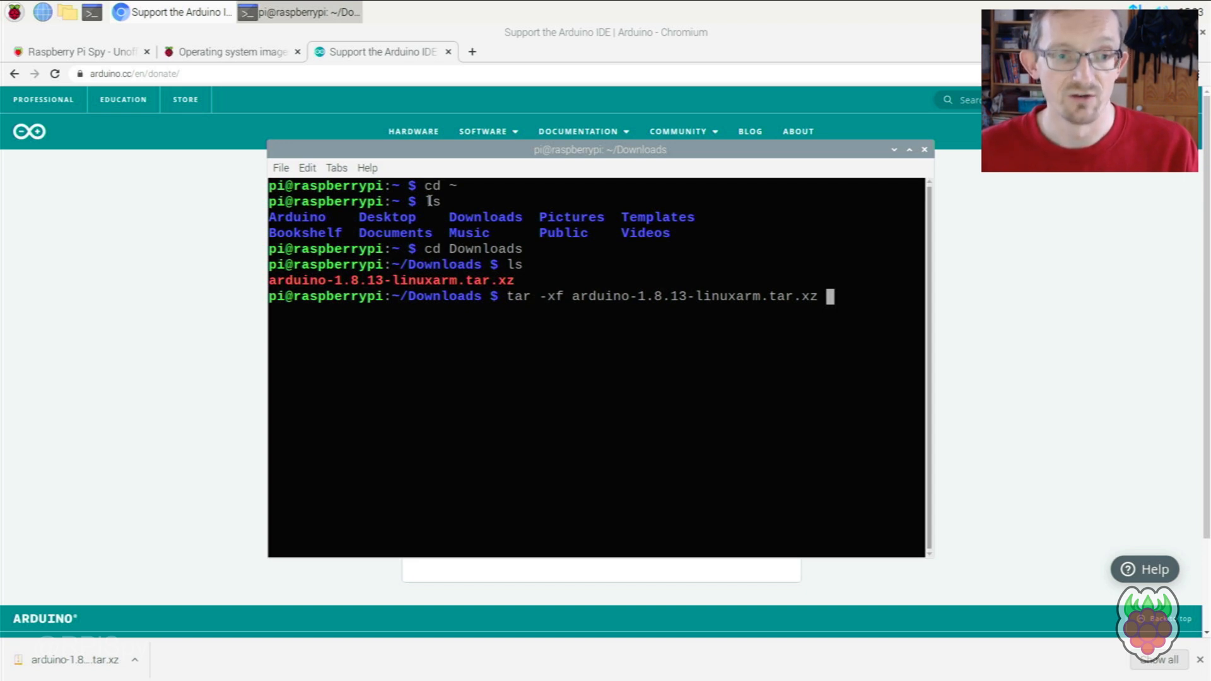
- Extract the Arduino archive and list Downloads to see the new arduino-1.8.13 folder
{"action": "key", "text": "Return"}
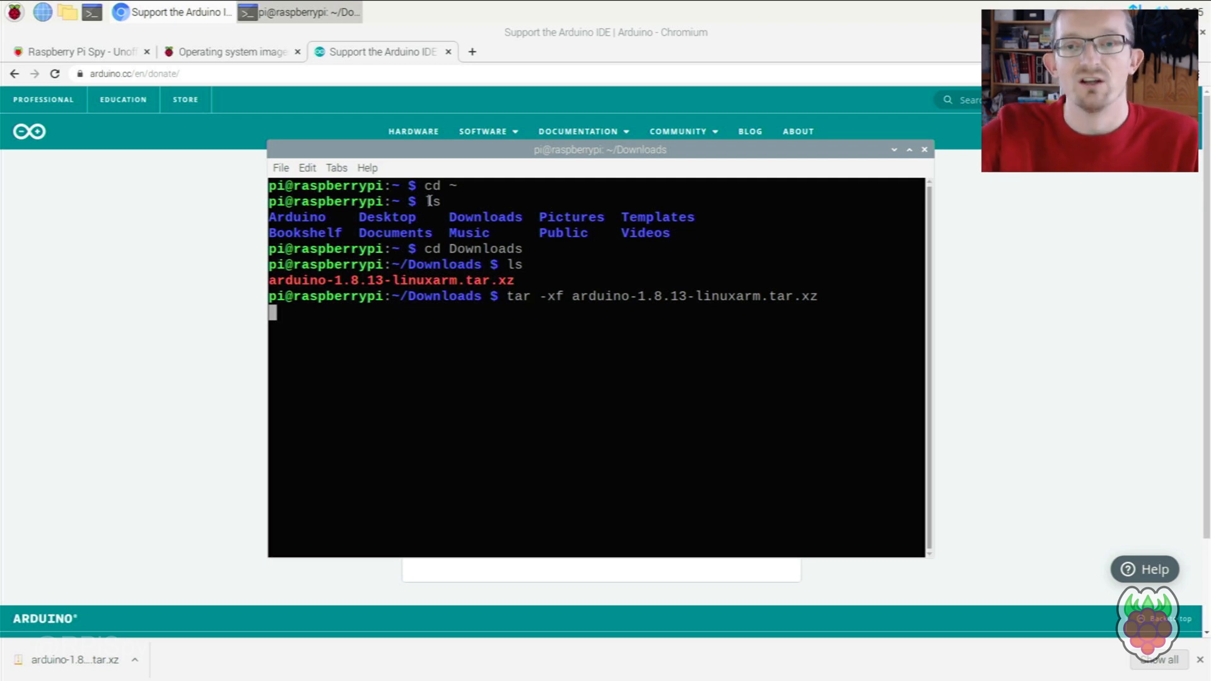
{"action": "key", "text": "Return"}
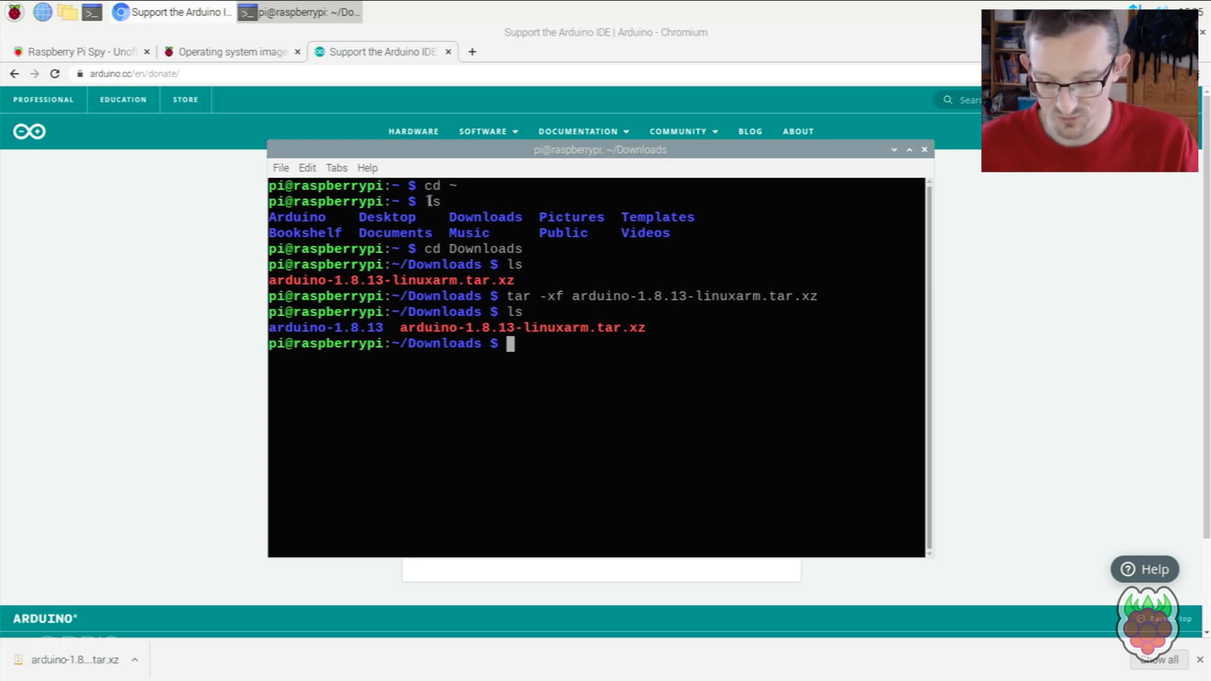
{"action": "type", "text": "sudo"}
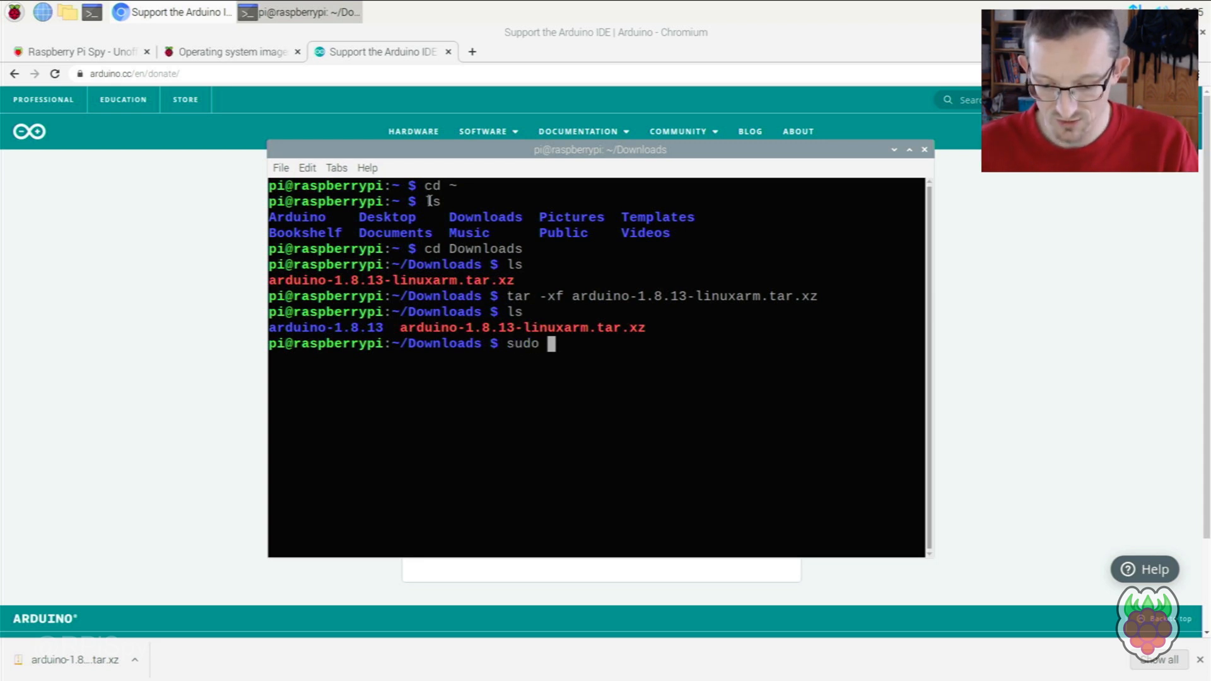
- Move arduino-1.8.13 to /opt with sudo mv and verify with ls in Downloads and /opt
{"action": "type", "text": "mv"}
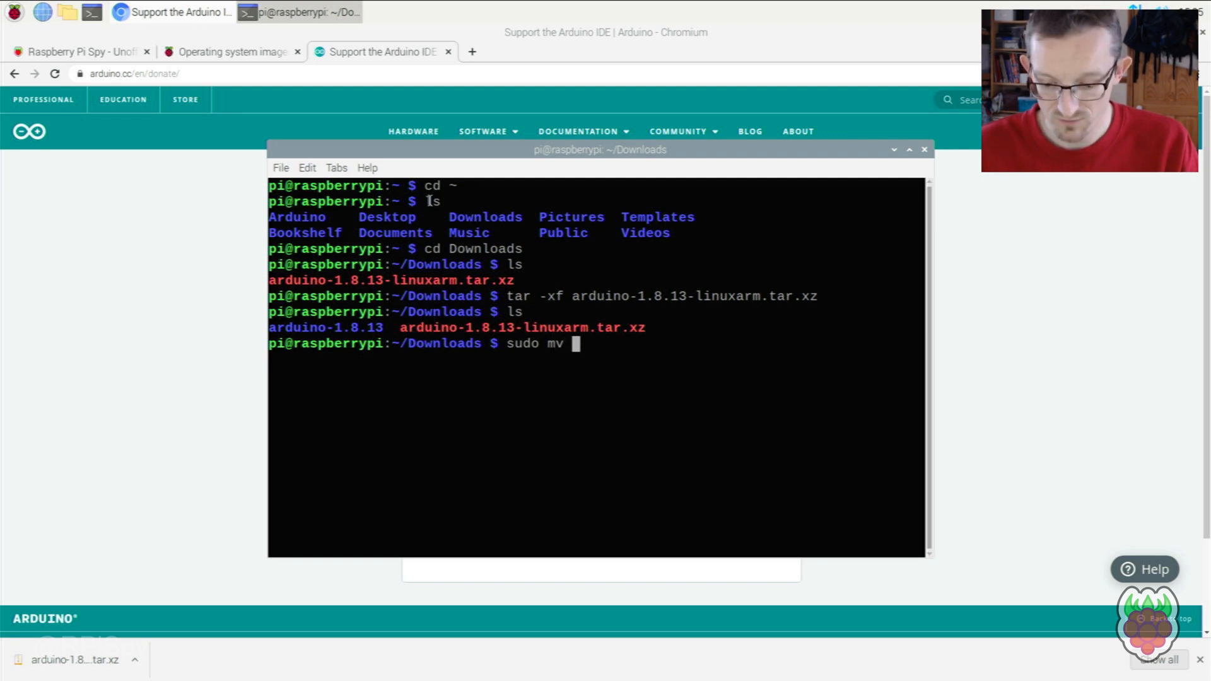
{"action": "type", "text": "arduino-1.8.13"}
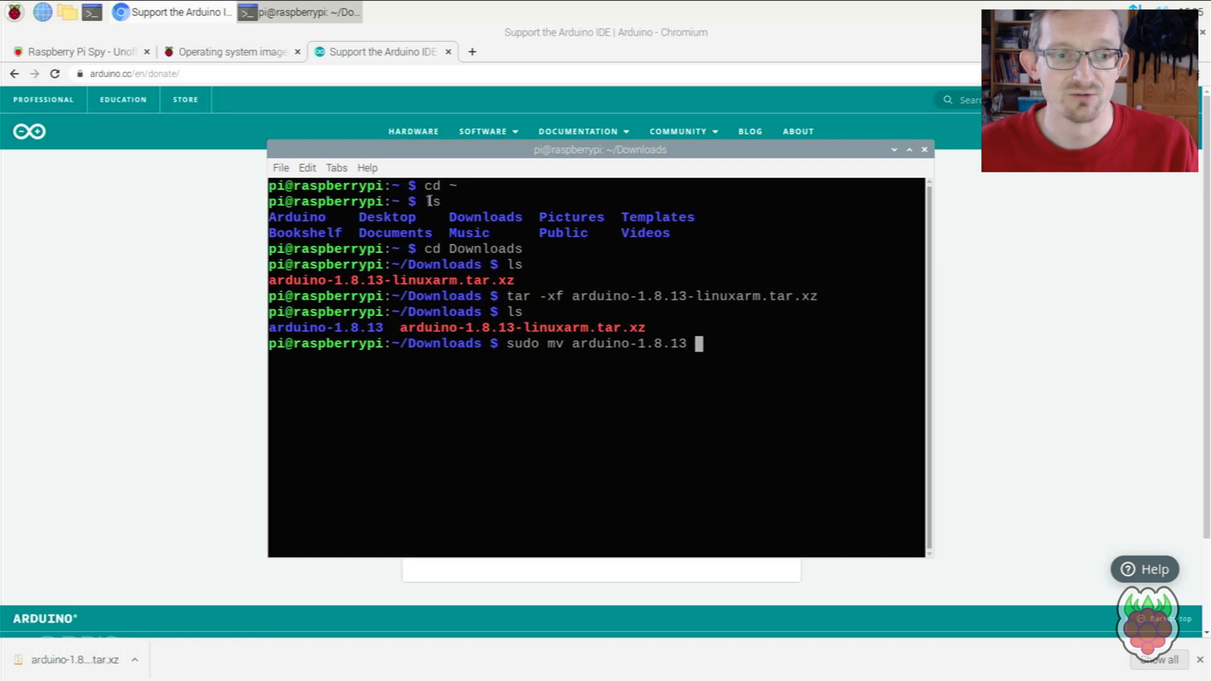
{"action": "type", "text": "/opt"}
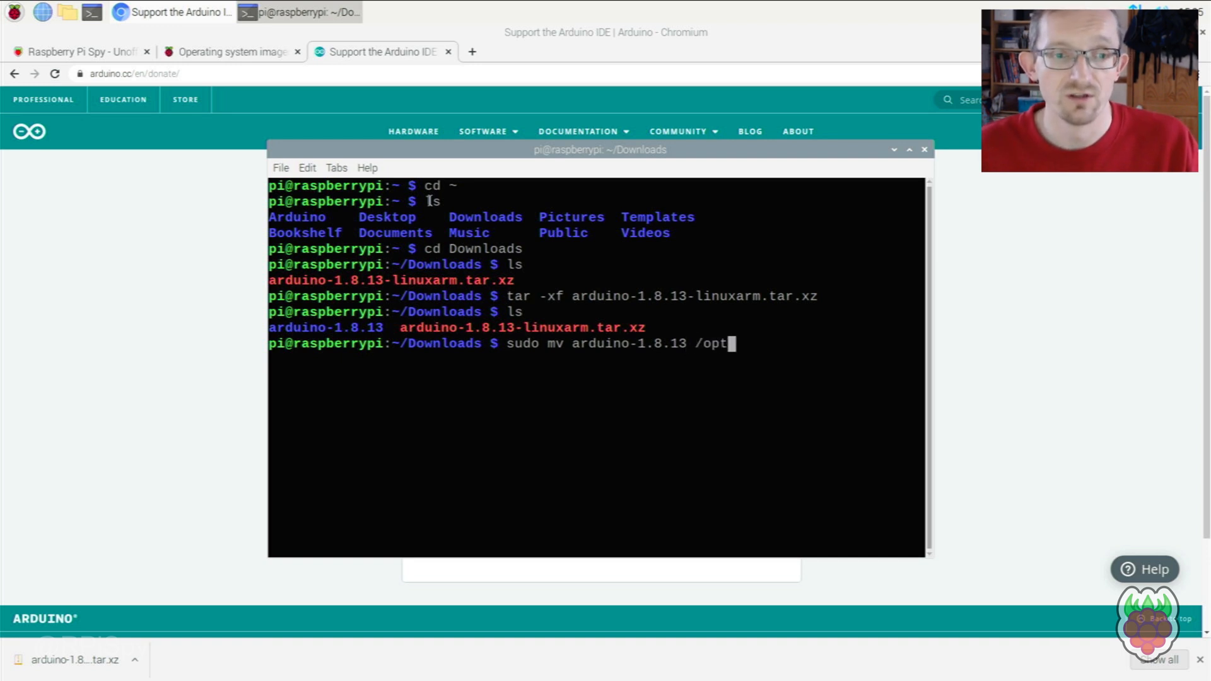
{"action": "key", "text": "Return"}
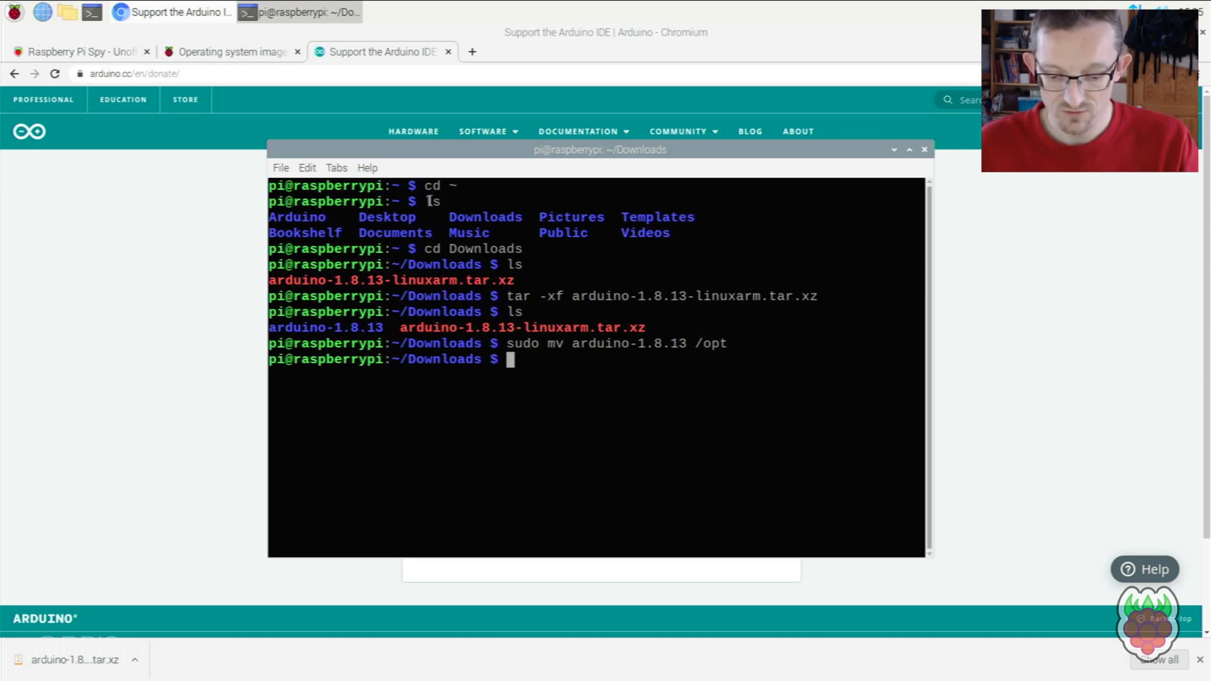
{"action": "type", "text": "ls"}
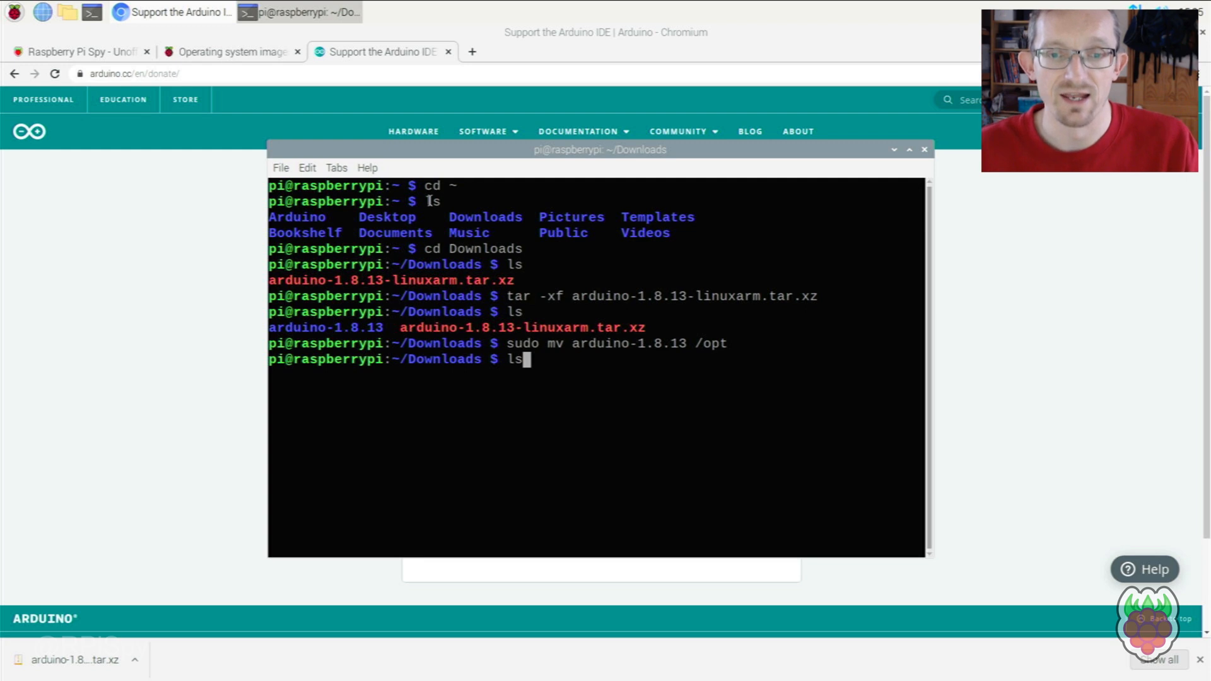
{"action": "key", "text": "Return"}
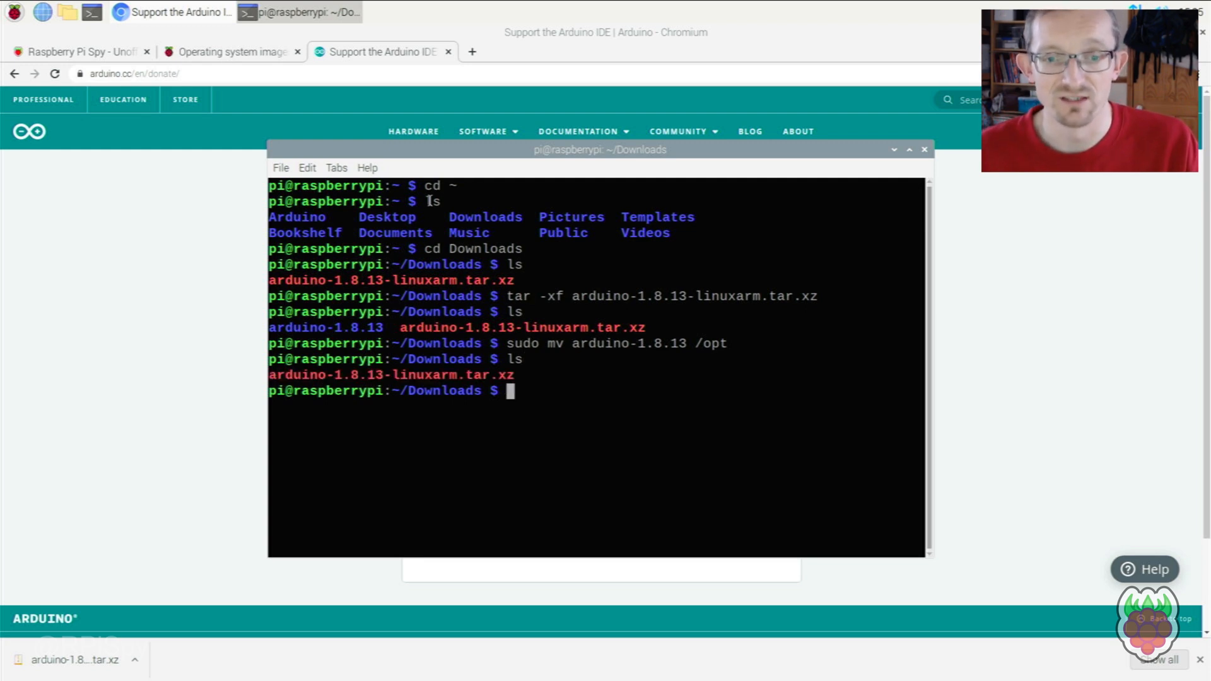
{"action": "type", "text": "ls /opt"}
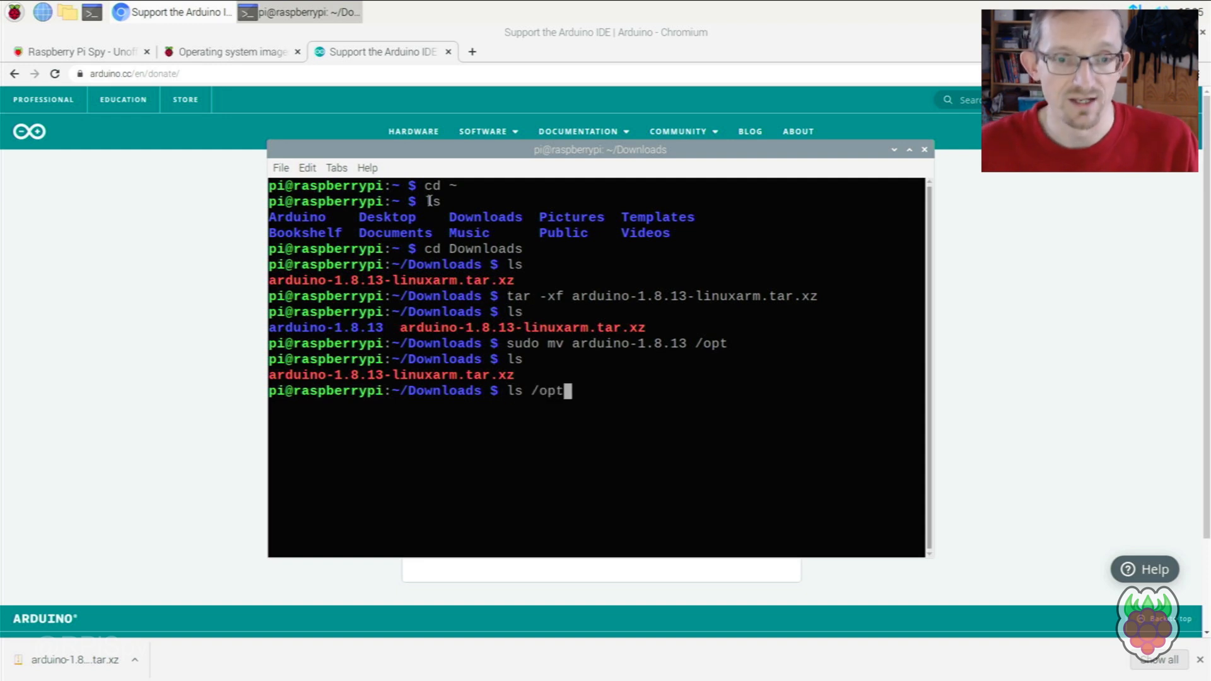
{"action": "key", "text": "Return"}
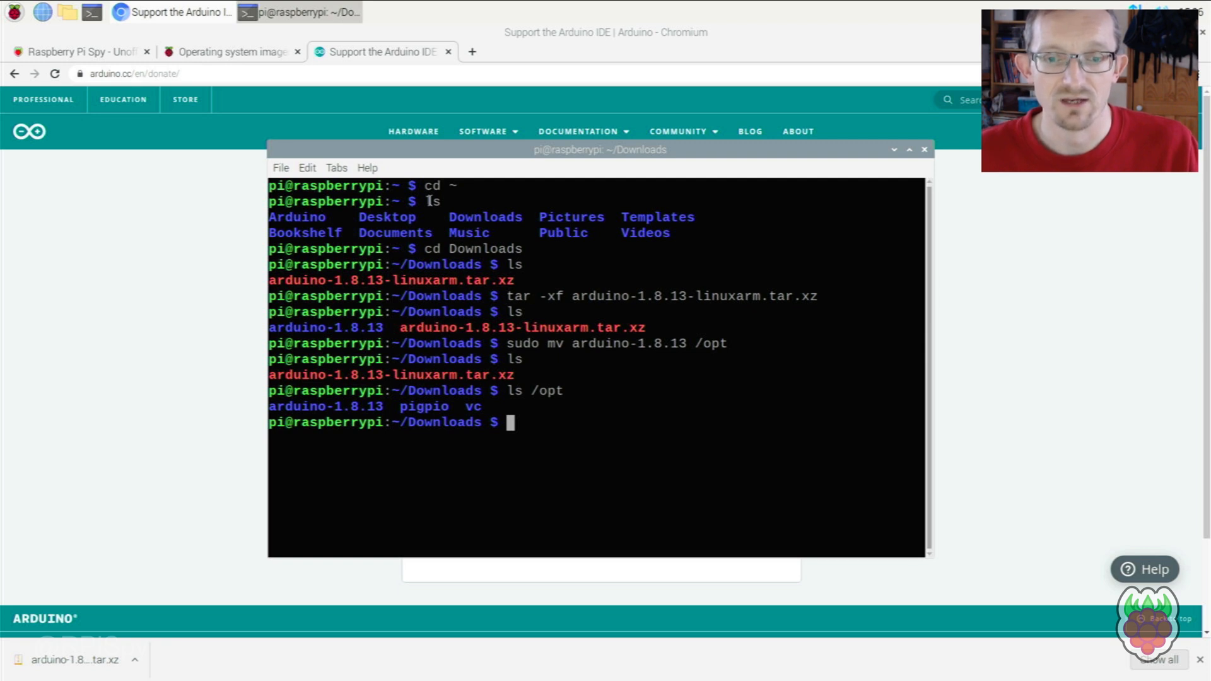
- Run sudo /opt/arduino-1.8.13/install.sh to add the desktop shortcut, menu item and file associations
{"action": "type", "text": "sudo"}
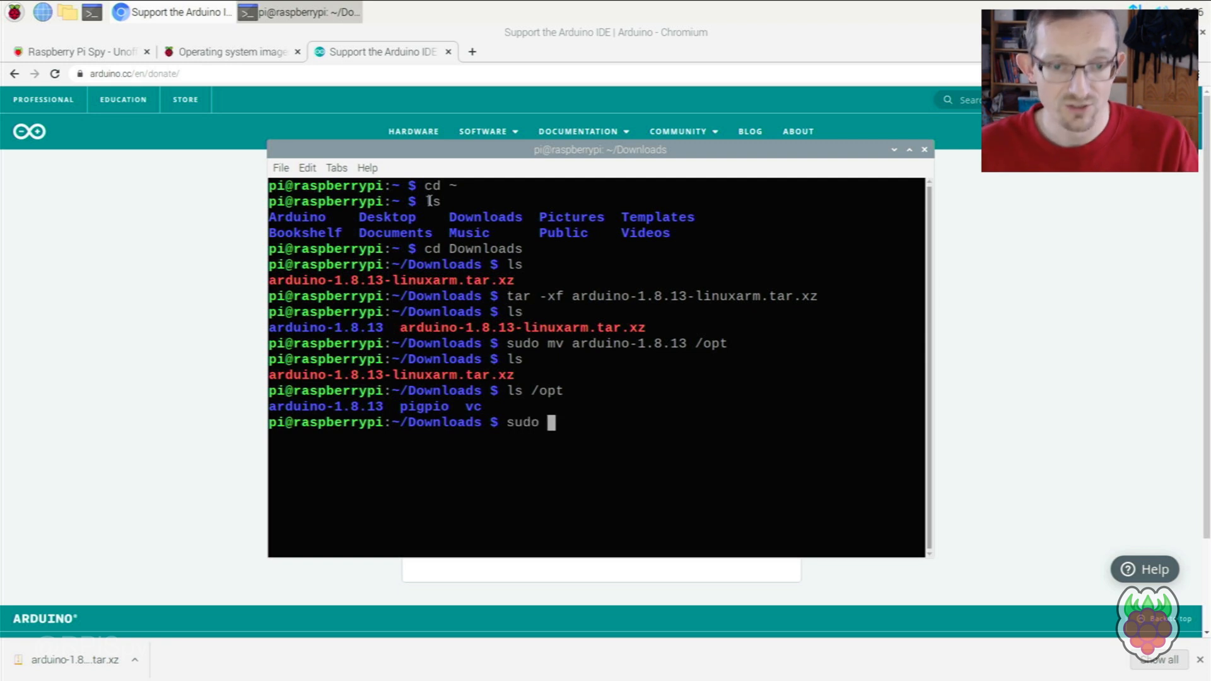
{"action": "type", "text": "/"}
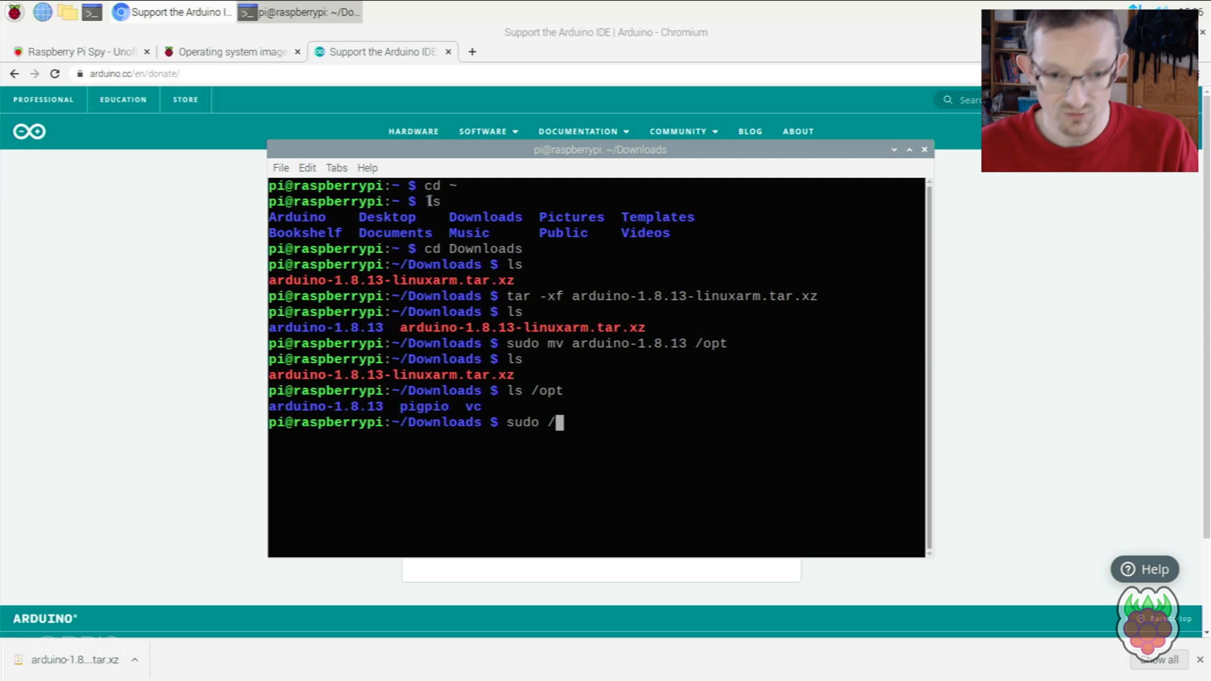
{"action": "type", "text": "opt/ardui"}
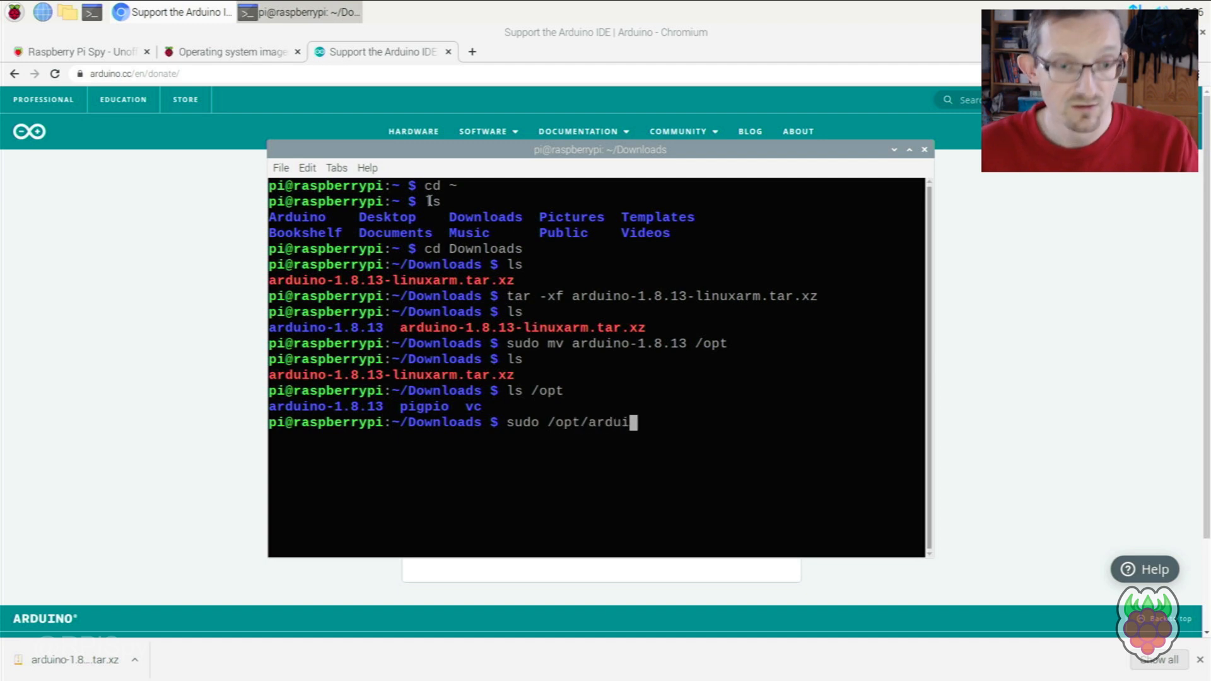
{"action": "type", "text": "no-1.8.13/"}
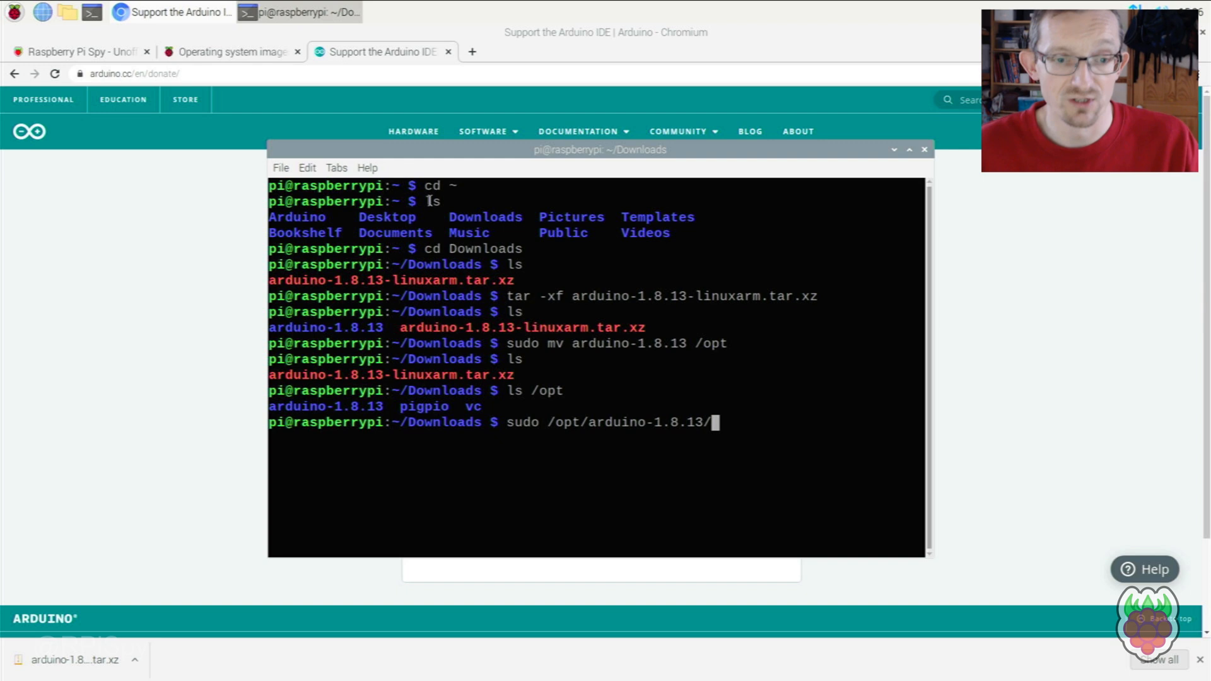
{"action": "type", "text": "install"}
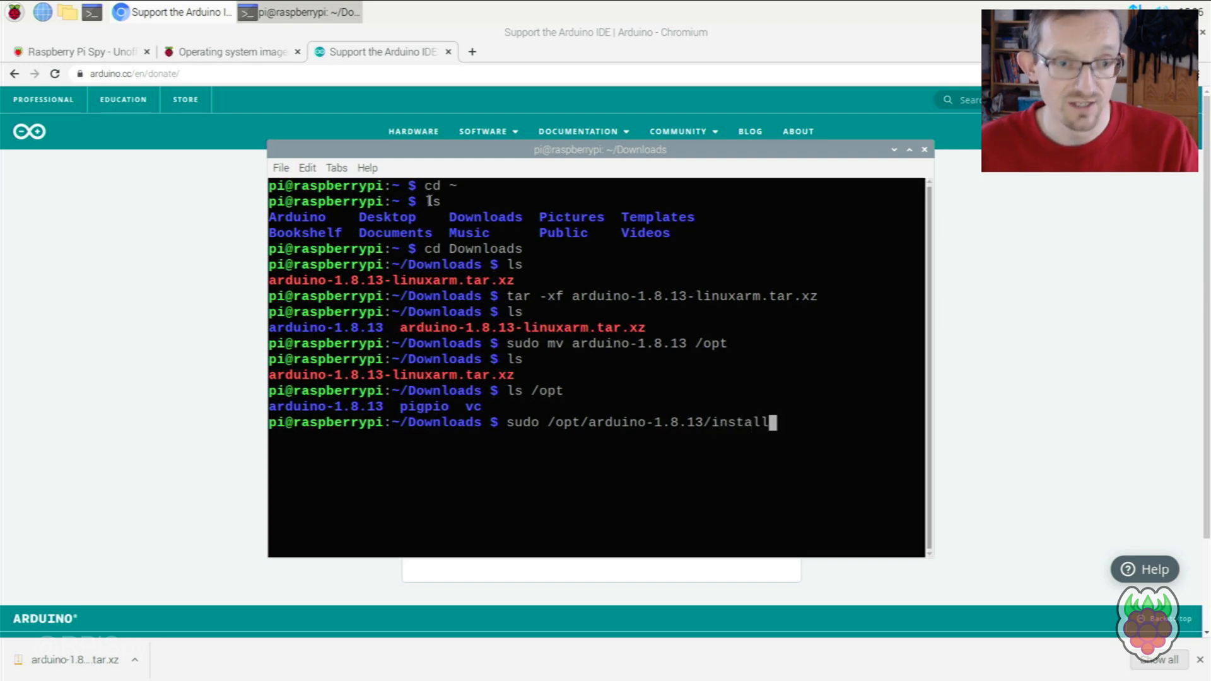
{"action": "type", "text": ".sh"}
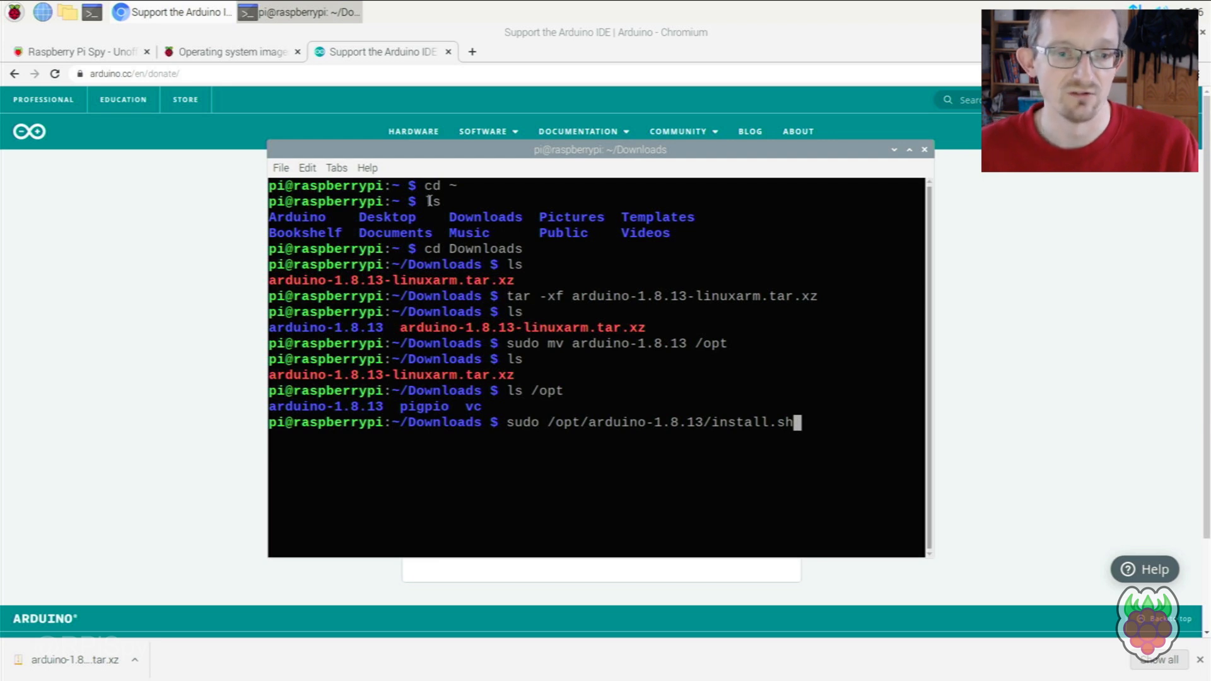
{"action": "key", "text": "Return"}
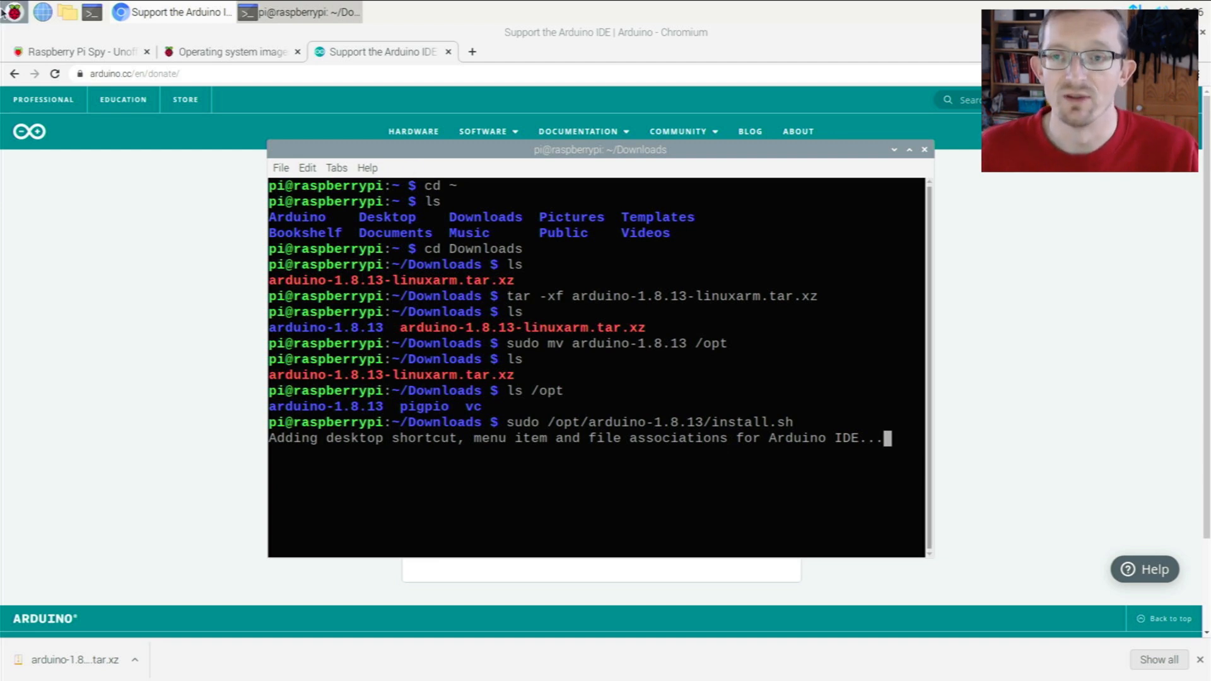
{"action": "mouse_move", "coordinate": [433, 468]}
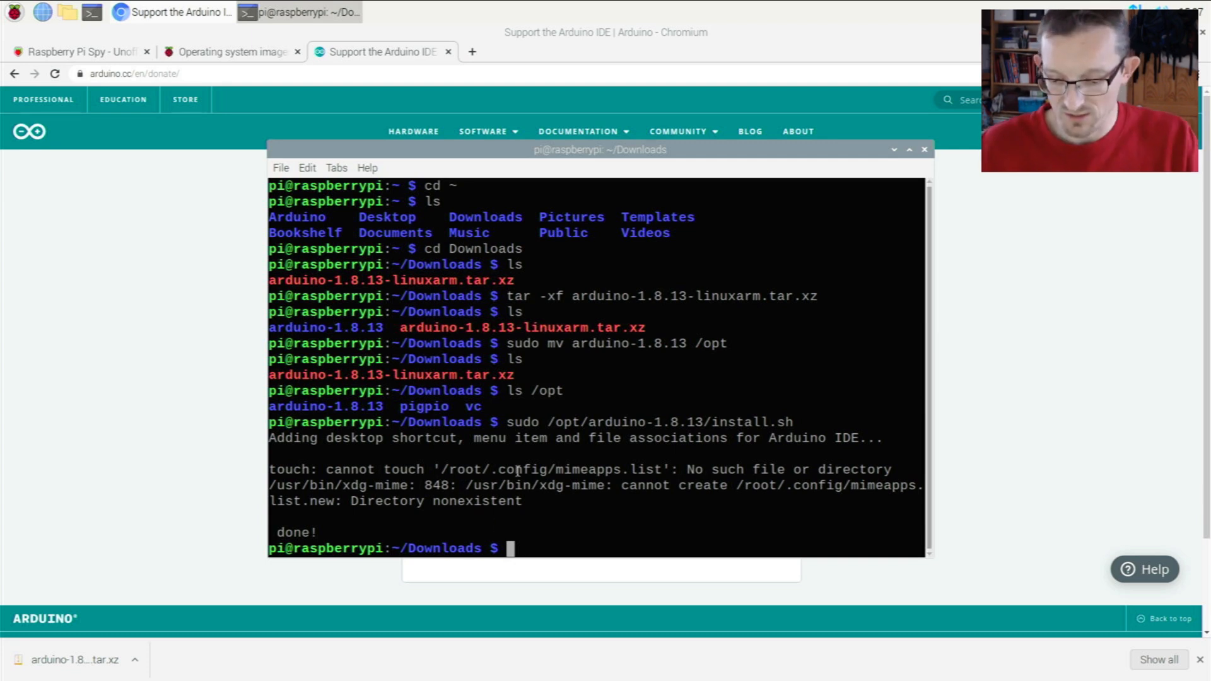
- Exit LXTerminal and open the Raspberry applications menu
{"action": "type", "text": "exit"}
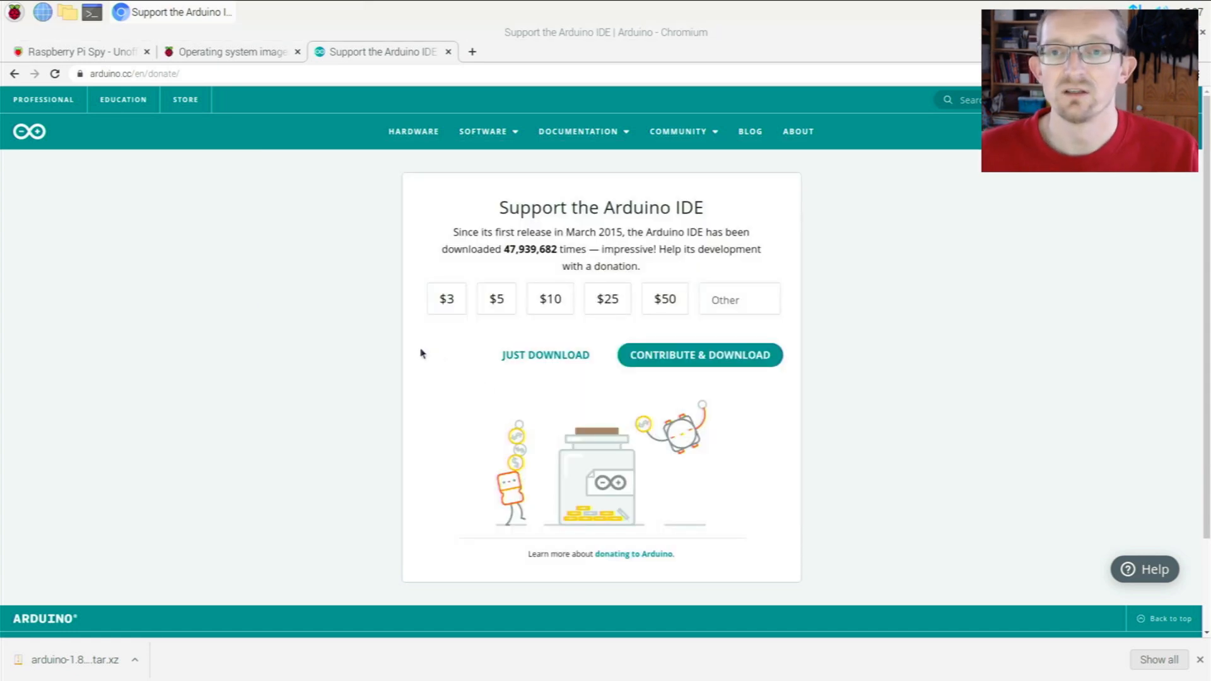
{"action": "mouse_move", "coordinate": [257, 257]}
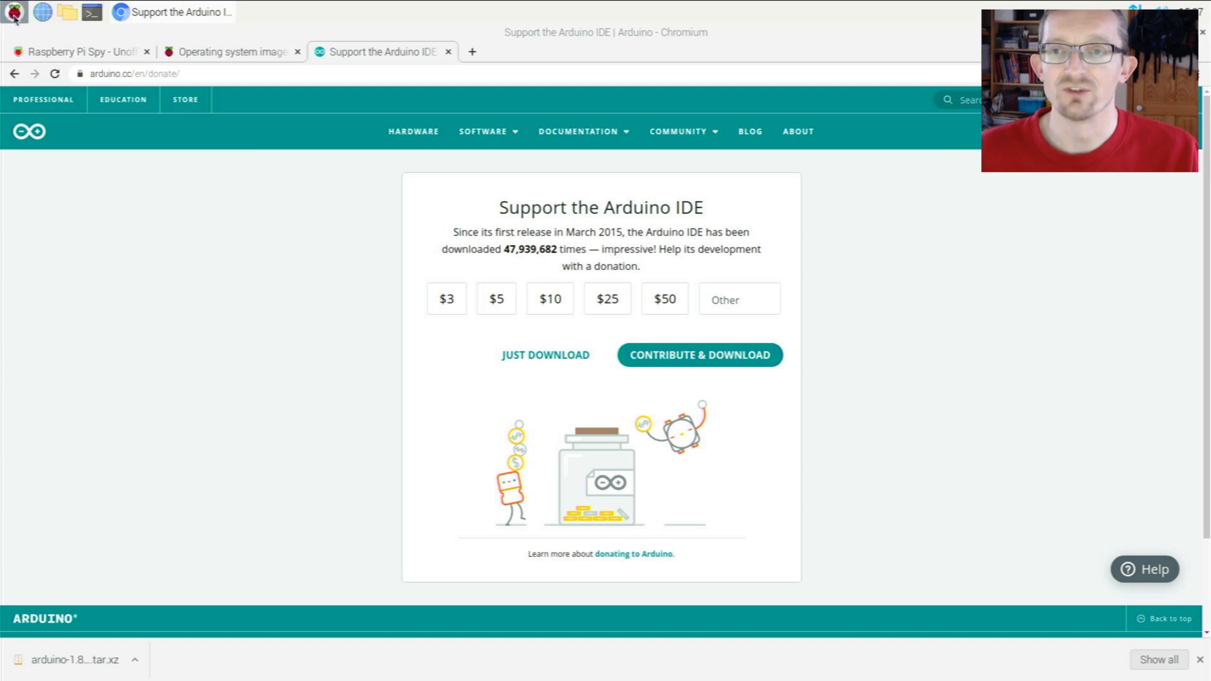
{"action": "left_click", "coordinate": [11, 12]}
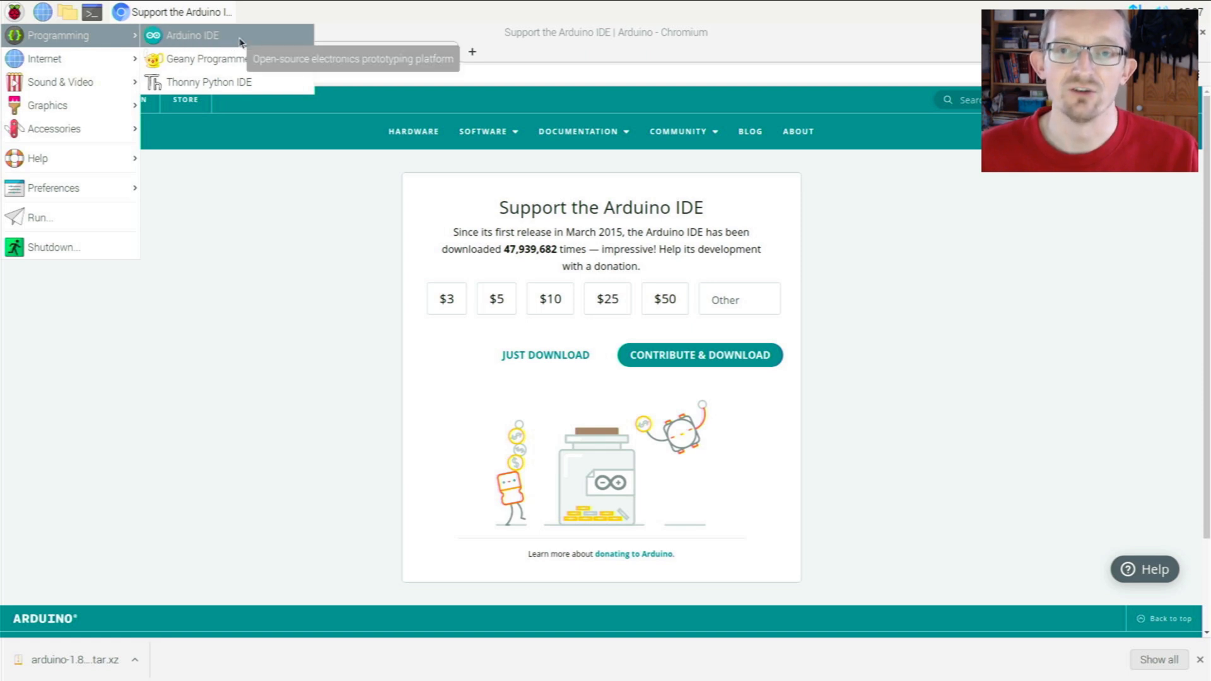
{"action": "mouse_move", "coordinate": [226, 38]}
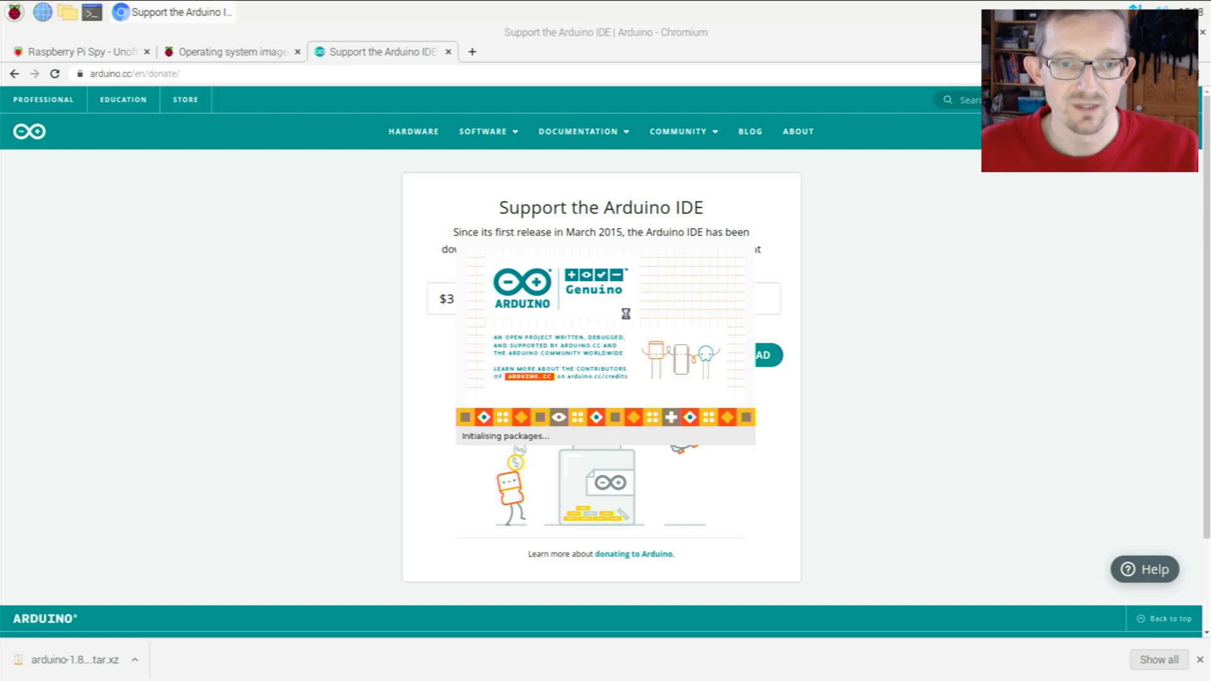
{"action": "mouse_move", "coordinate": [698, 273]}
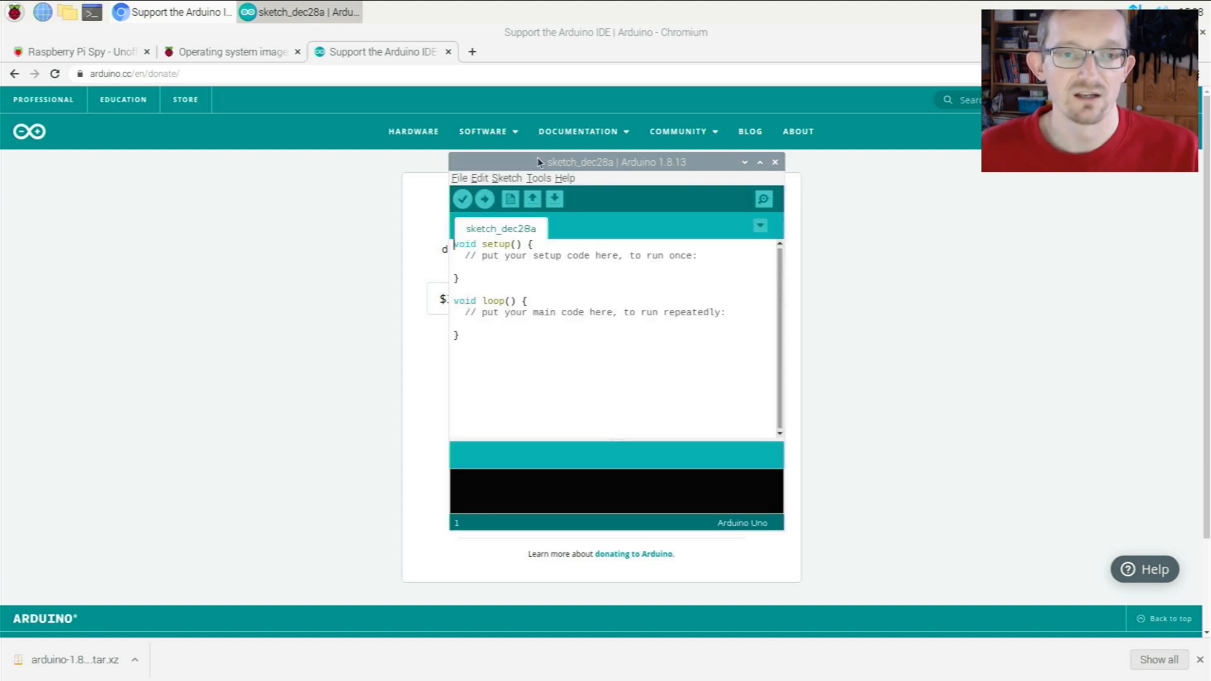
- Open Help > About Arduino to confirm version 1.8.13 is installed
{"action": "left_click", "coordinate": [506, 182]}
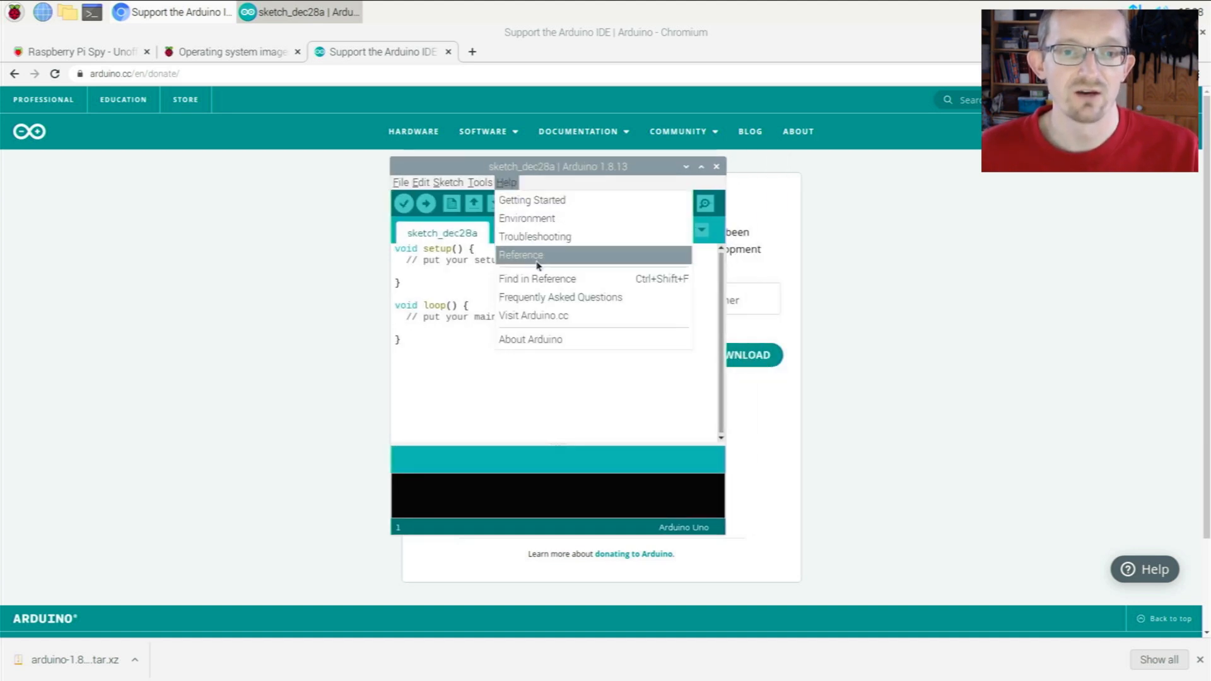
{"action": "left_click", "coordinate": [529, 339]}
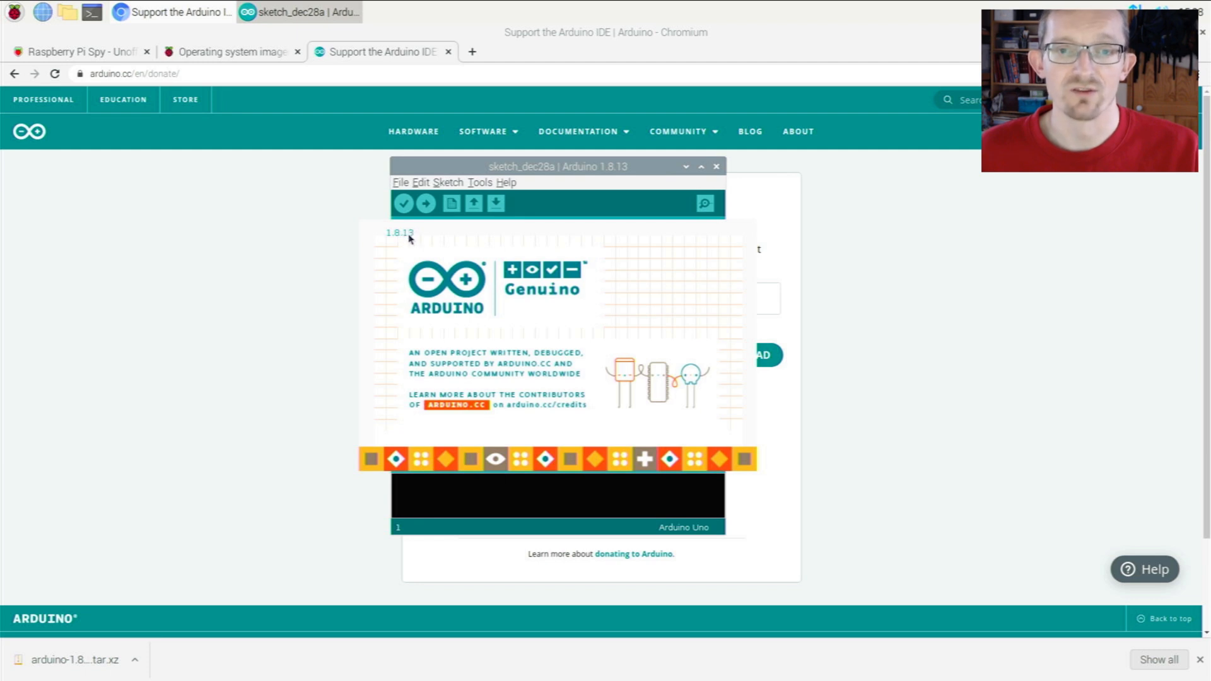
{"action": "mouse_move", "coordinate": [620, 242]}
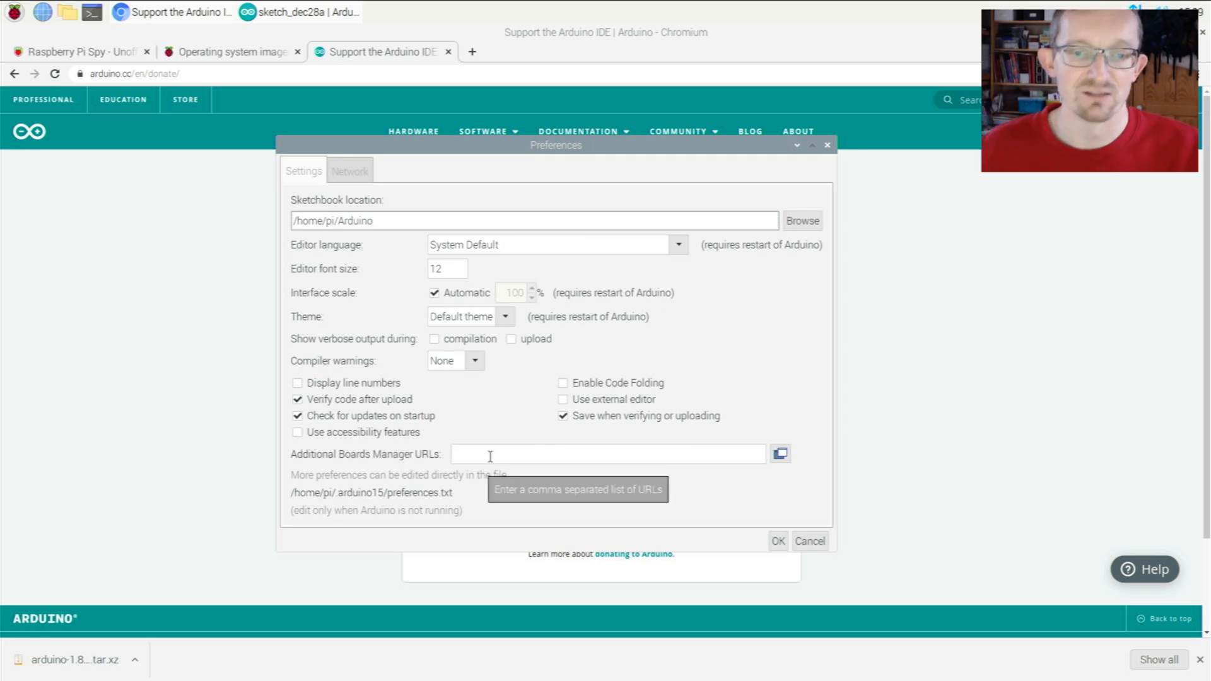
{"action": "mouse_move", "coordinate": [571, 451]}
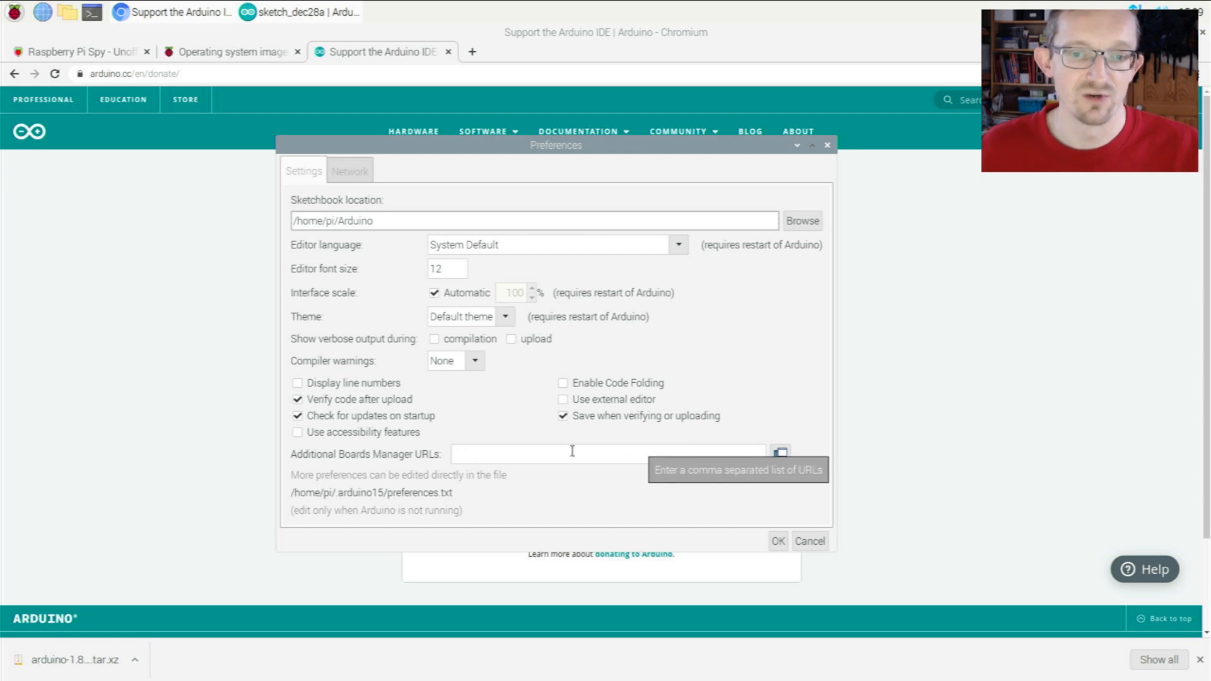
{"action": "mouse_move", "coordinate": [388, 456]}
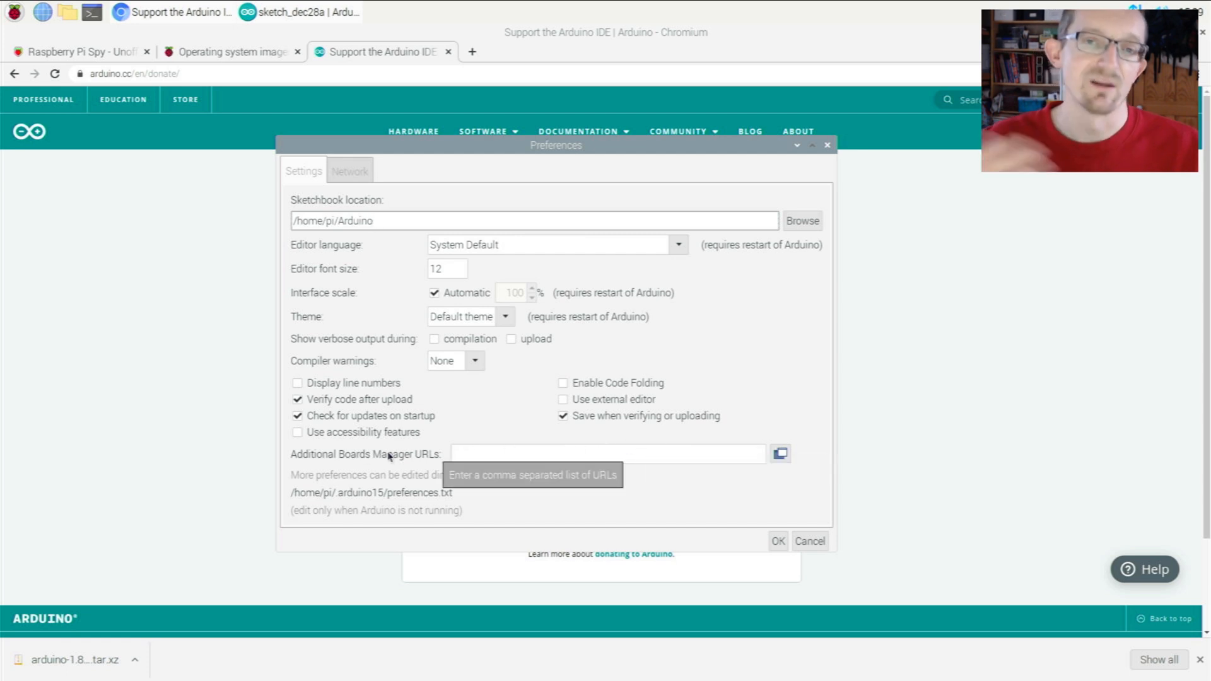
{"action": "mouse_move", "coordinate": [494, 454]}
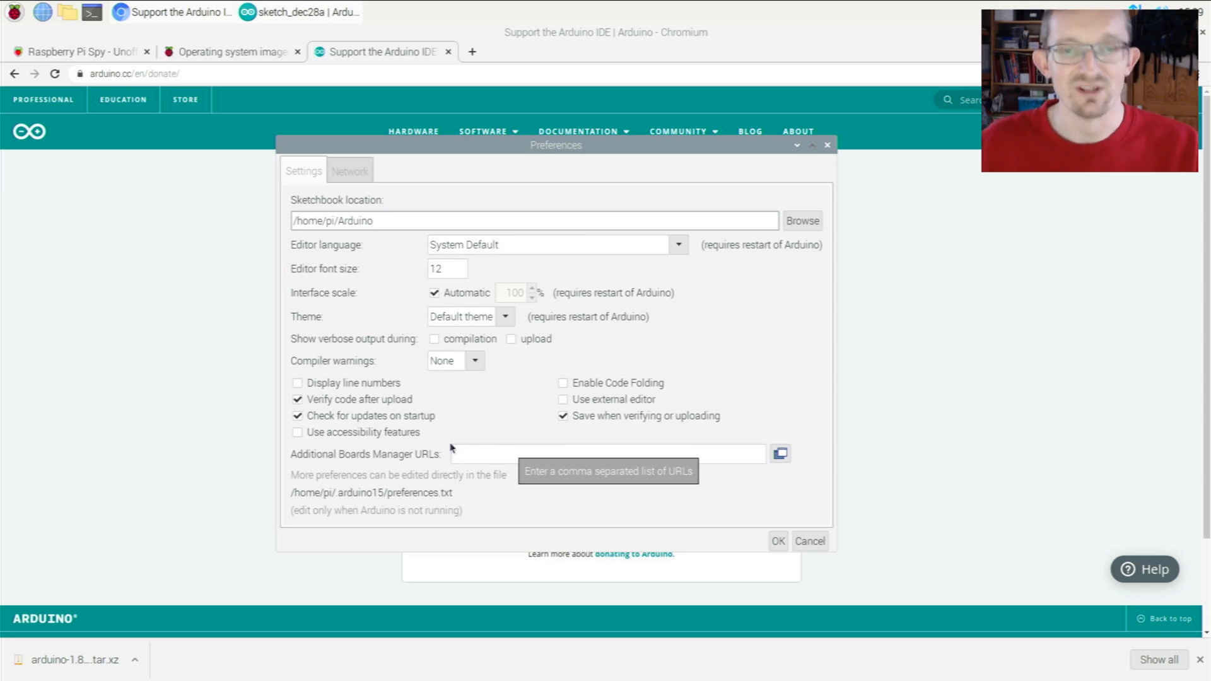
{"action": "left_click", "coordinate": [607, 453]}
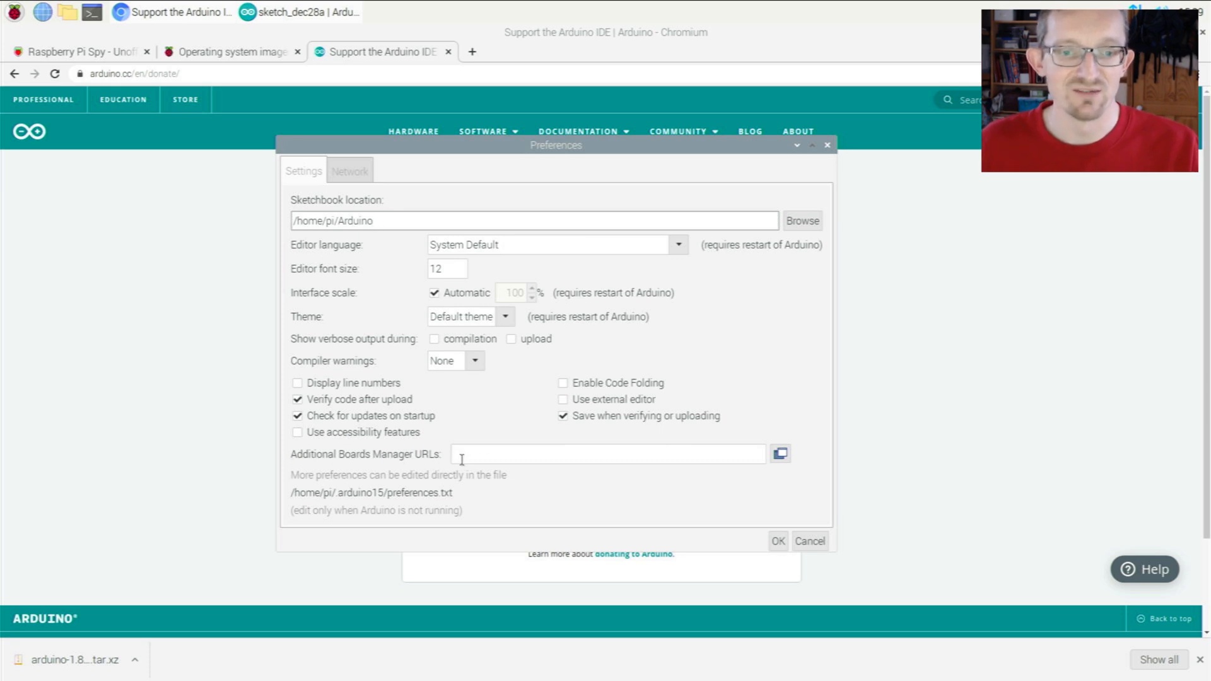
{"action": "mouse_move", "coordinate": [485, 444]}
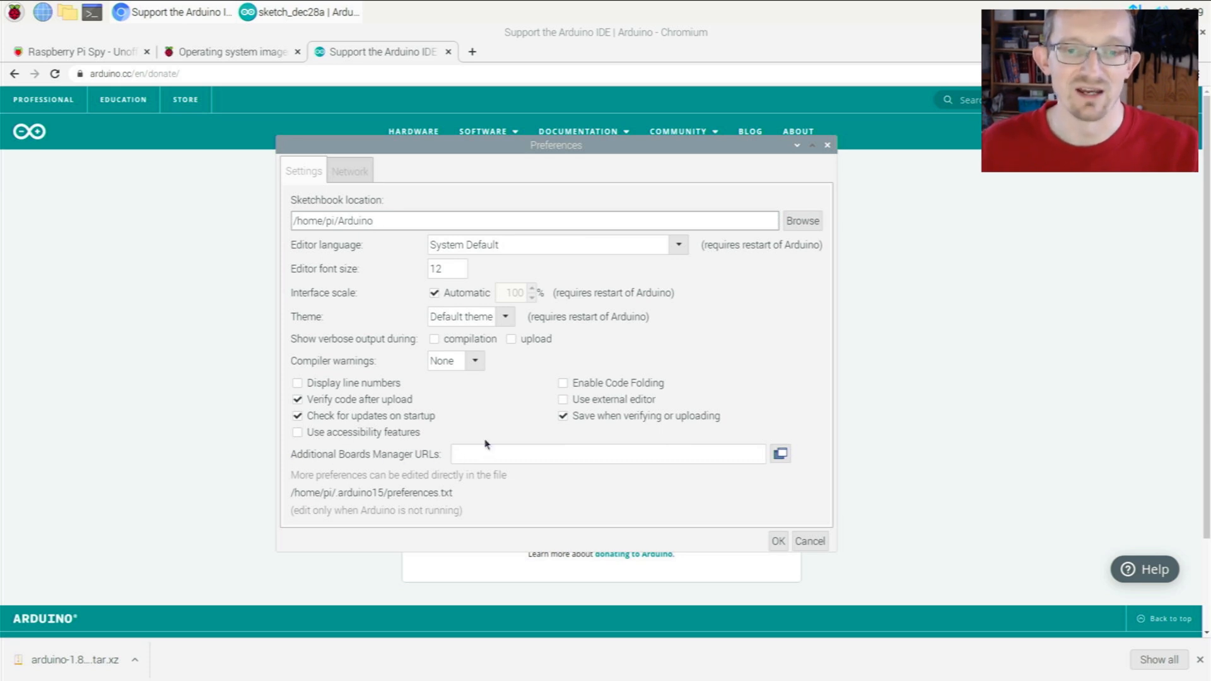
{"action": "mouse_move", "coordinate": [361, 293]}
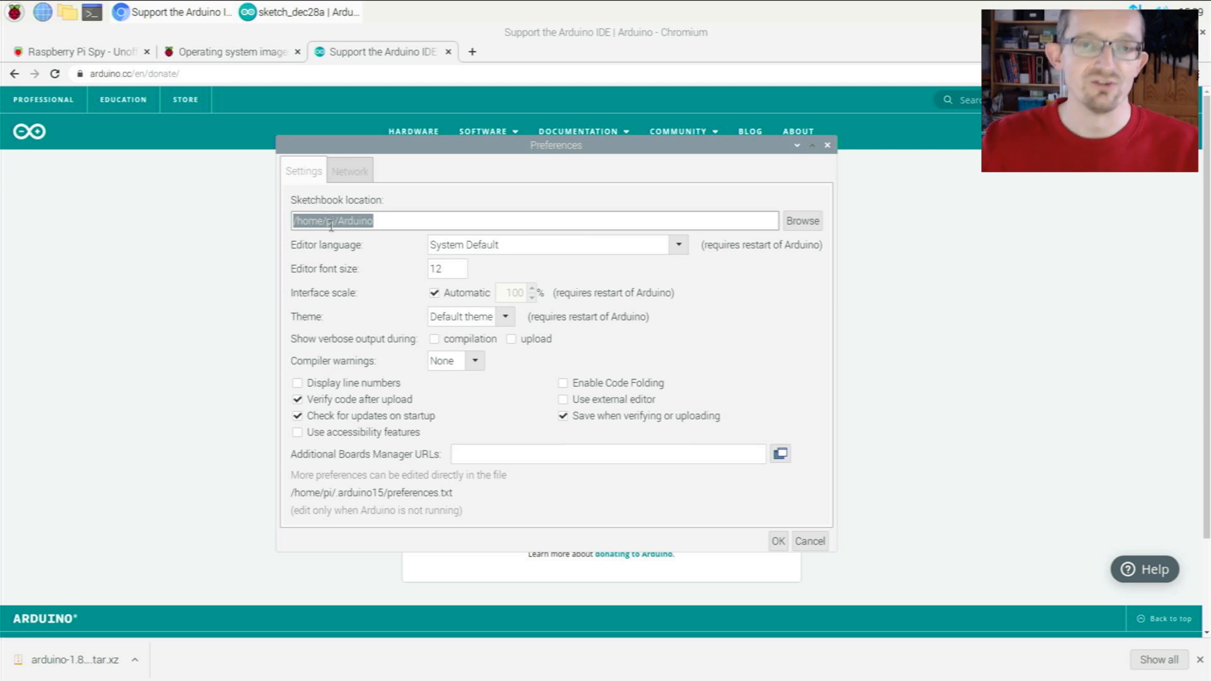
{"action": "left_click", "coordinate": [390, 221]}
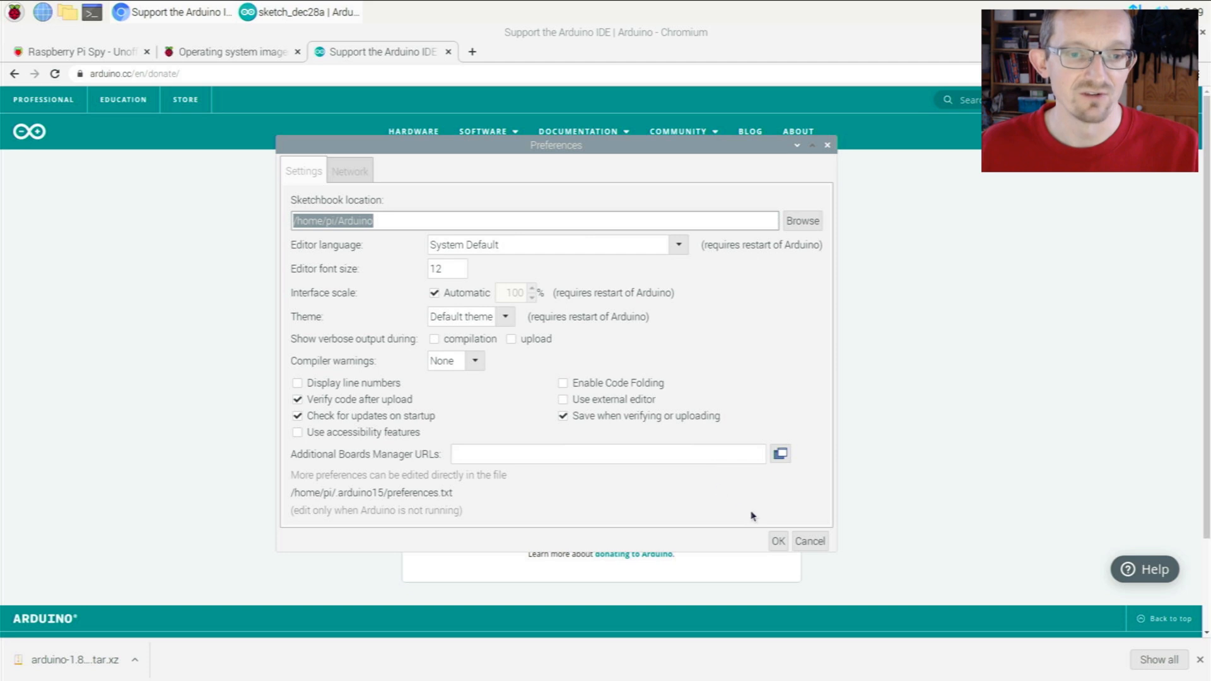
{"action": "left_click", "coordinate": [777, 540]}
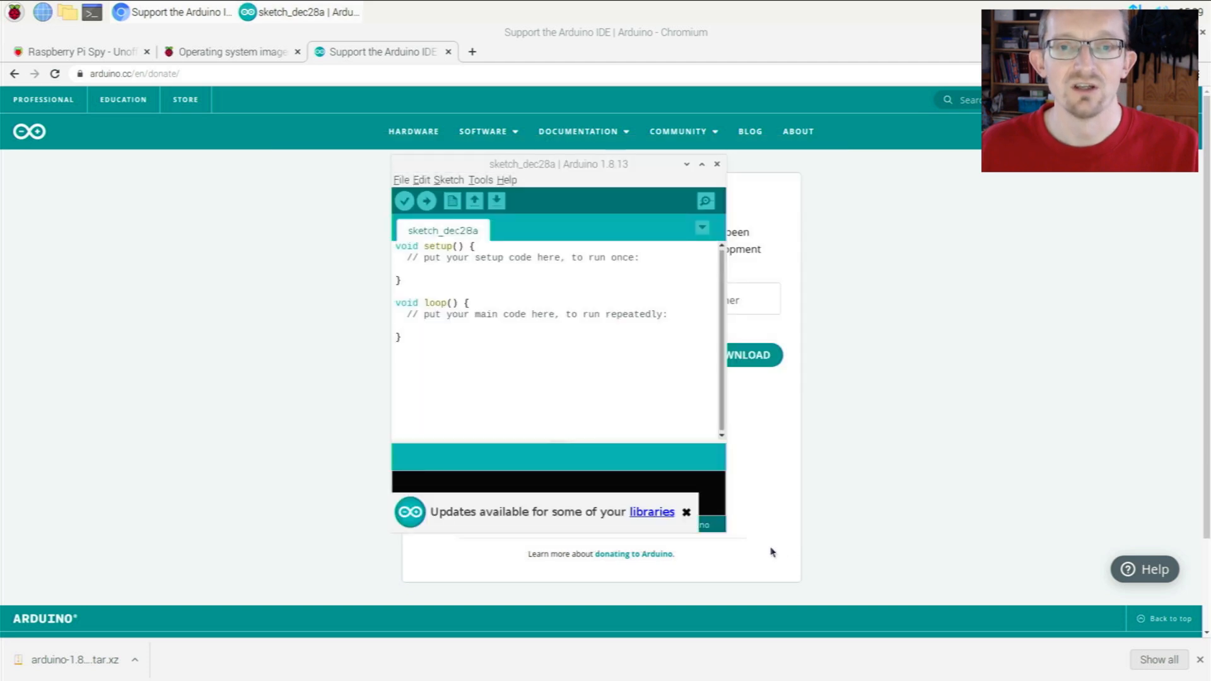
- Choose Arduino Nano under Tools > Board, then recheck the board and ATmega328P processor
{"action": "left_click", "coordinate": [479, 180]}
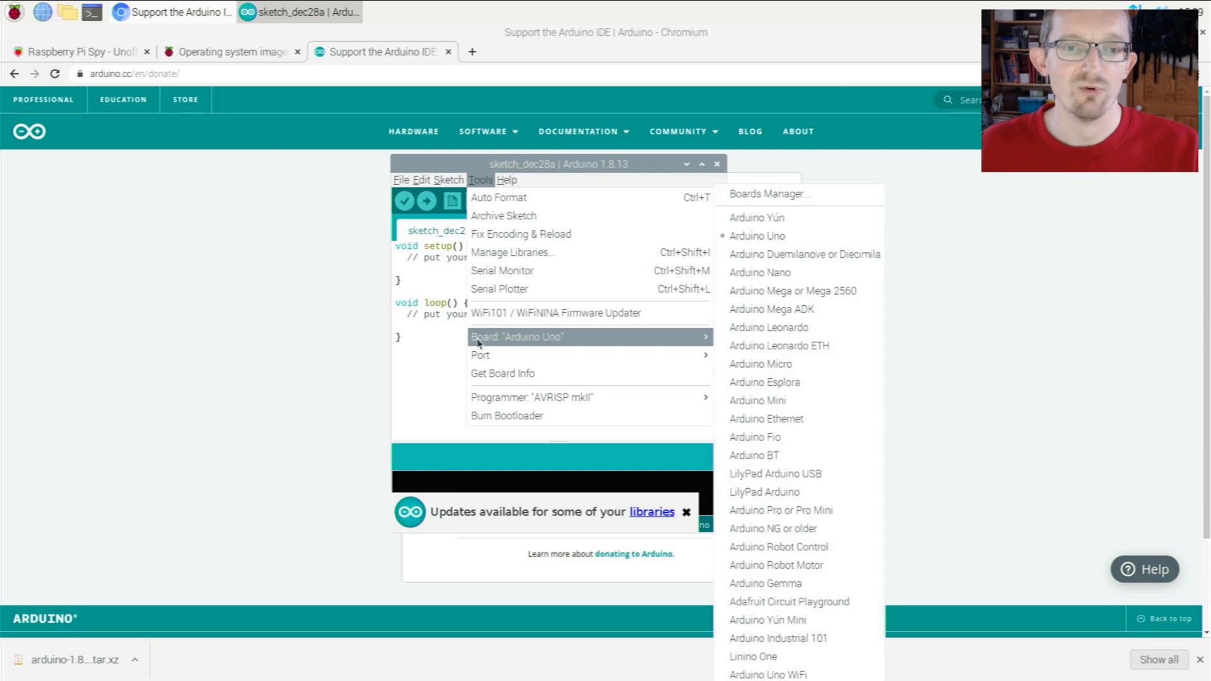
{"action": "mouse_move", "coordinate": [781, 217]}
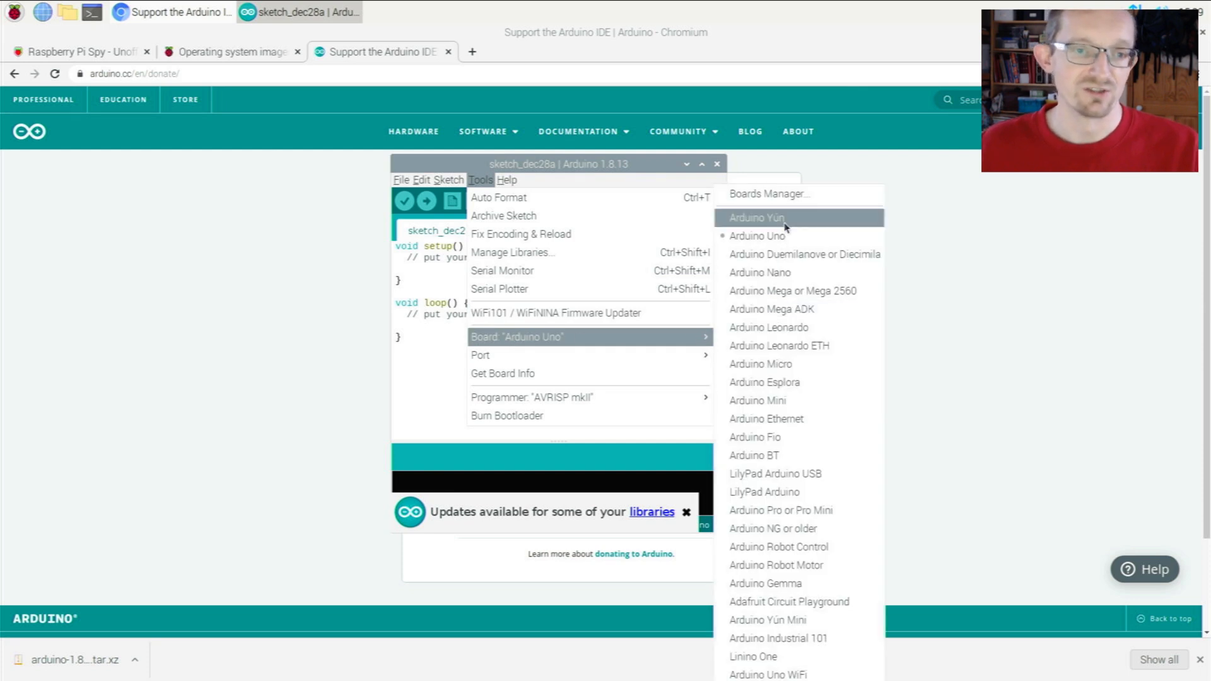
{"action": "mouse_move", "coordinate": [802, 254]}
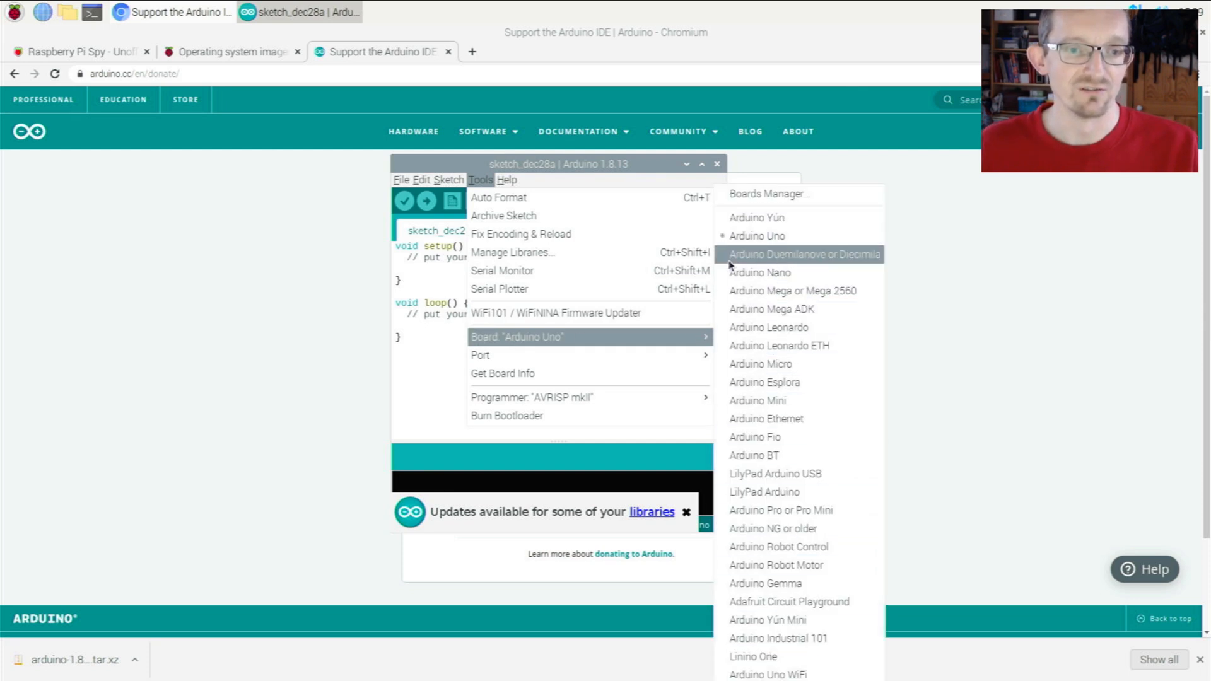
{"action": "mouse_move", "coordinate": [760, 272]}
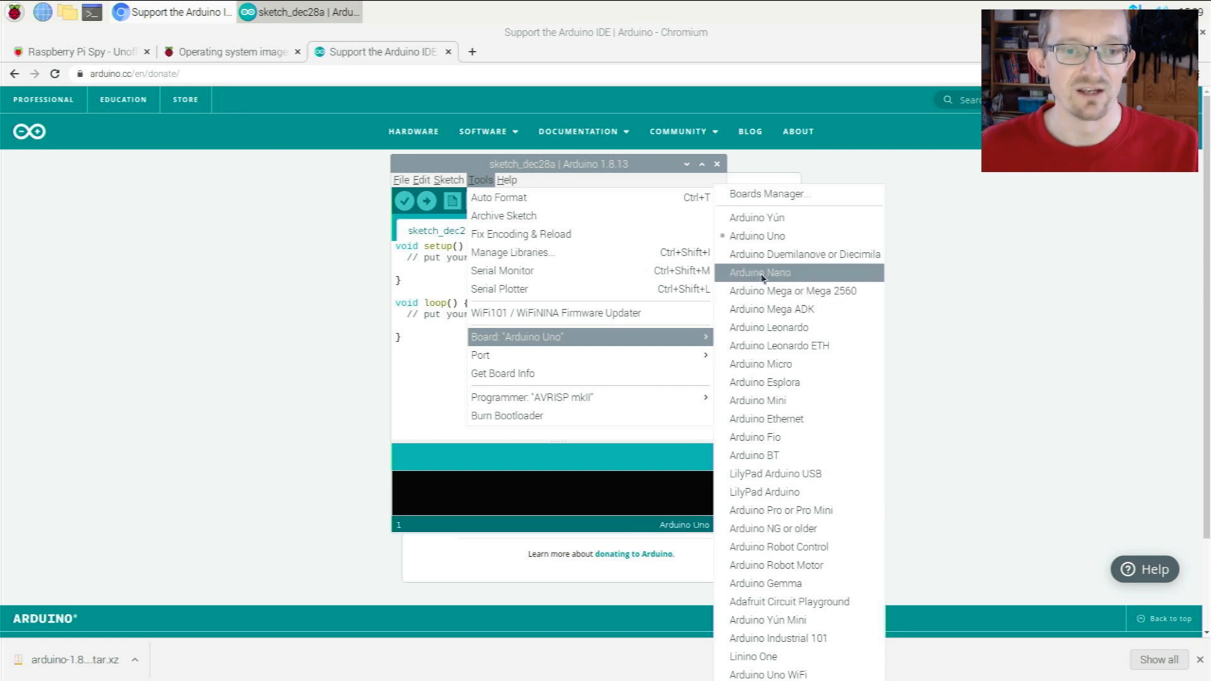
{"action": "mouse_move", "coordinate": [768, 193]}
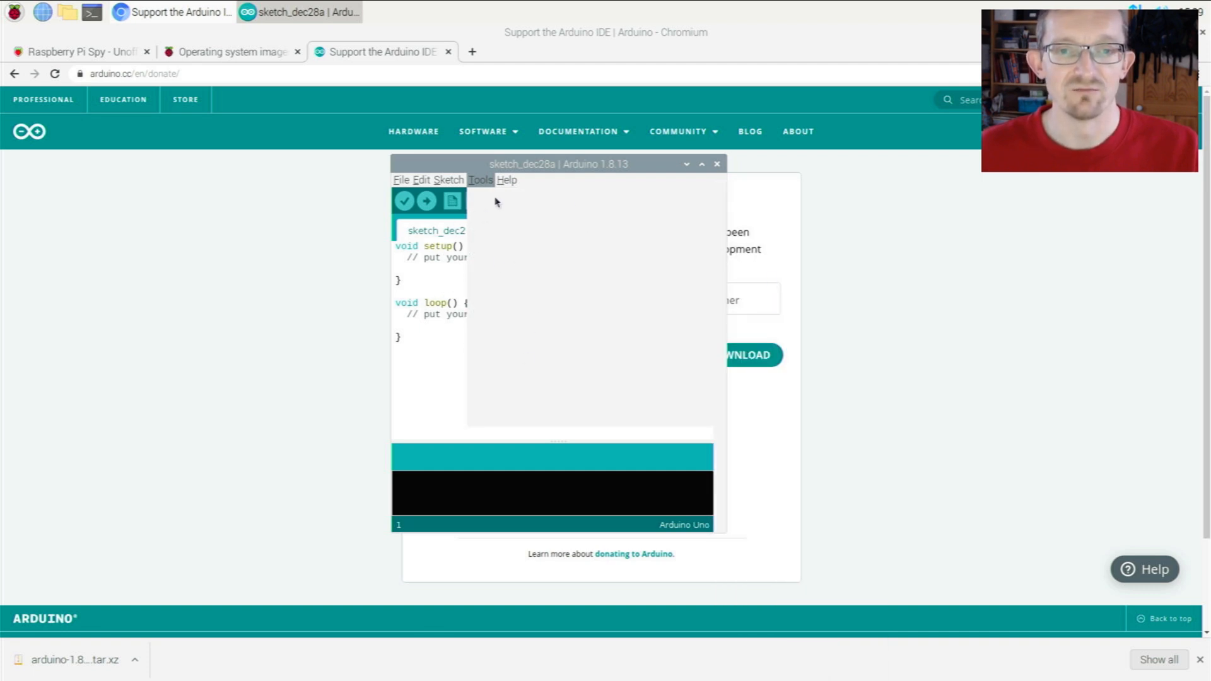
{"action": "left_click", "coordinate": [480, 180]}
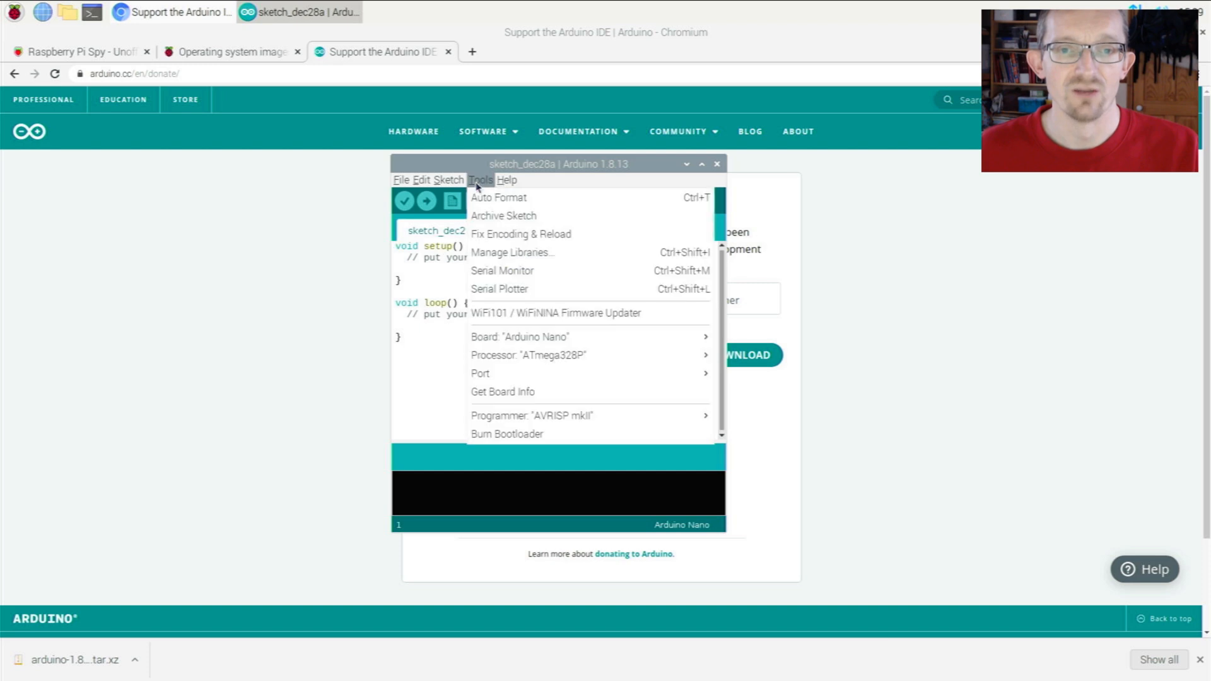
{"action": "mouse_move", "coordinate": [589, 392]}
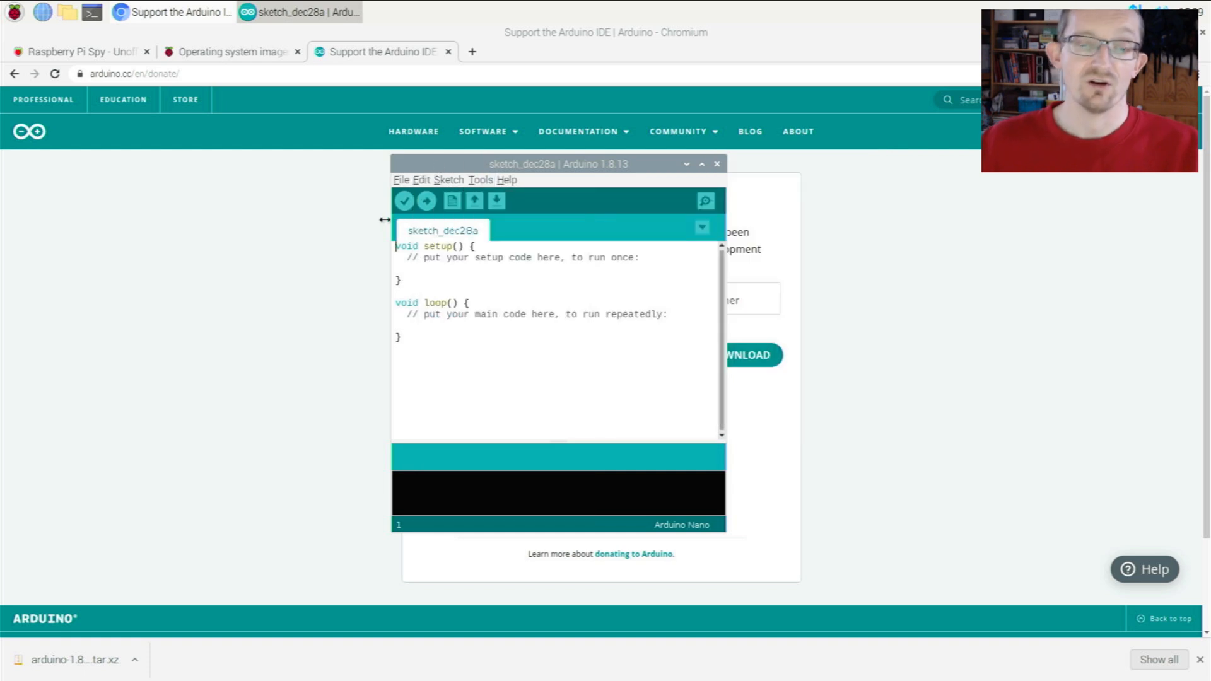
{"action": "mouse_move", "coordinate": [615, 312]}
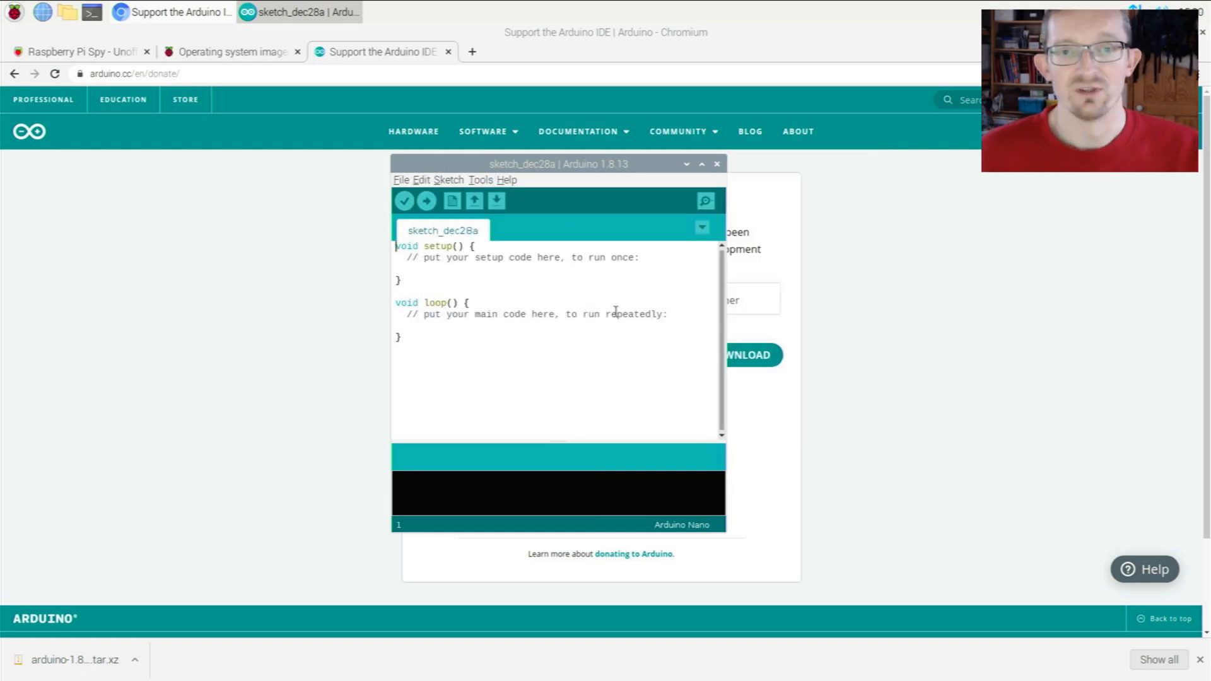
{"action": "mouse_move", "coordinate": [496, 201]}
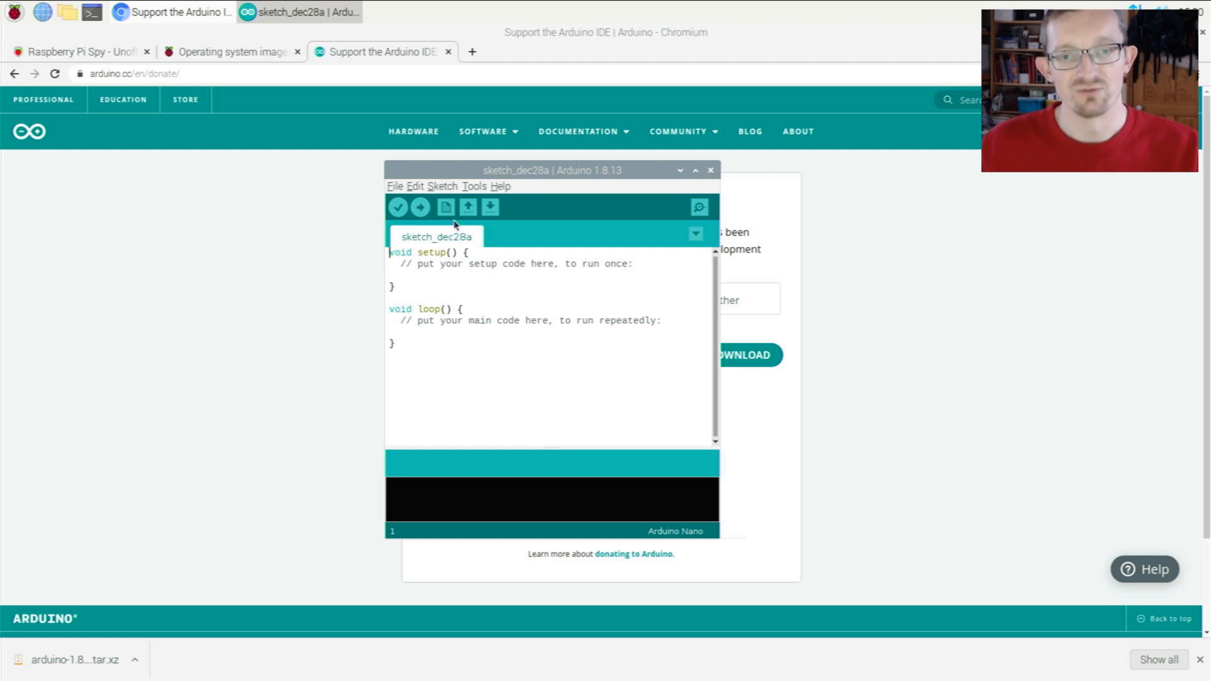
{"action": "mouse_move", "coordinate": [644, 174]}
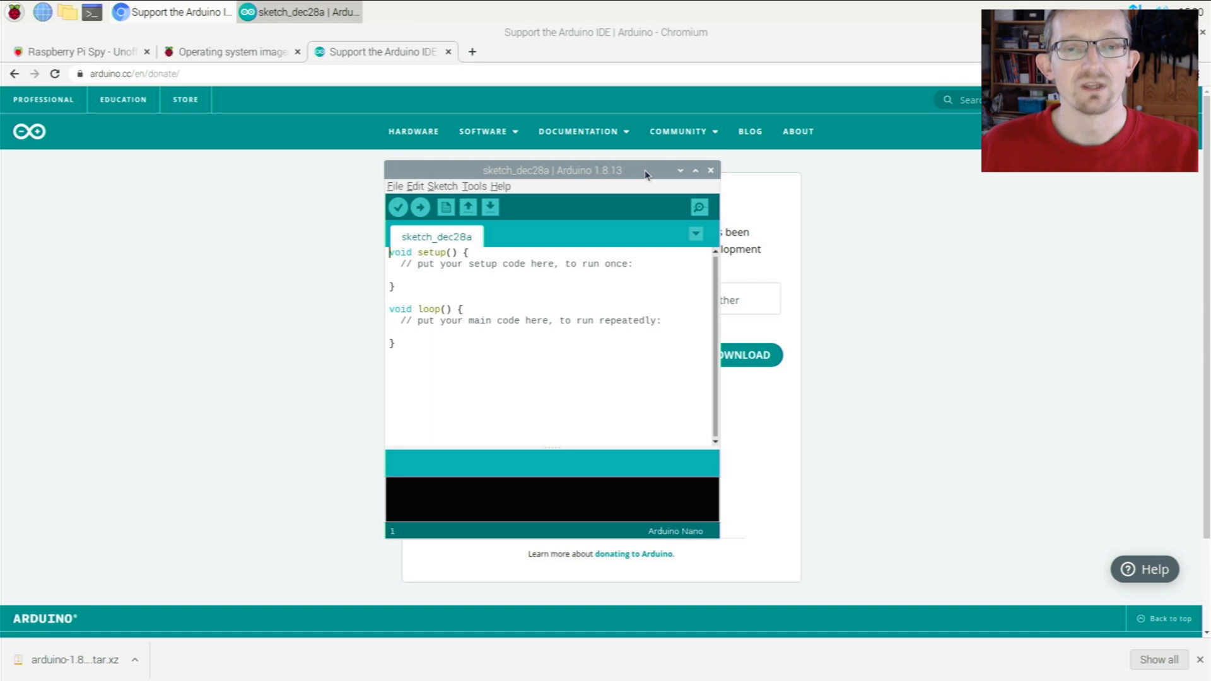